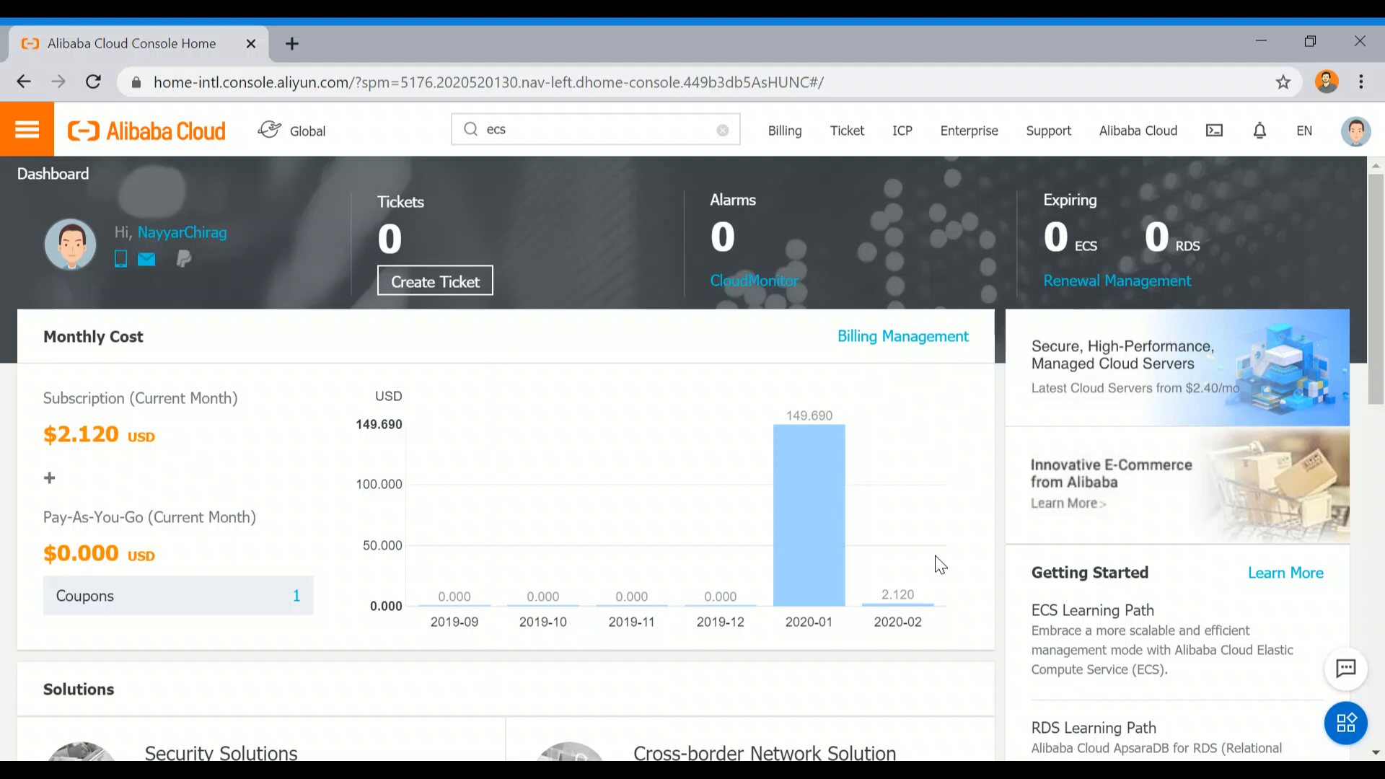
{"action": "mouse_move", "coordinate": [129, 120]}
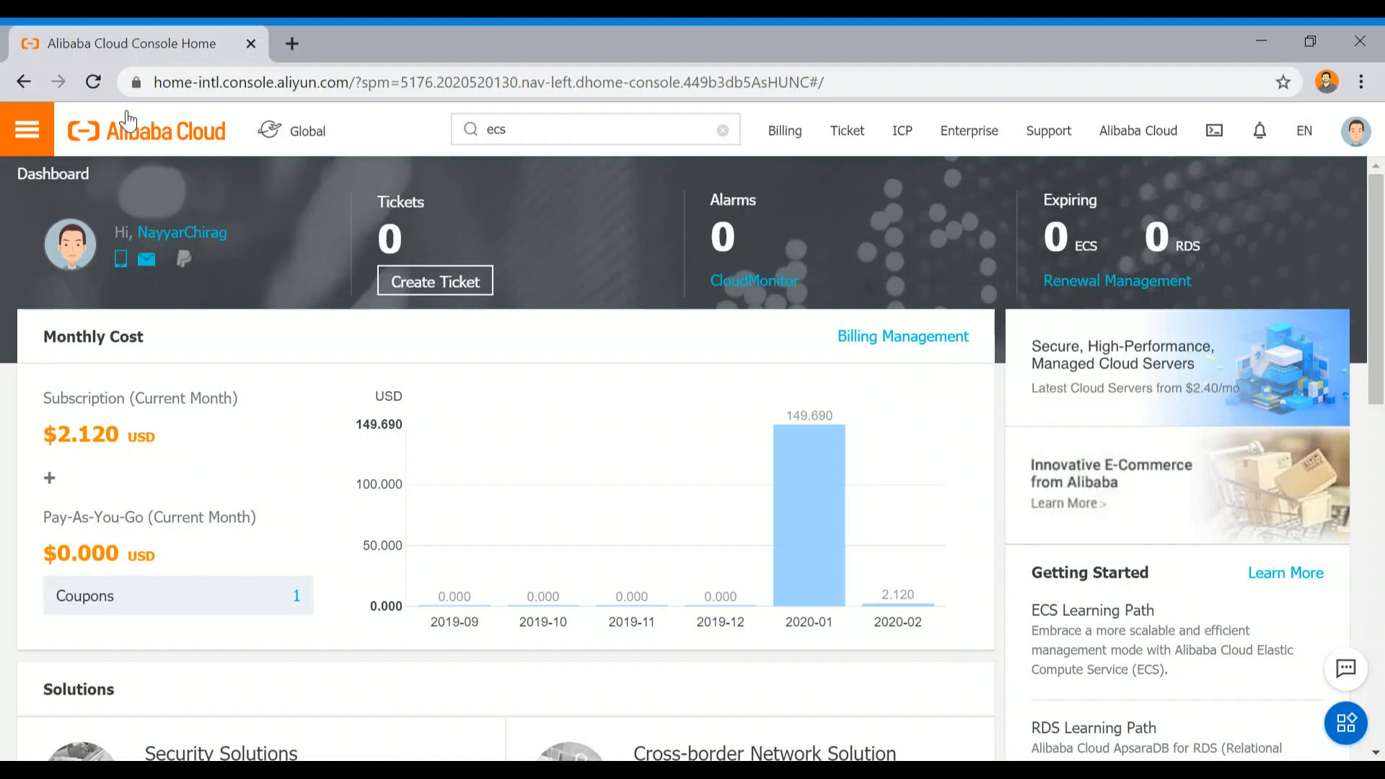
Reveal the console's side navigation of favourite cloud services
{"action": "left_click", "coordinate": [26, 130]}
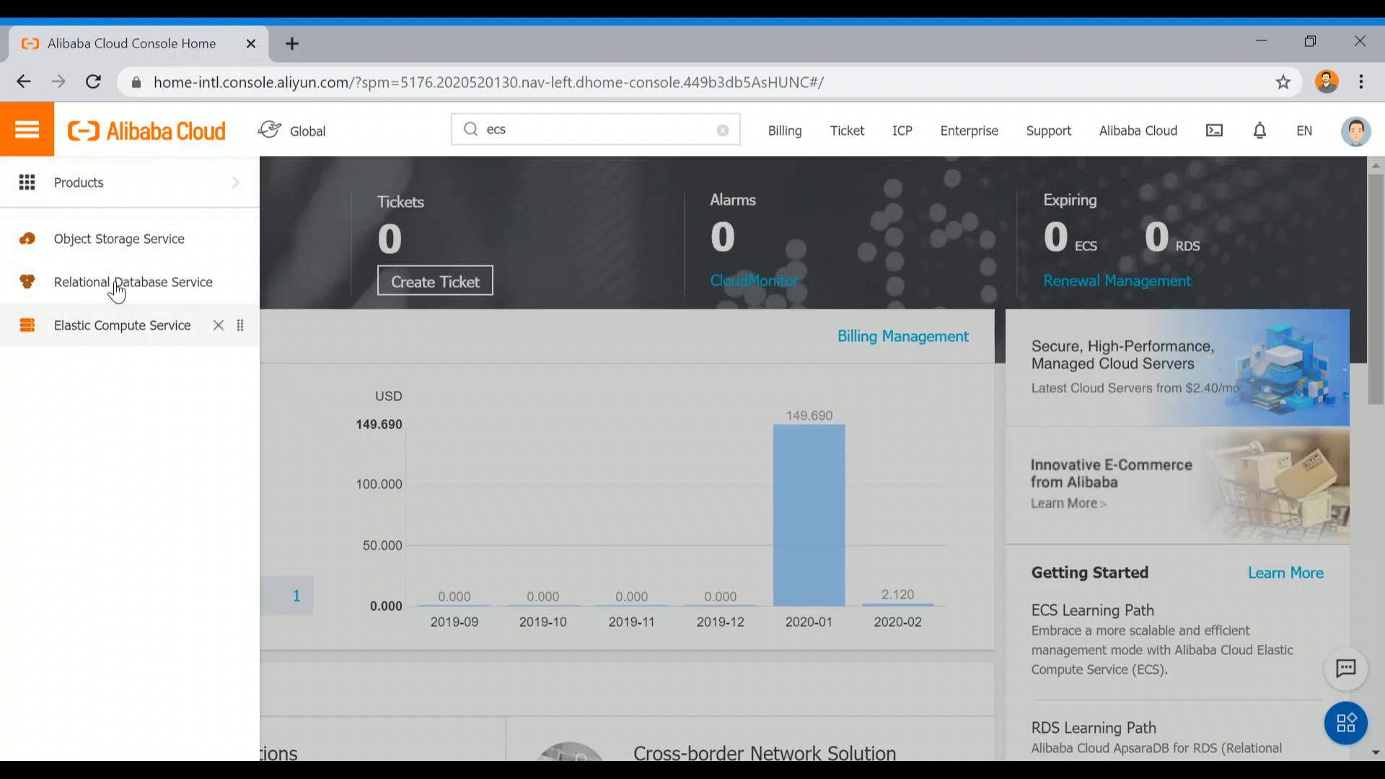
Navigate from the product catalogue to the Elastic Compute Service console
{"action": "left_click", "coordinate": [78, 182]}
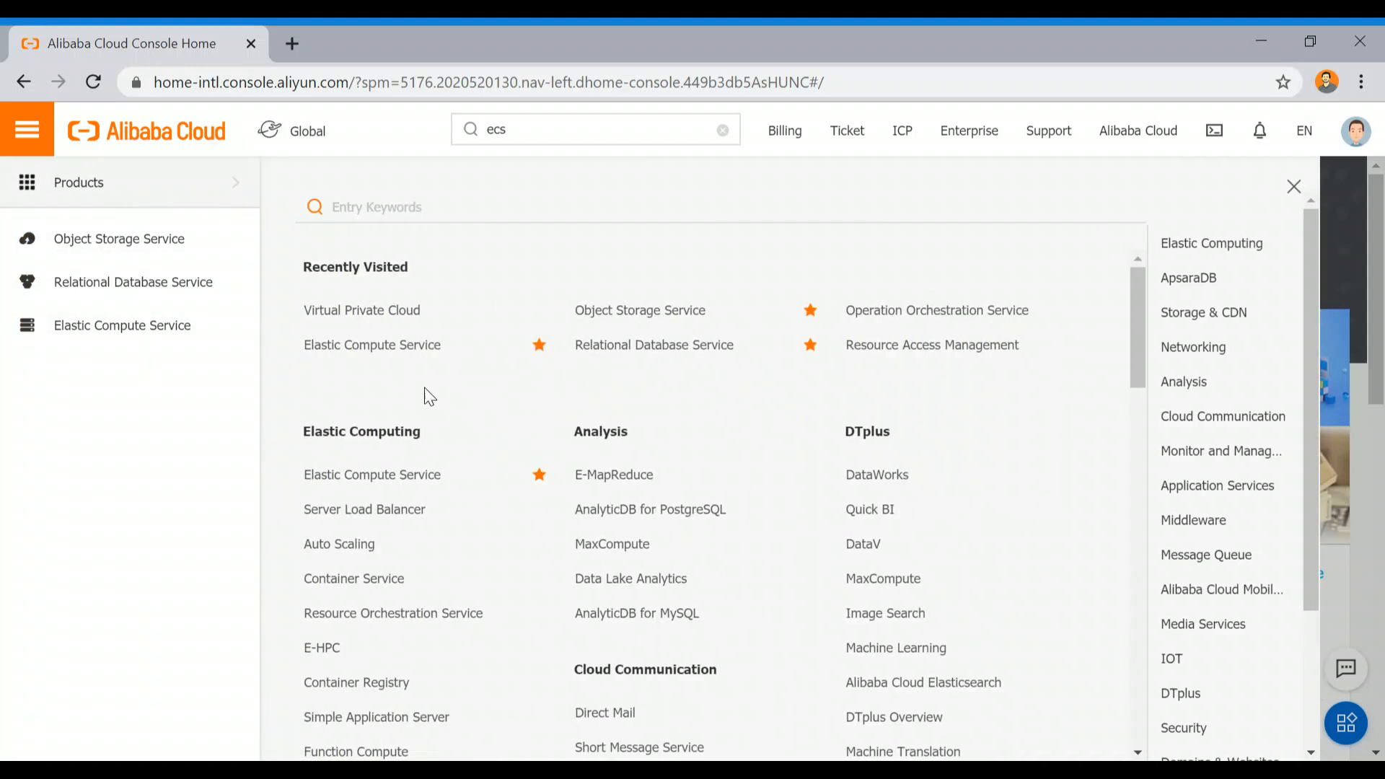
{"action": "mouse_move", "coordinate": [463, 486]}
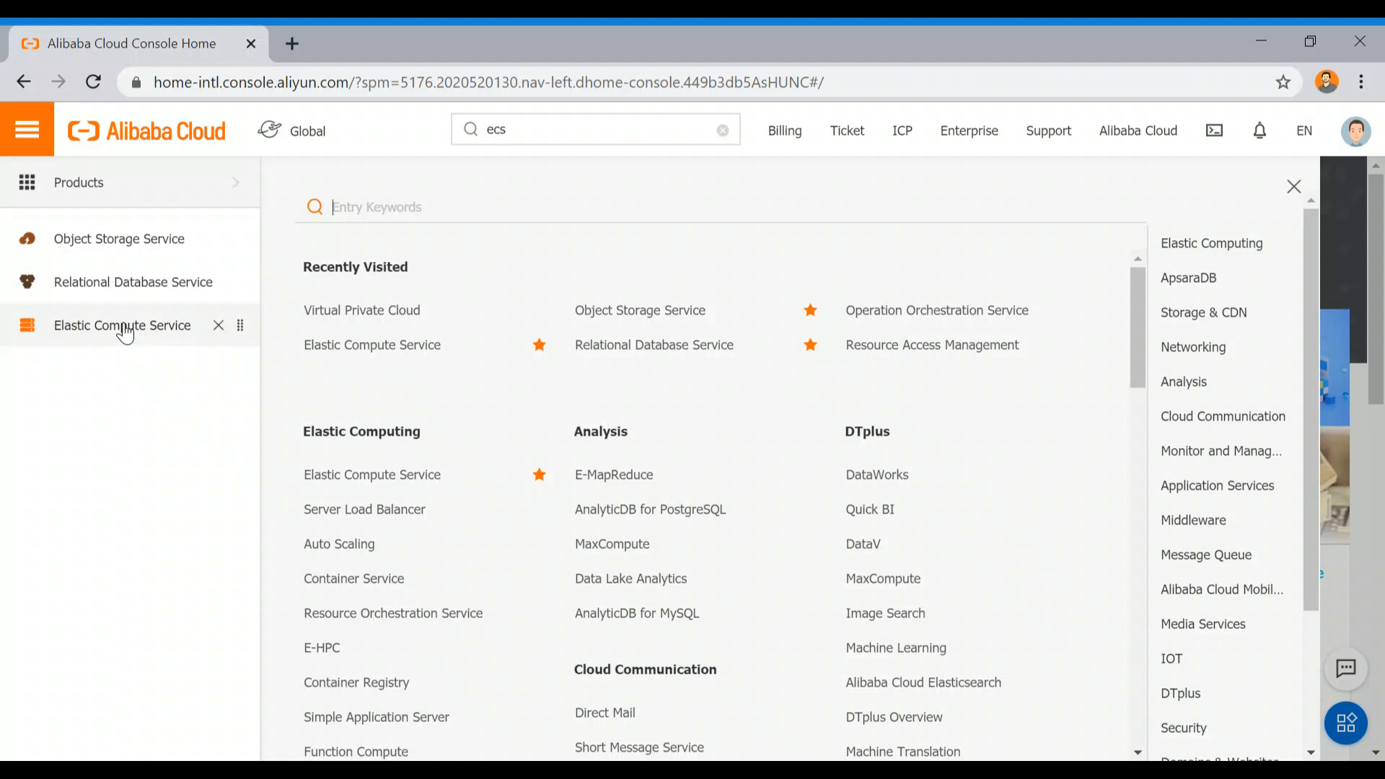
{"action": "mouse_move", "coordinate": [92, 333]}
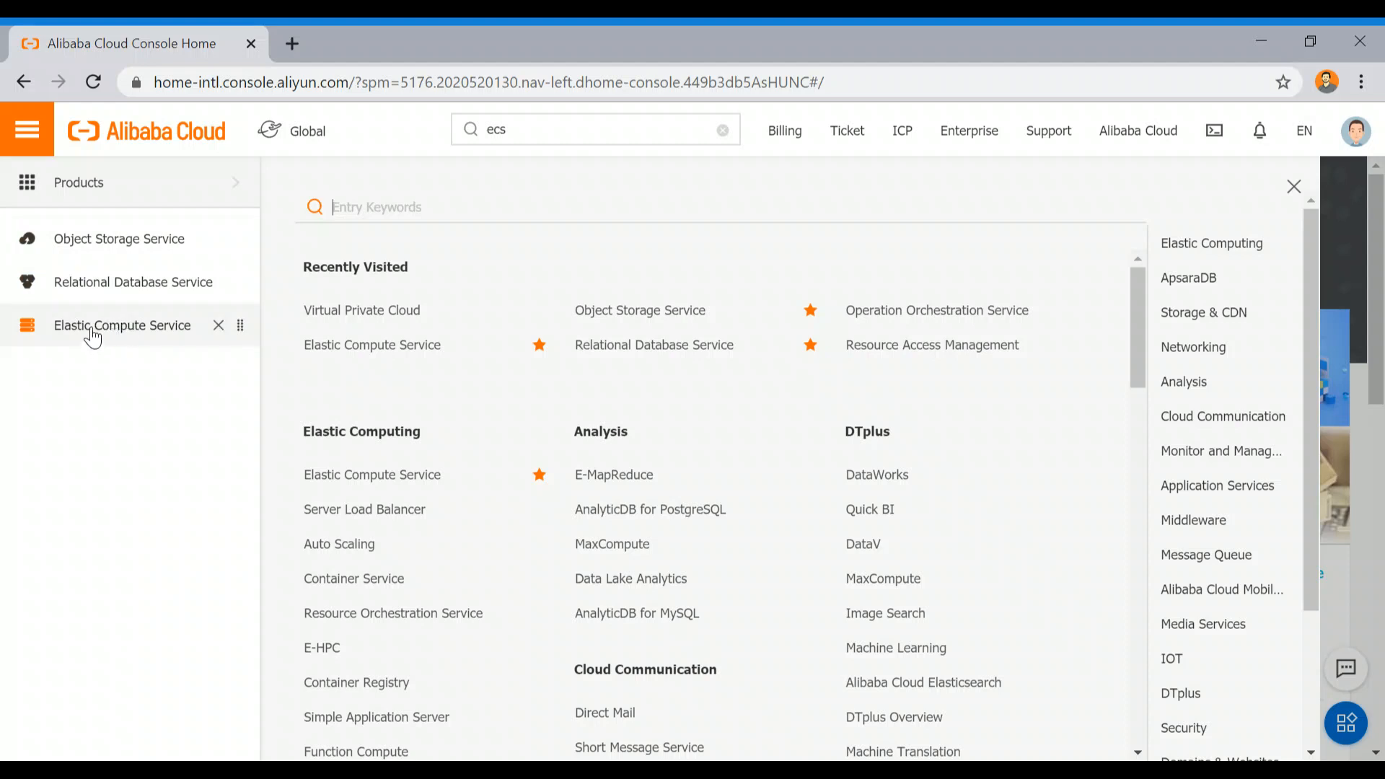
{"action": "left_click", "coordinate": [372, 345]}
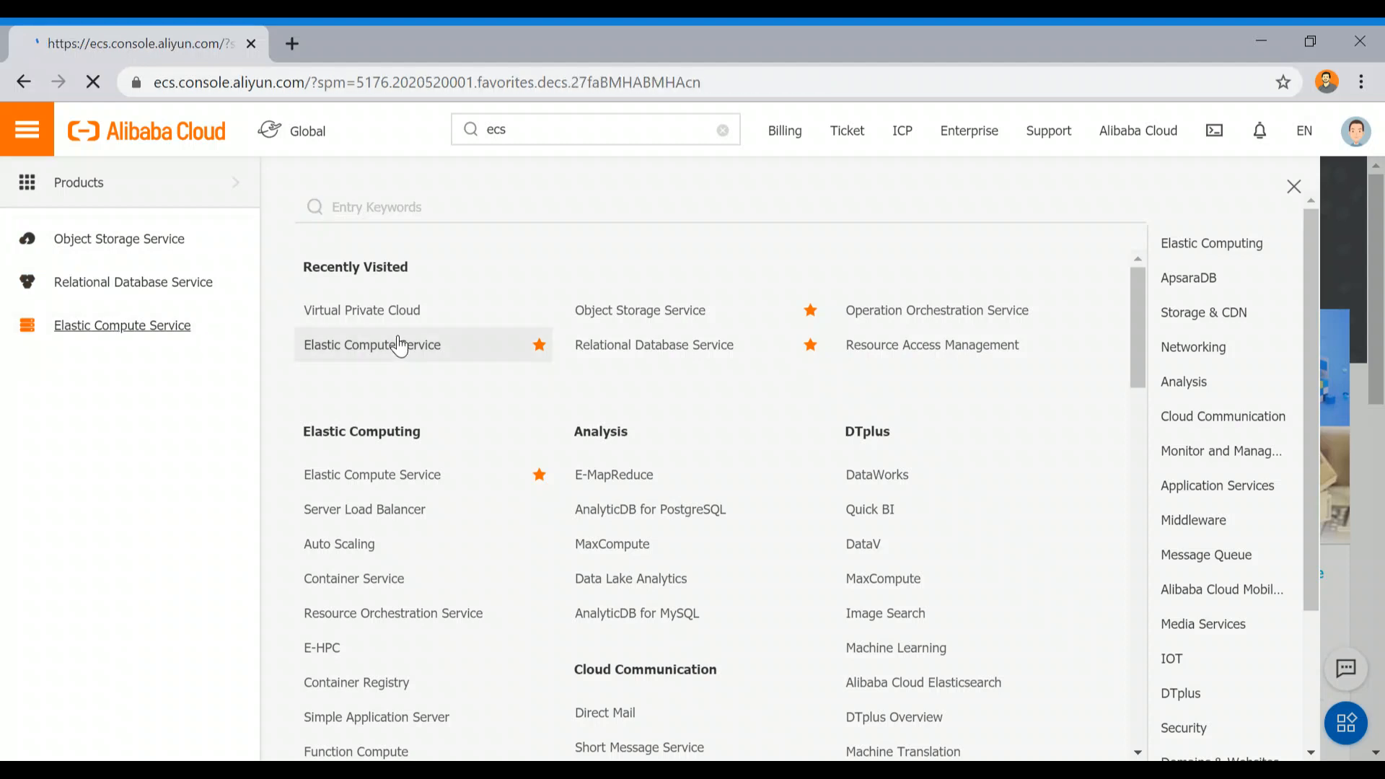
{"action": "left_click", "coordinate": [372, 345]}
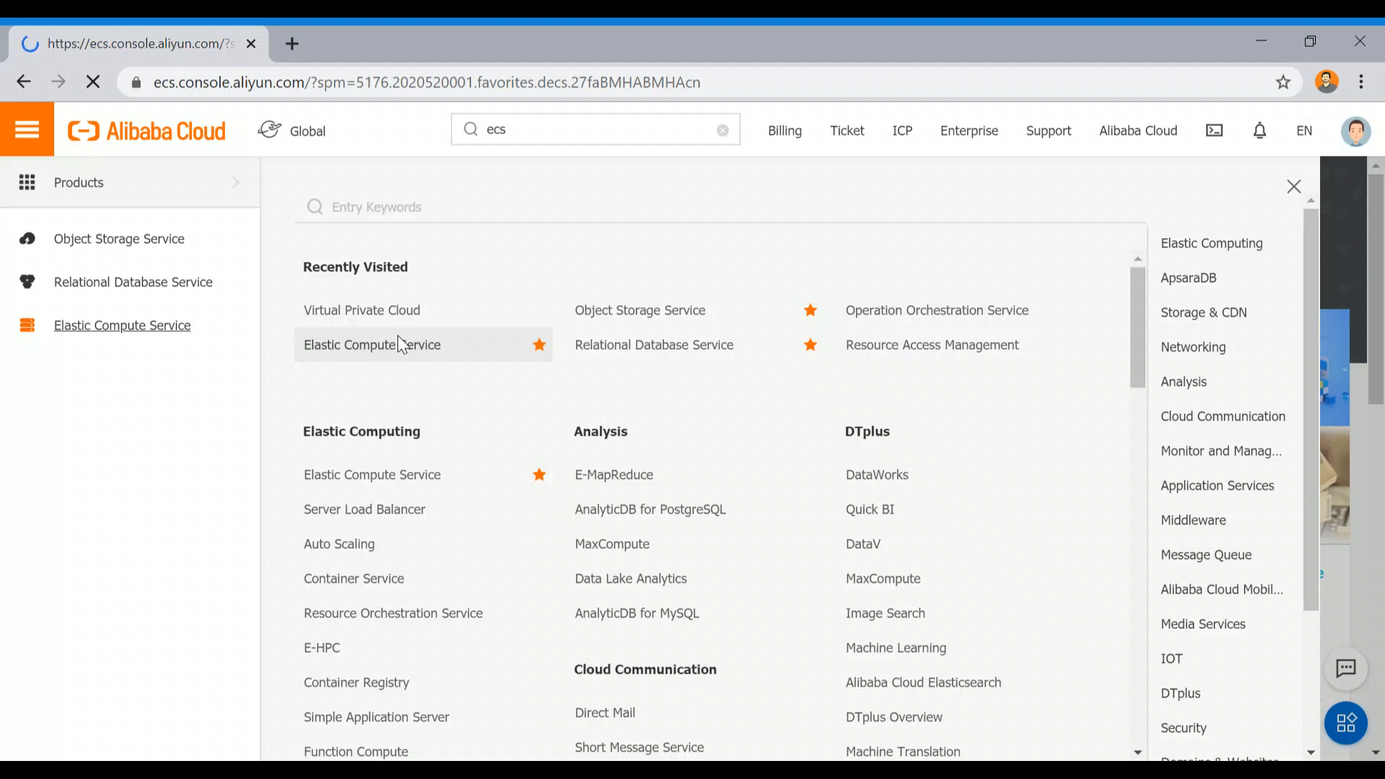
{"action": "left_click", "coordinate": [372, 345]}
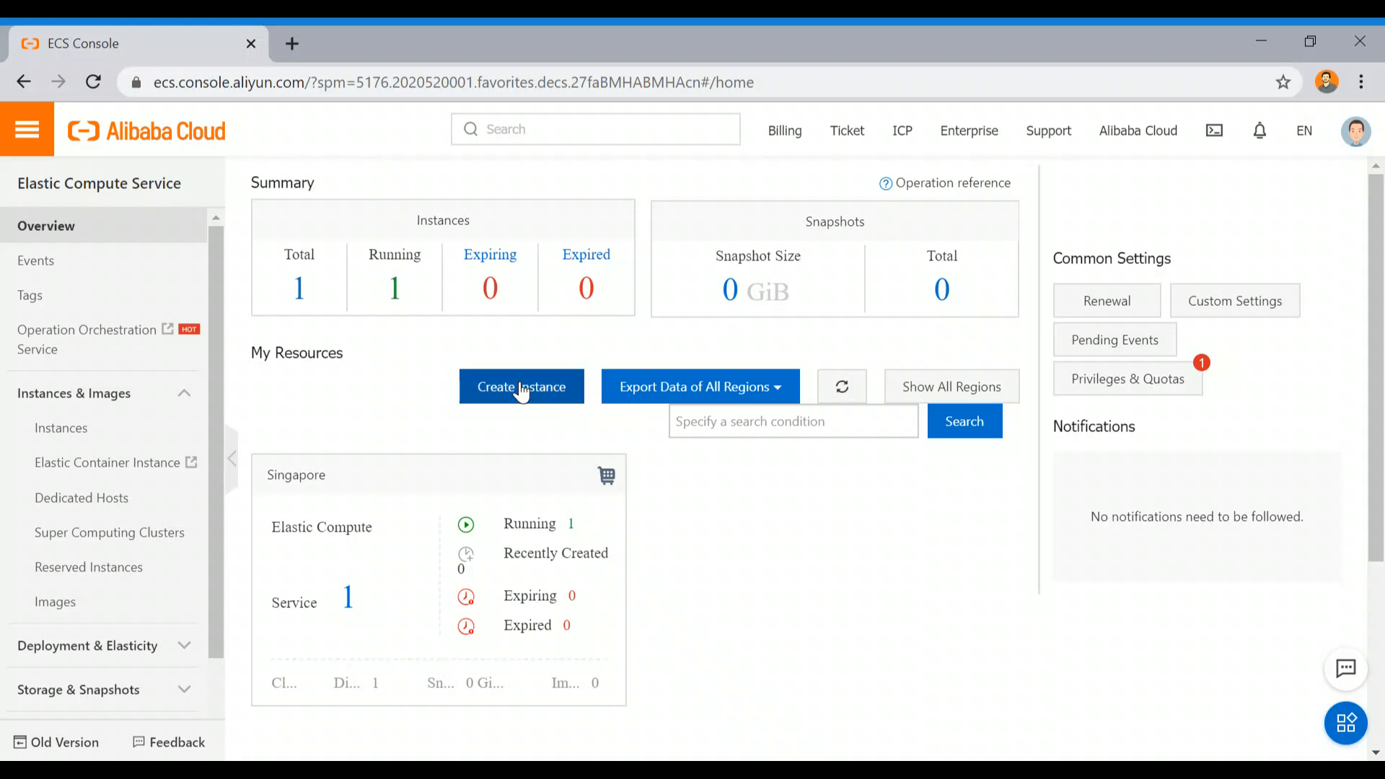
Start a new ECS instance purchase with Pay-As-You-Go billing
{"action": "left_click", "coordinate": [521, 386]}
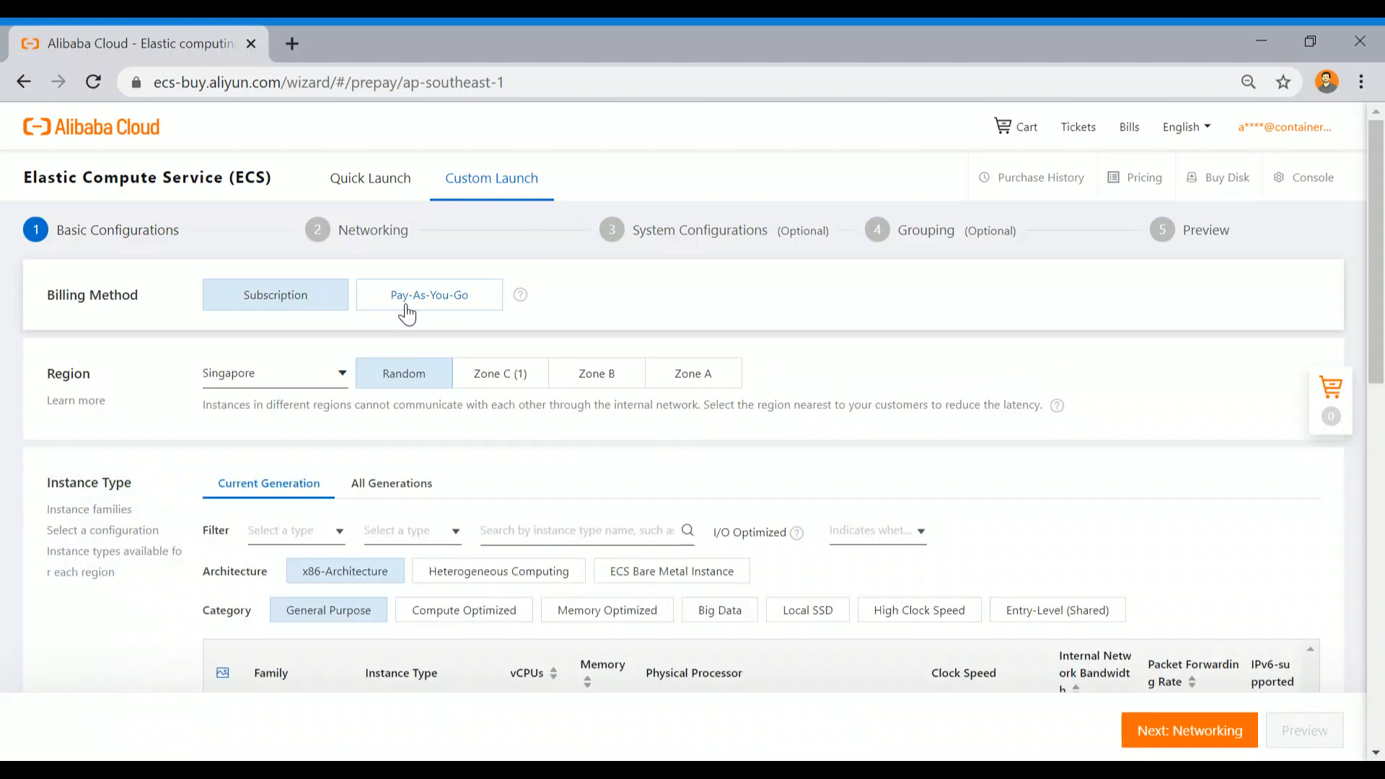
{"action": "left_click", "coordinate": [429, 294]}
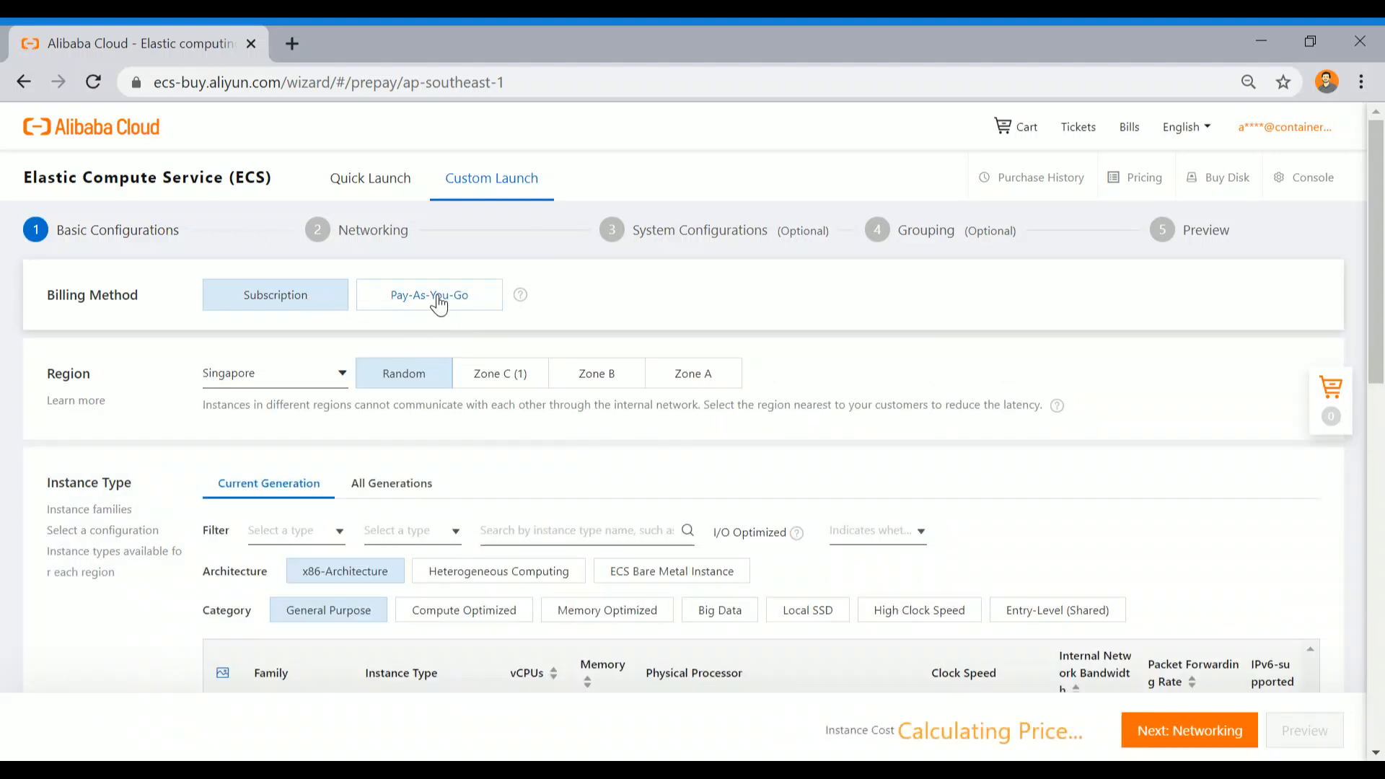
{"action": "left_click", "coordinate": [430, 294]}
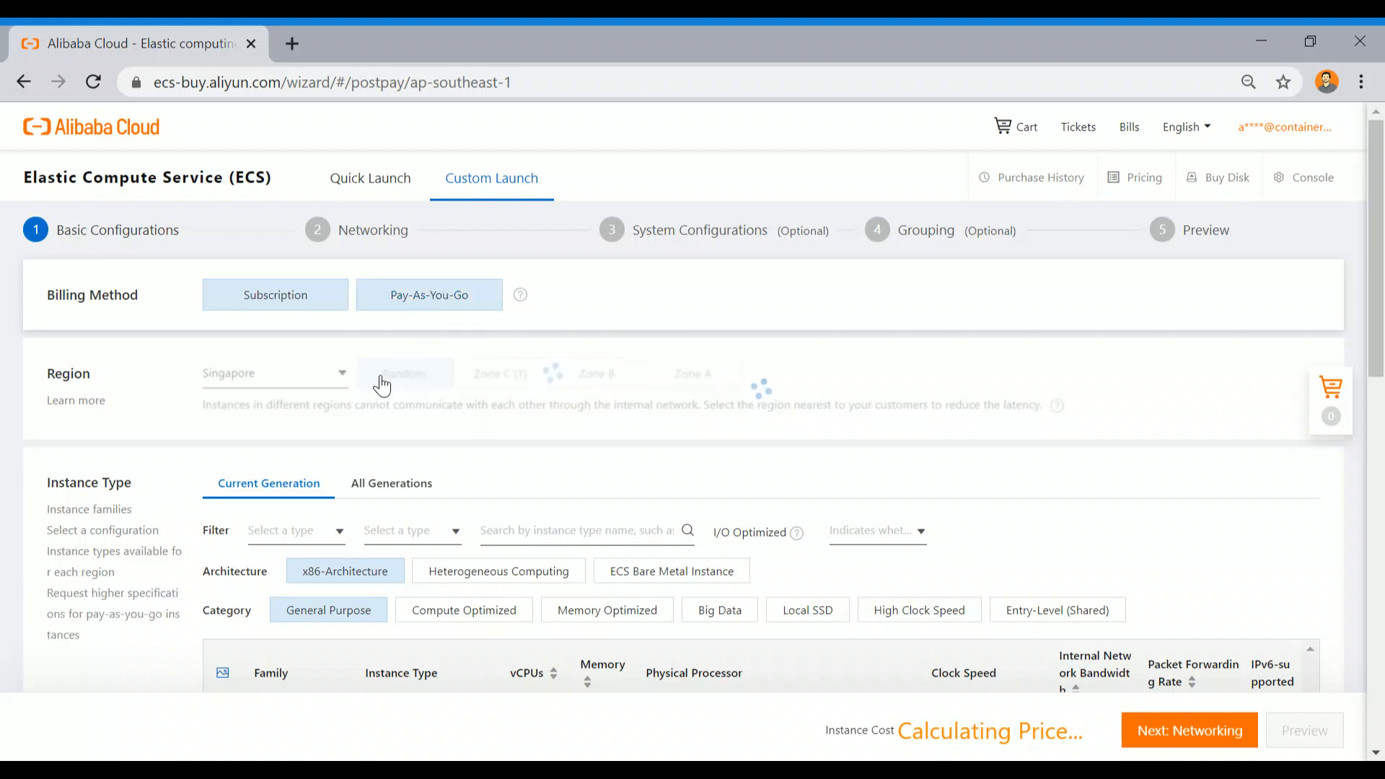
{"action": "left_click", "coordinate": [428, 294]}
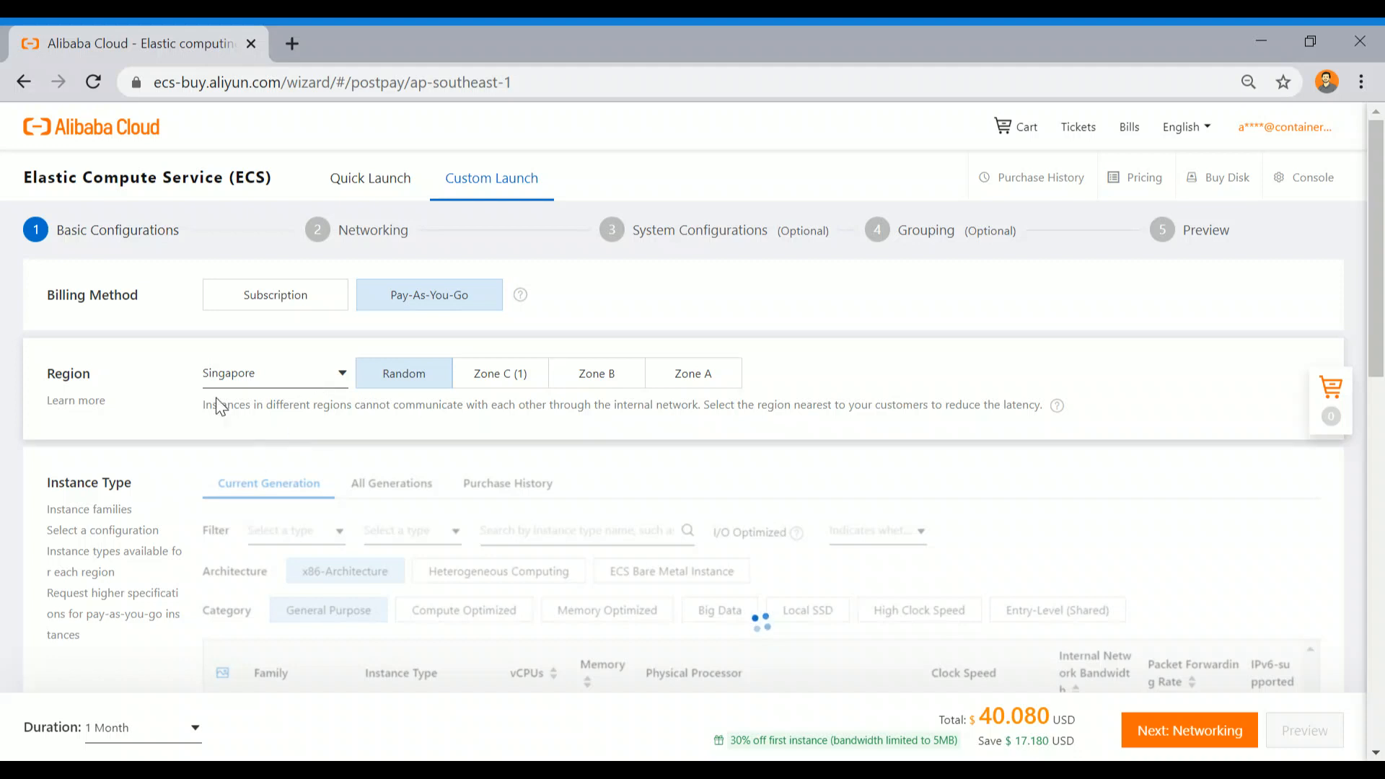
Keep Singapore as the instance region
{"action": "left_click", "coordinate": [274, 372]}
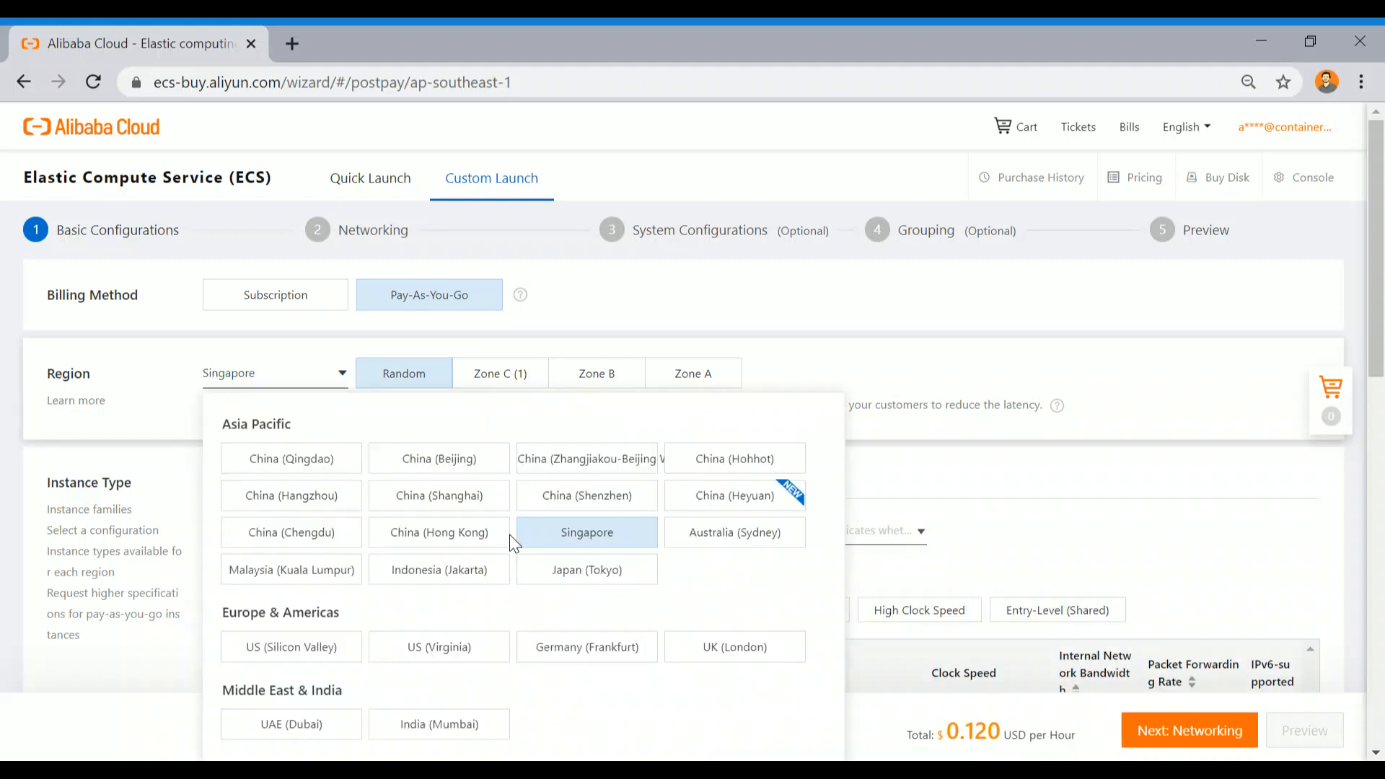
{"action": "mouse_move", "coordinate": [587, 532]}
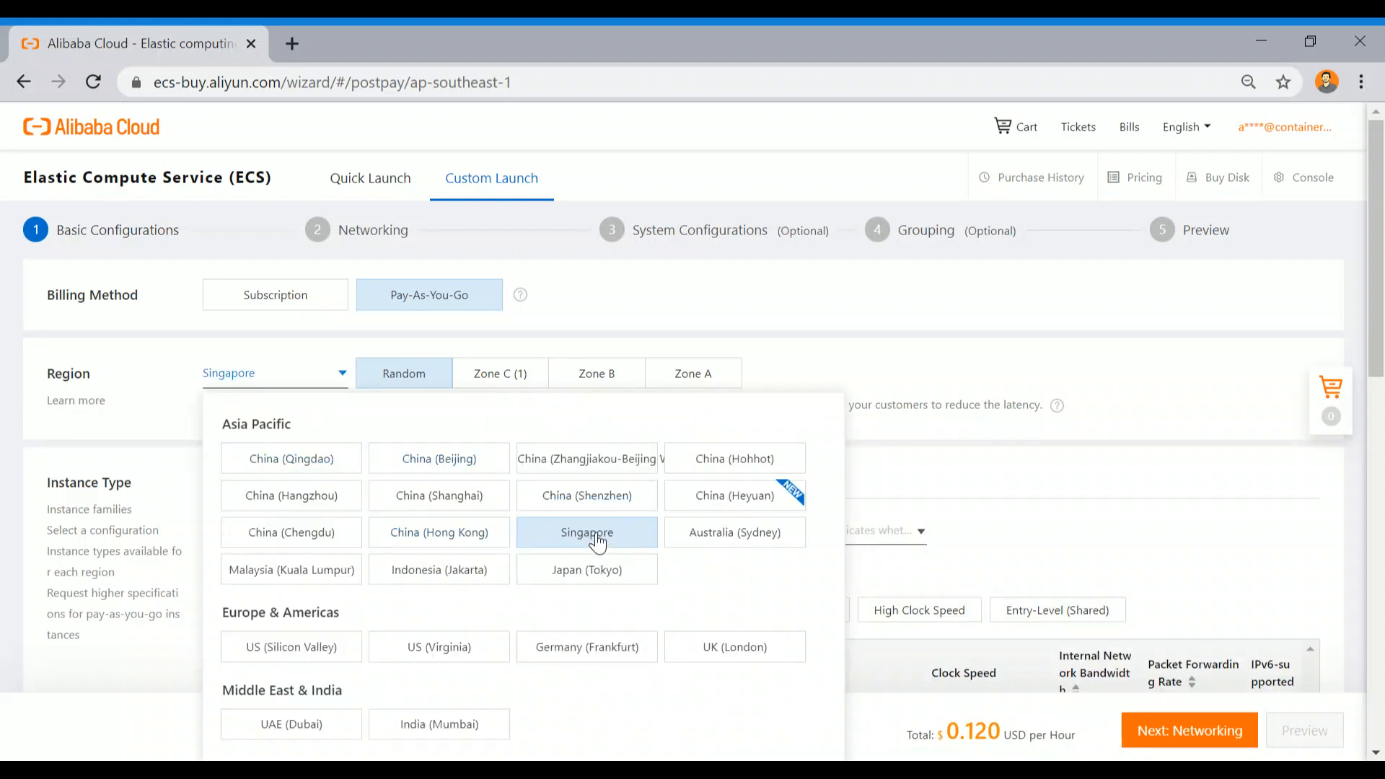
{"action": "left_click", "coordinate": [587, 533]}
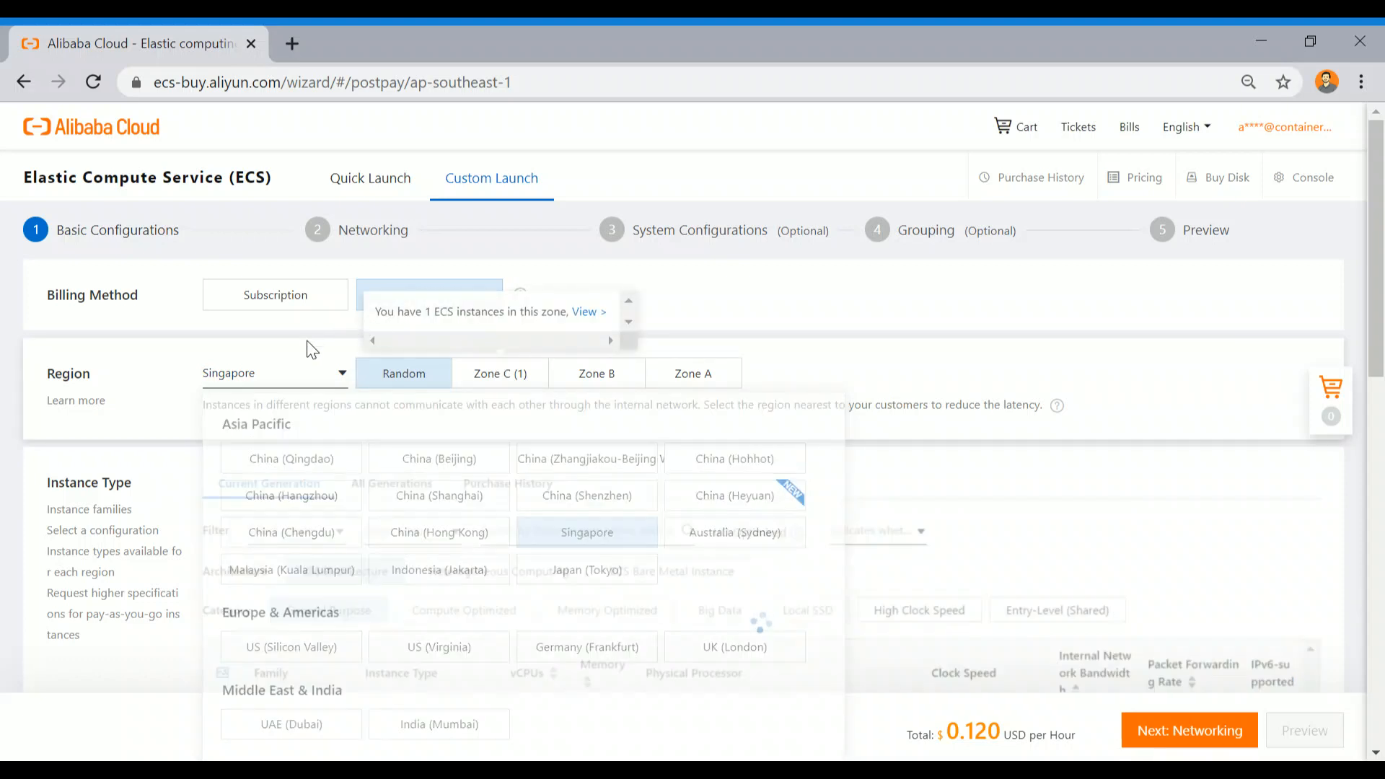
{"action": "left_click", "coordinate": [430, 294]}
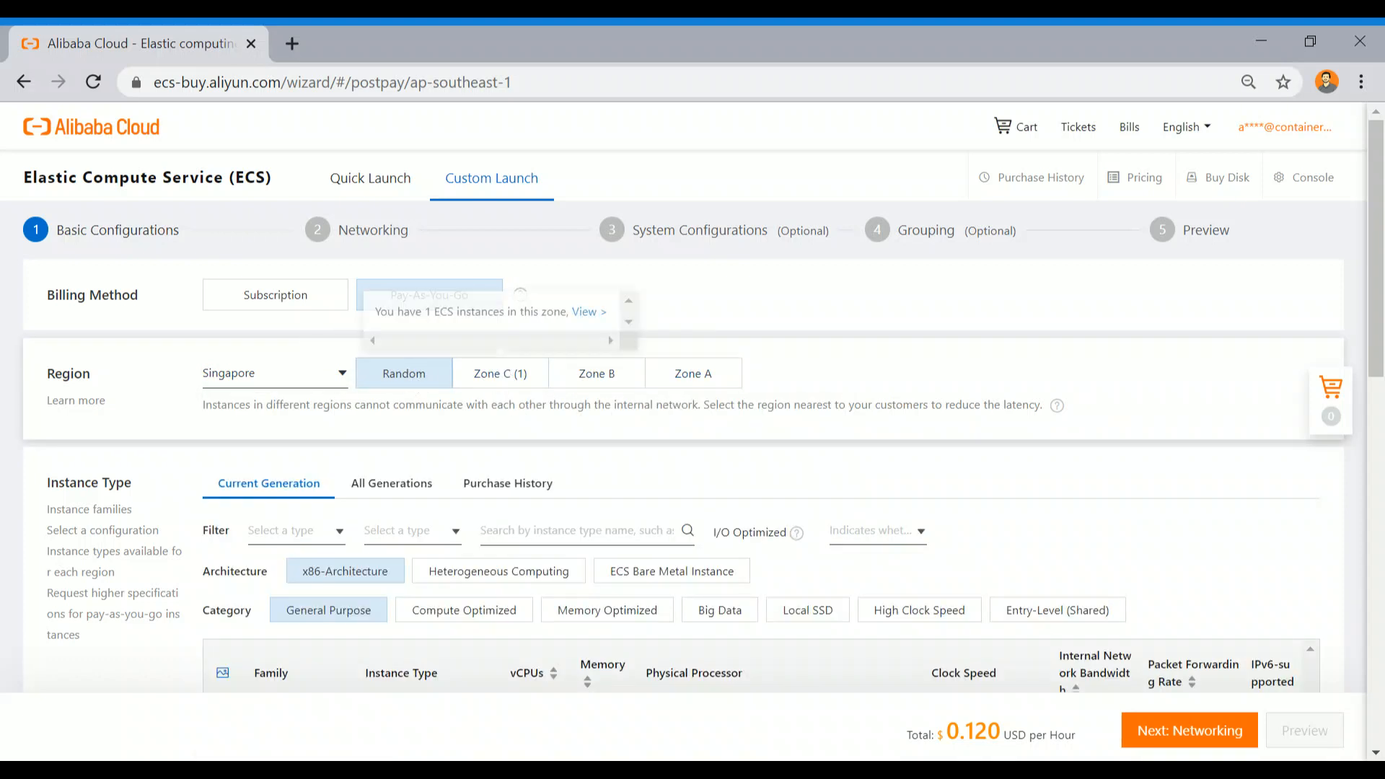
Choose the burstable ecs.t6-c2m1.large type with 2 vCPUs and 1 GiB
{"action": "scroll", "scroll_direction": "down", "scroll_amount": 3}
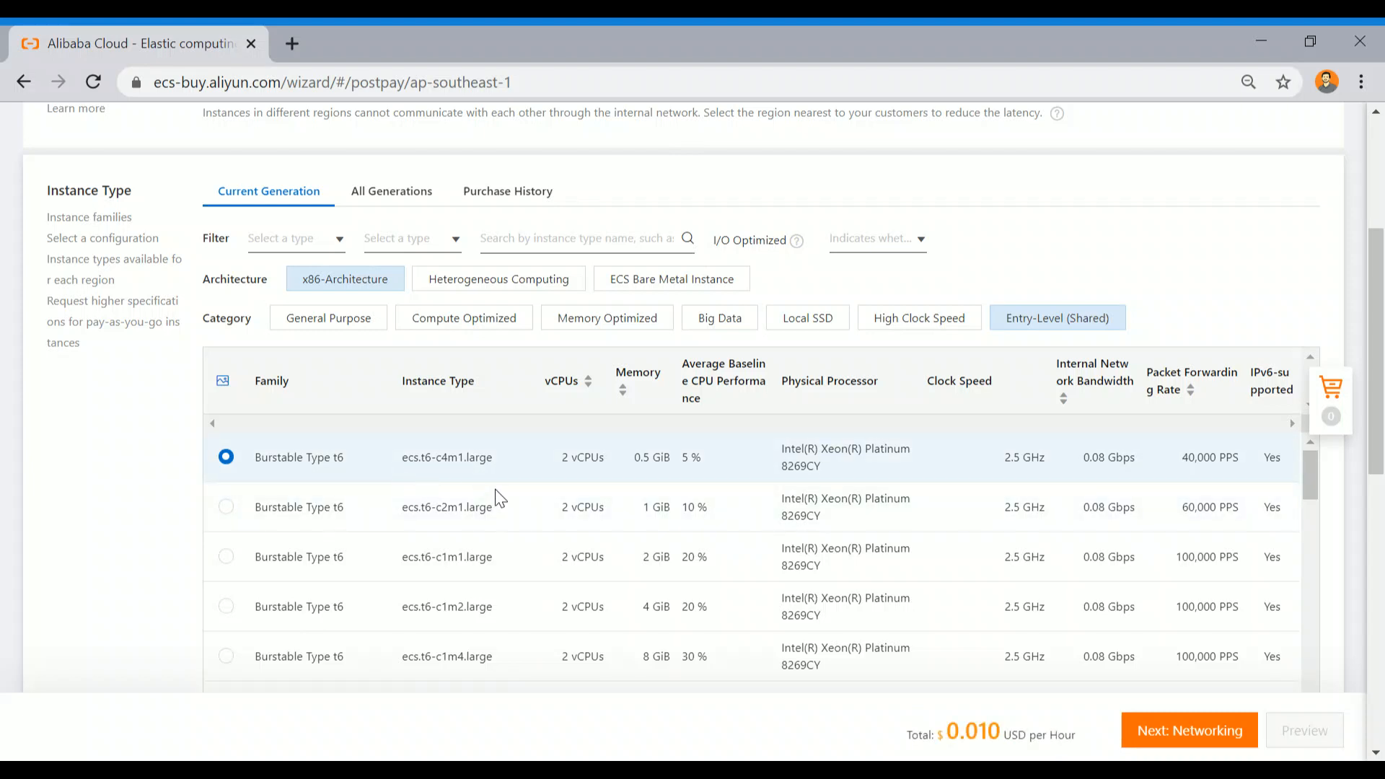
{"action": "mouse_move", "coordinate": [245, 565]}
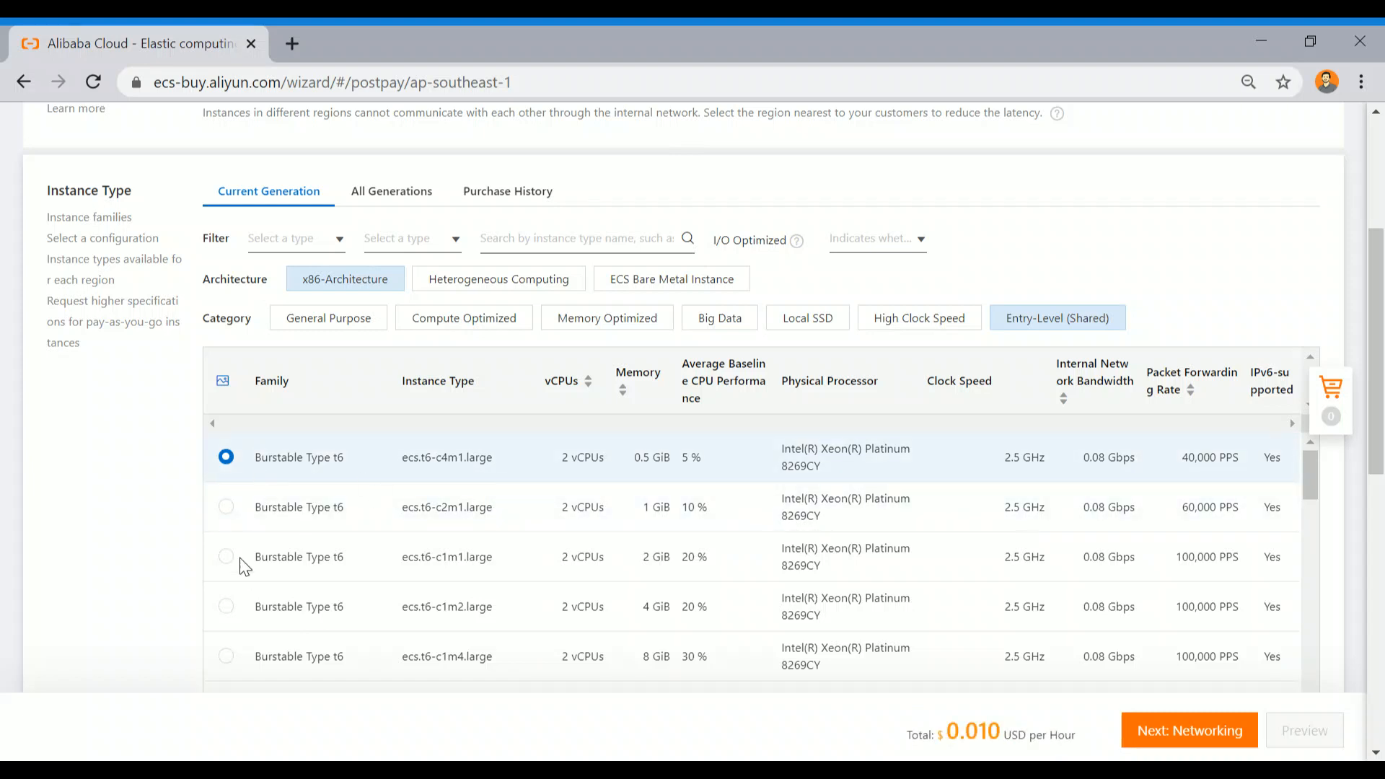
{"action": "mouse_move", "coordinate": [226, 506]}
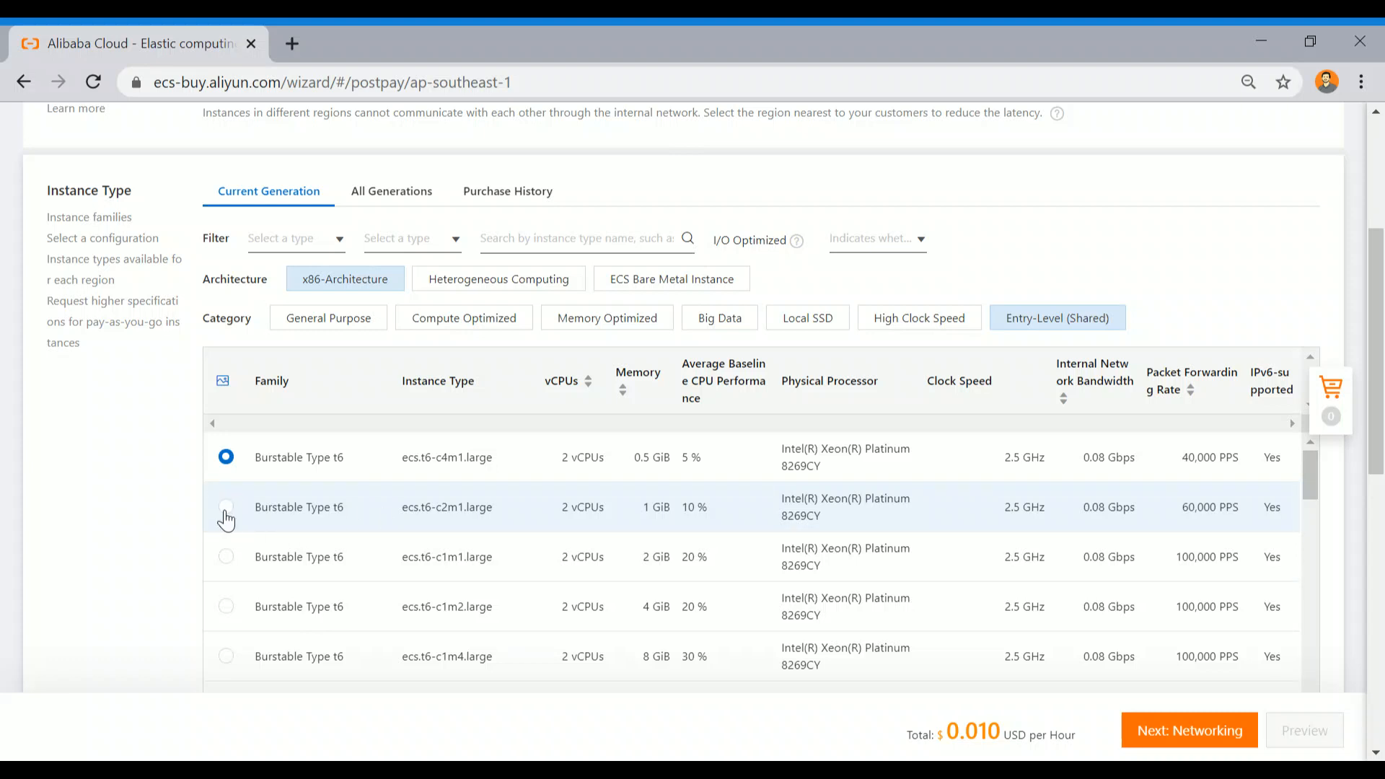
{"action": "left_click", "coordinate": [227, 506]}
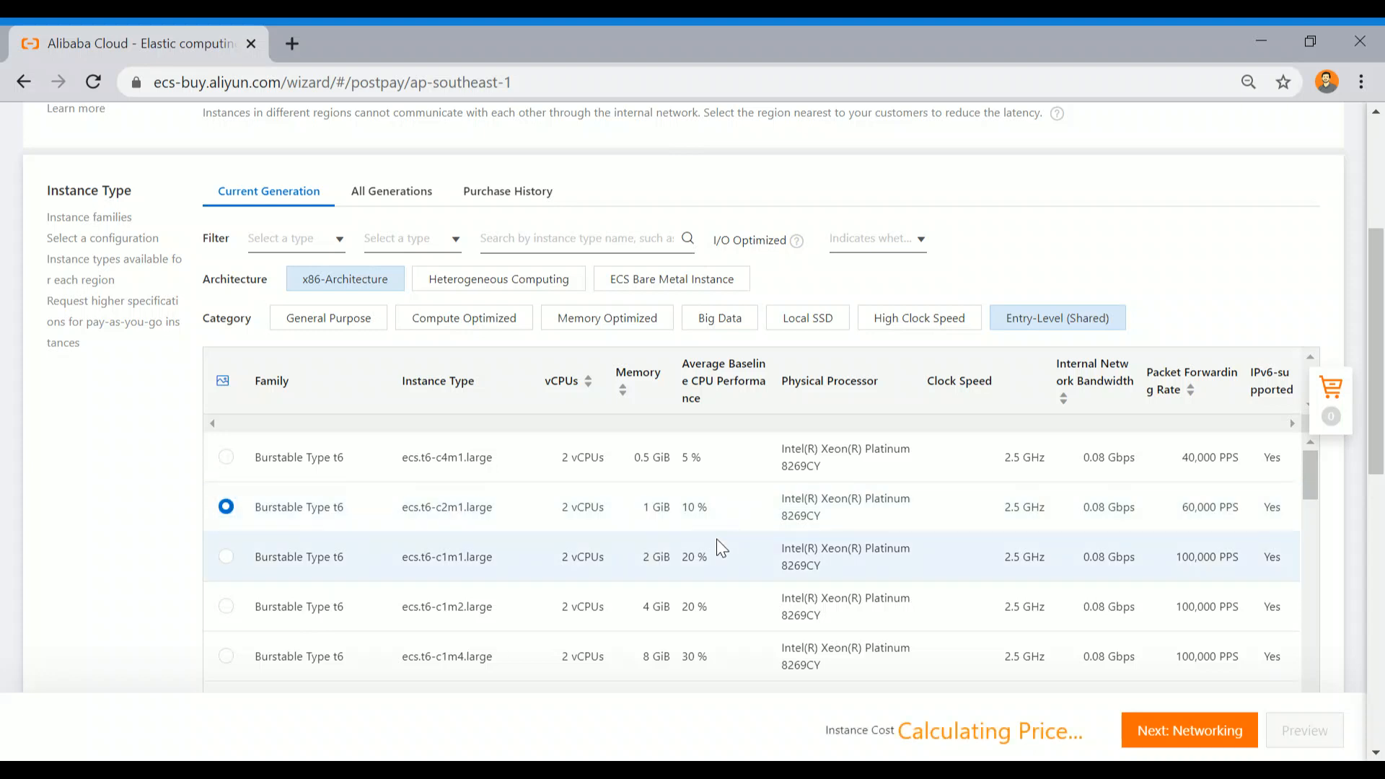
{"action": "scroll", "scroll_direction": "down", "scroll_amount": 3}
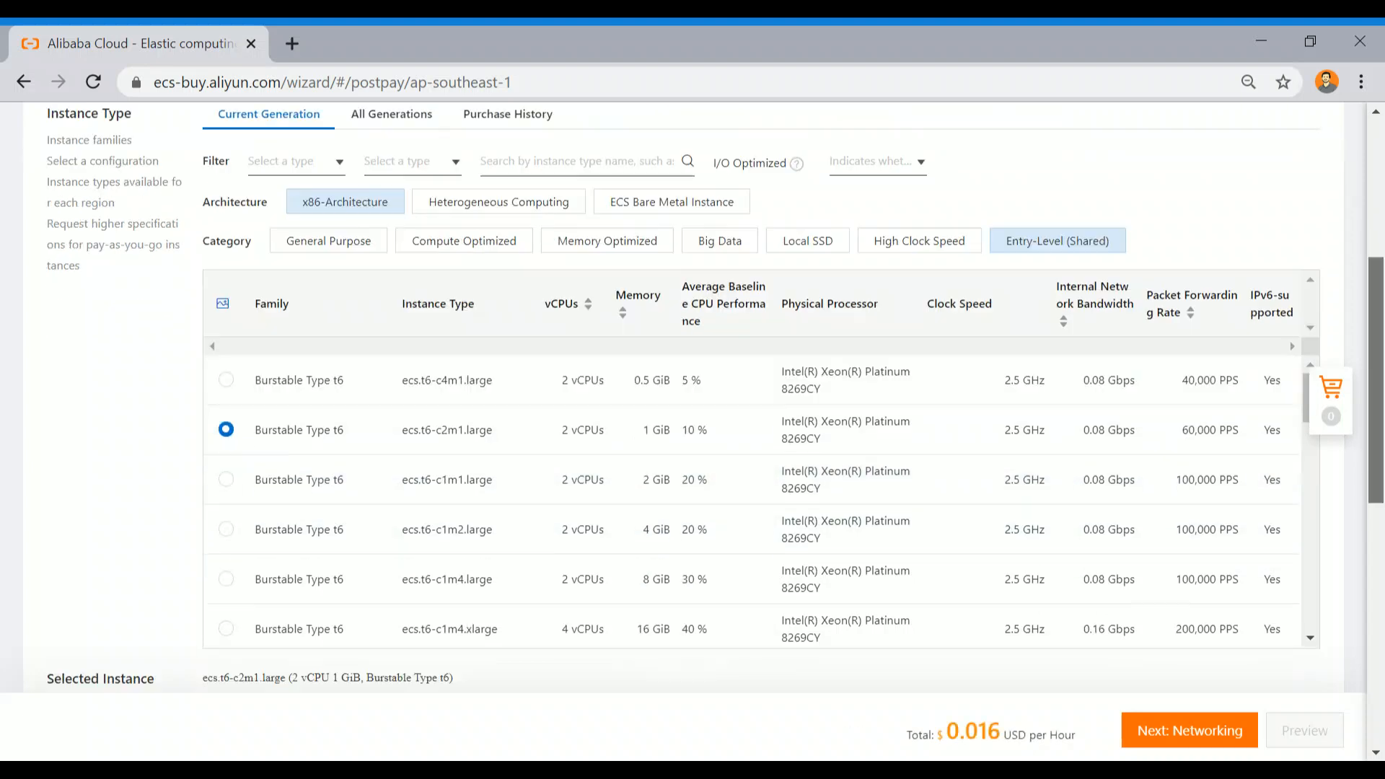
{"action": "scroll", "scroll_direction": "down", "scroll_amount": 3}
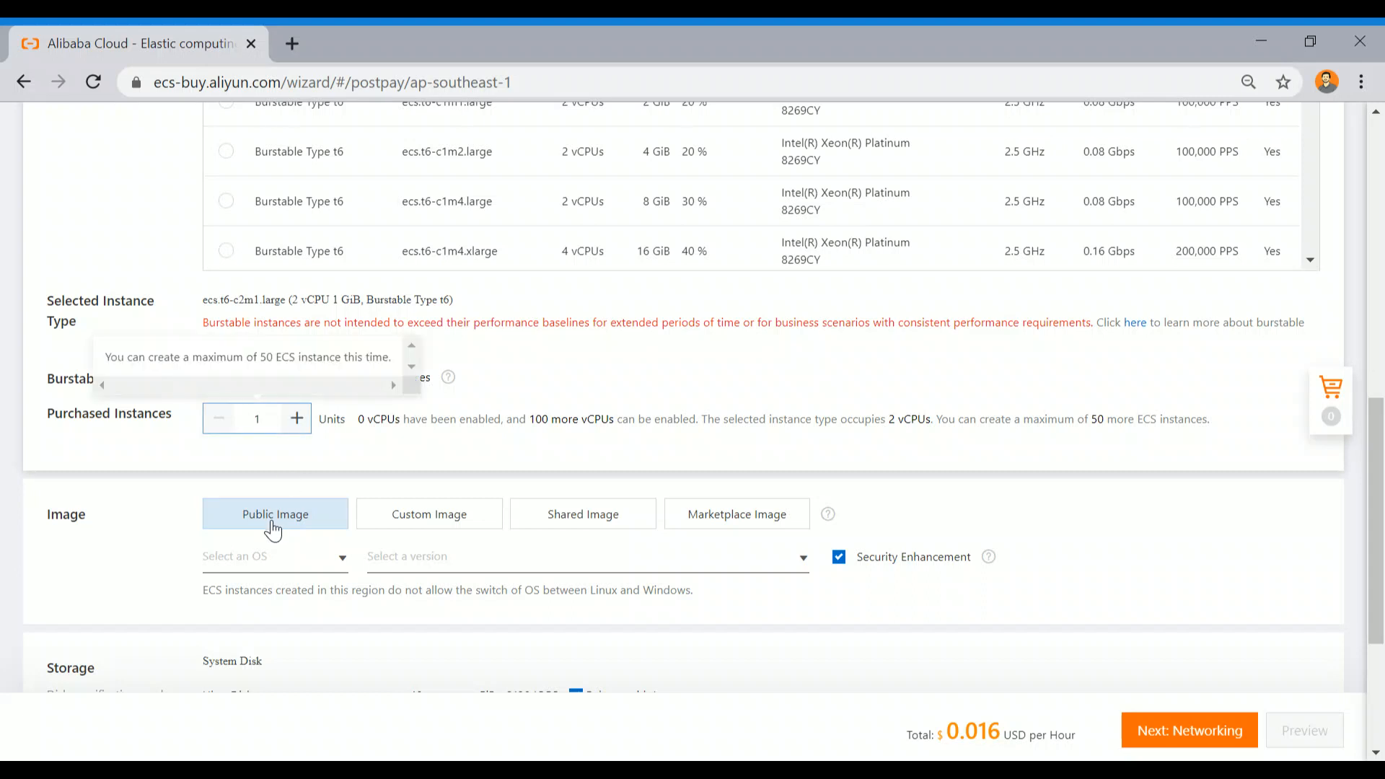
Select the Ubuntu 16.04 64-bit public image
{"action": "scroll", "scroll_direction": "down", "scroll_amount": 3}
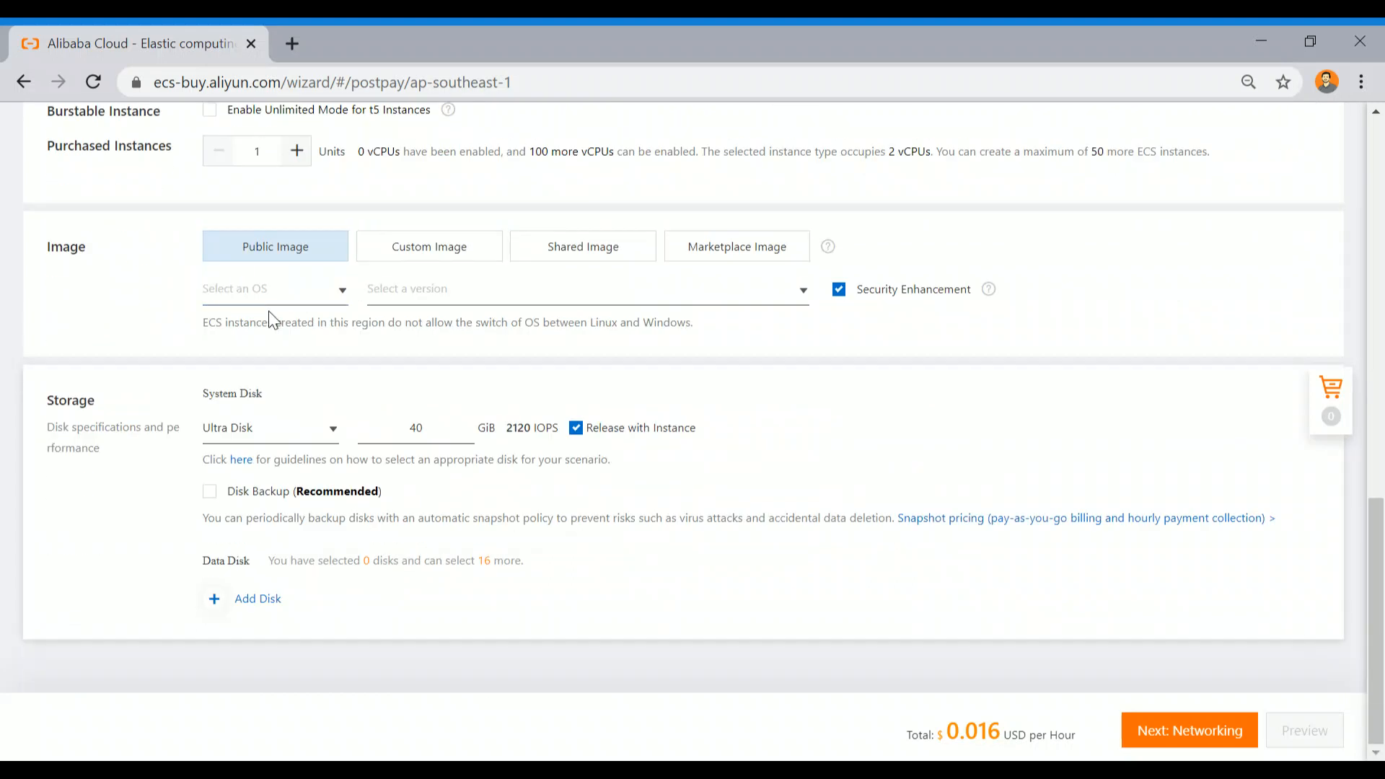
{"action": "left_click", "coordinate": [274, 289]}
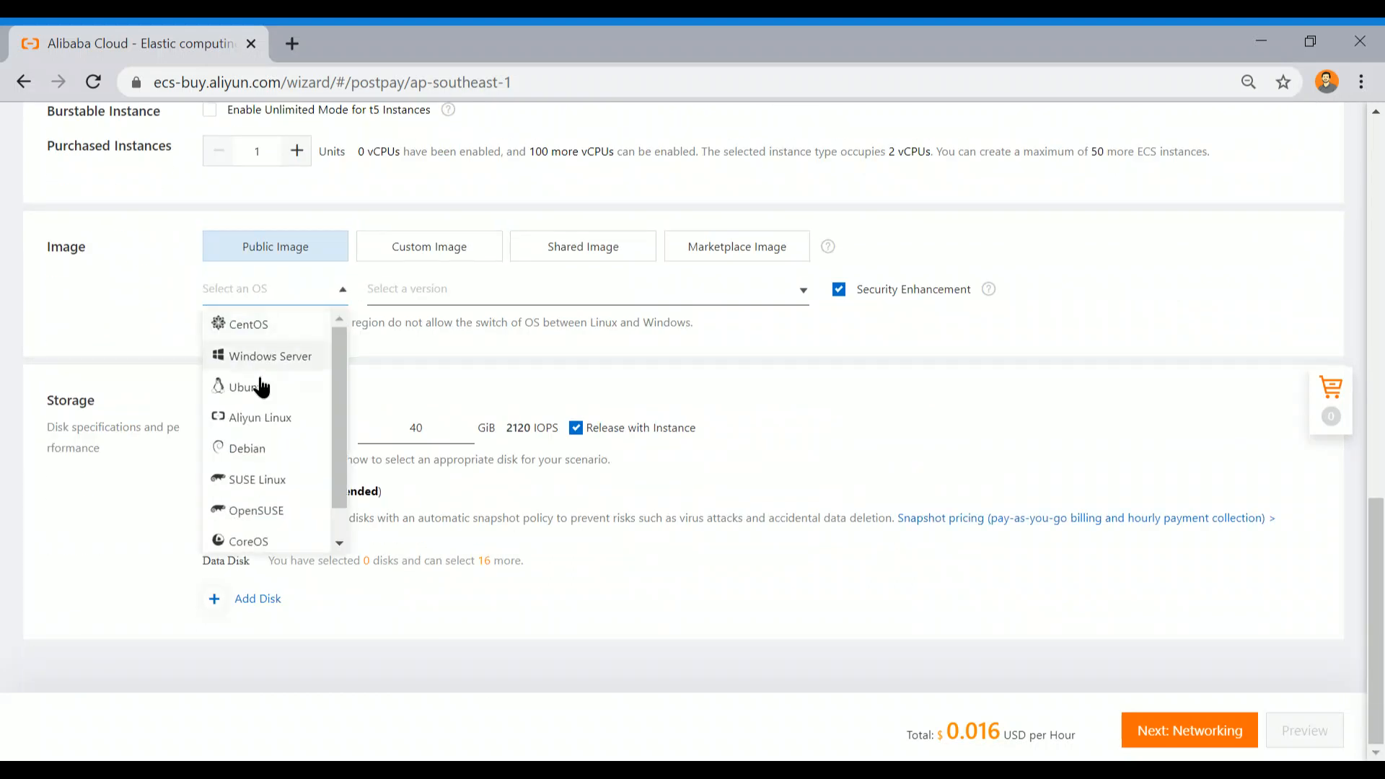
{"action": "left_click", "coordinate": [236, 386]}
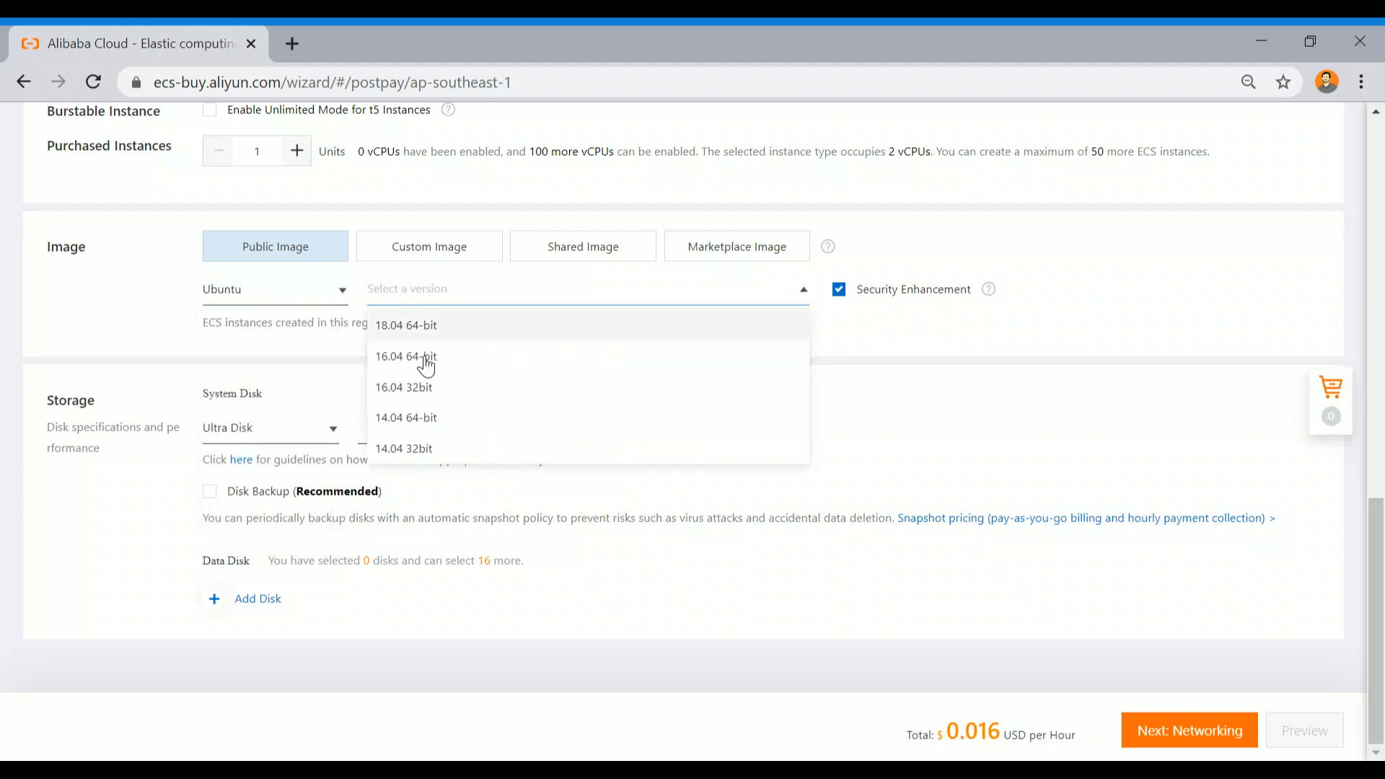
{"action": "left_click", "coordinate": [405, 356]}
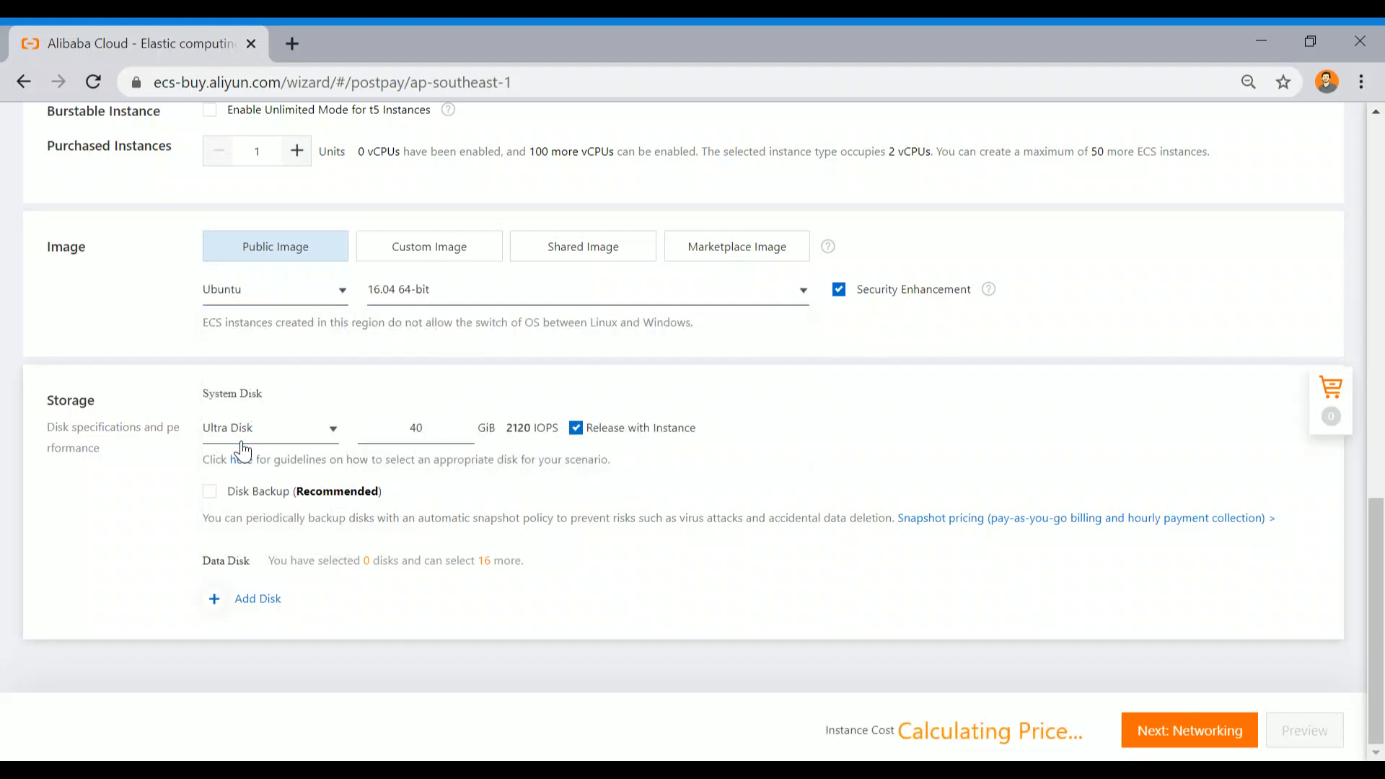
Keep a 20 GiB Ultra Disk as the system disk
{"action": "left_click", "coordinate": [416, 427]}
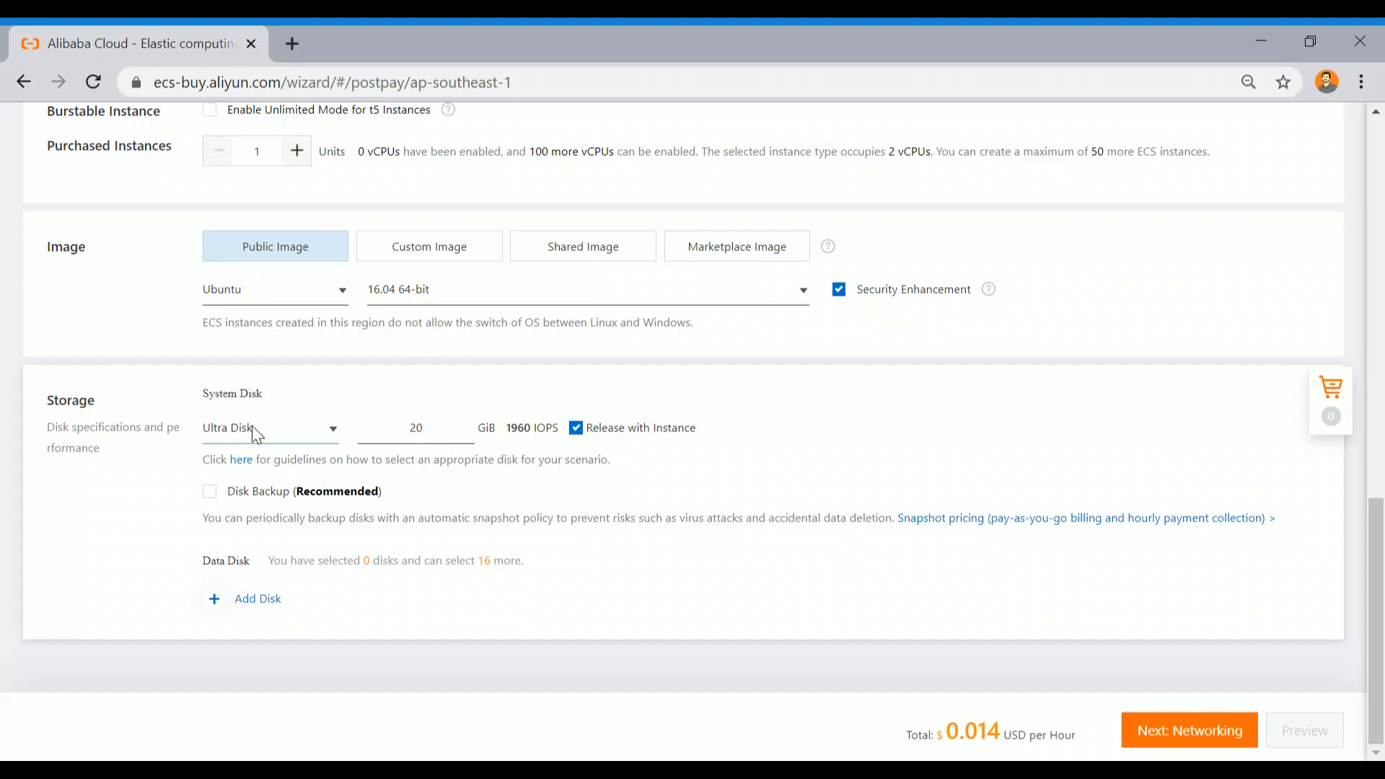
{"action": "left_click", "coordinate": [269, 427]}
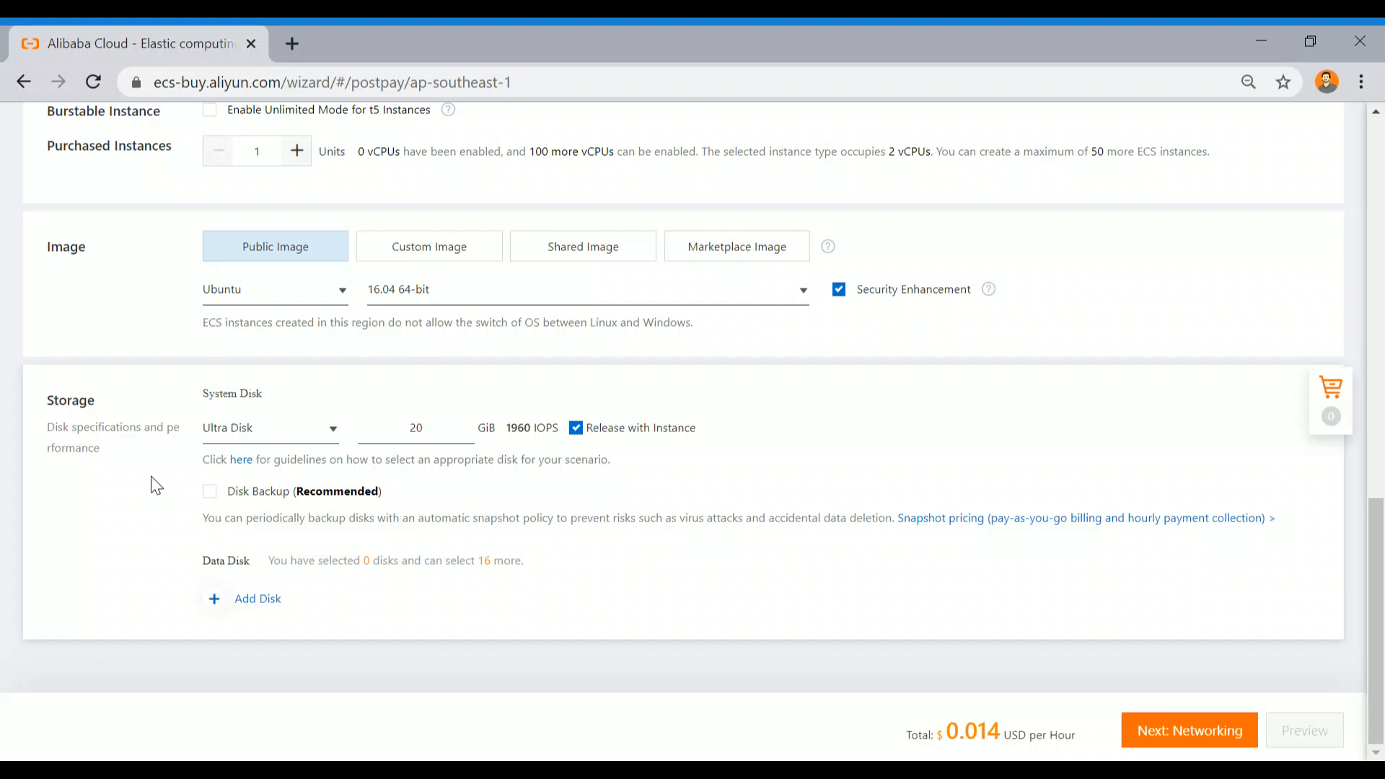
{"action": "mouse_move", "coordinate": [221, 449]}
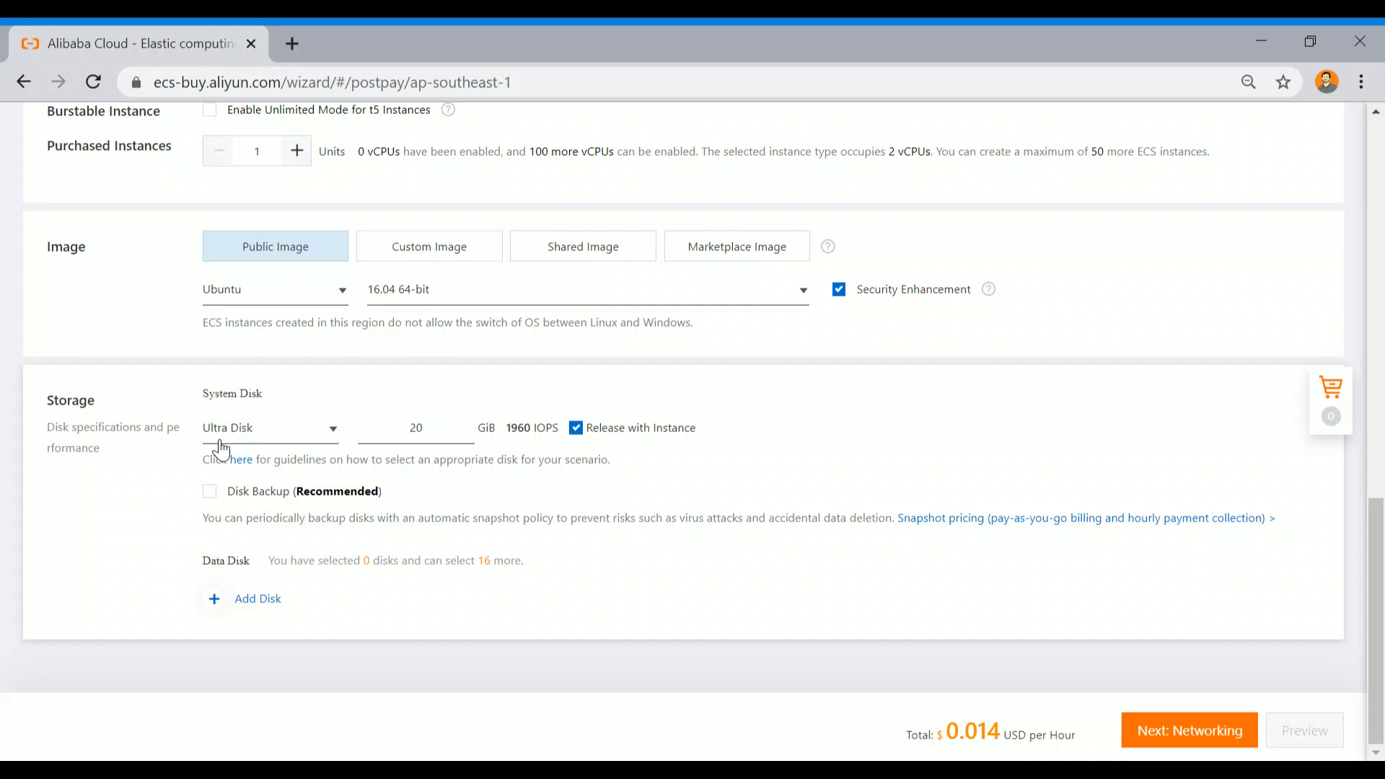
{"action": "mouse_move", "coordinate": [306, 431]}
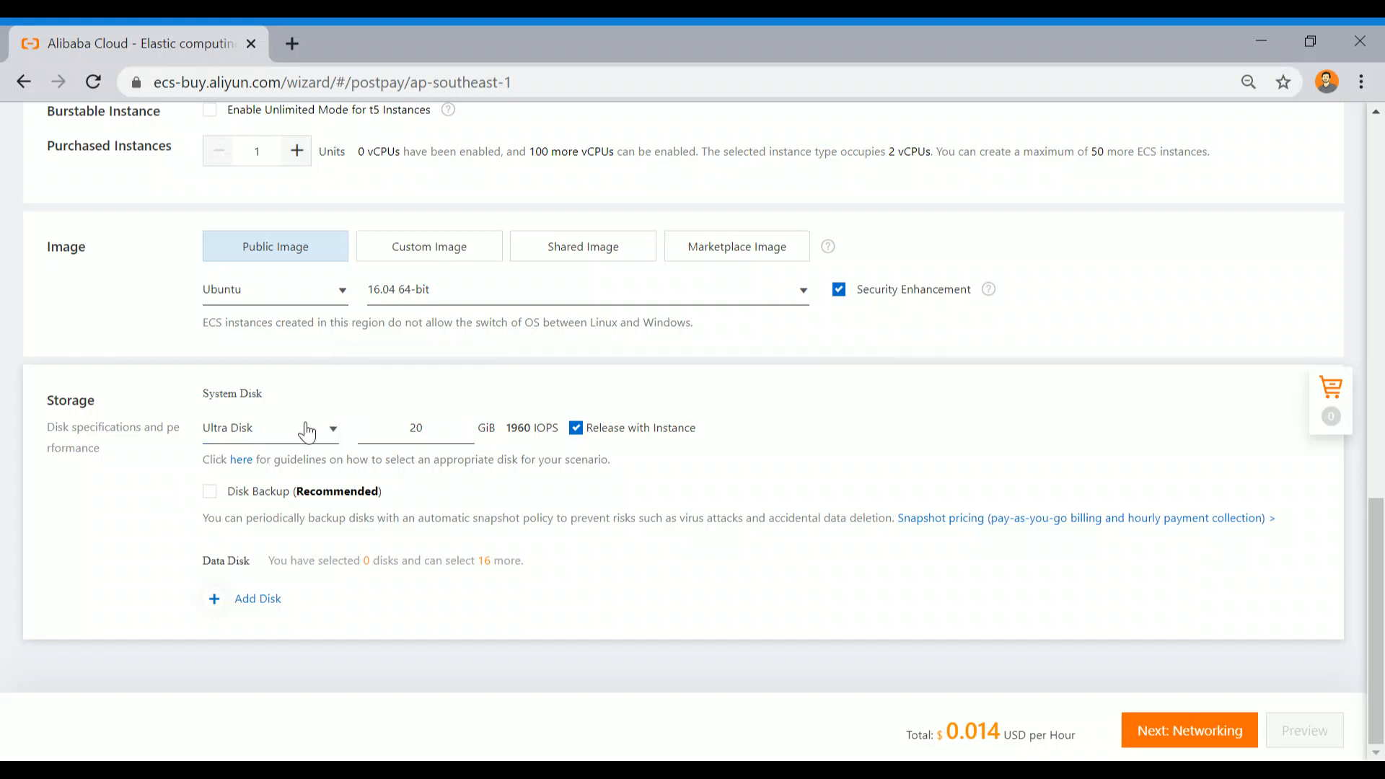
{"action": "left_click", "coordinate": [270, 427]}
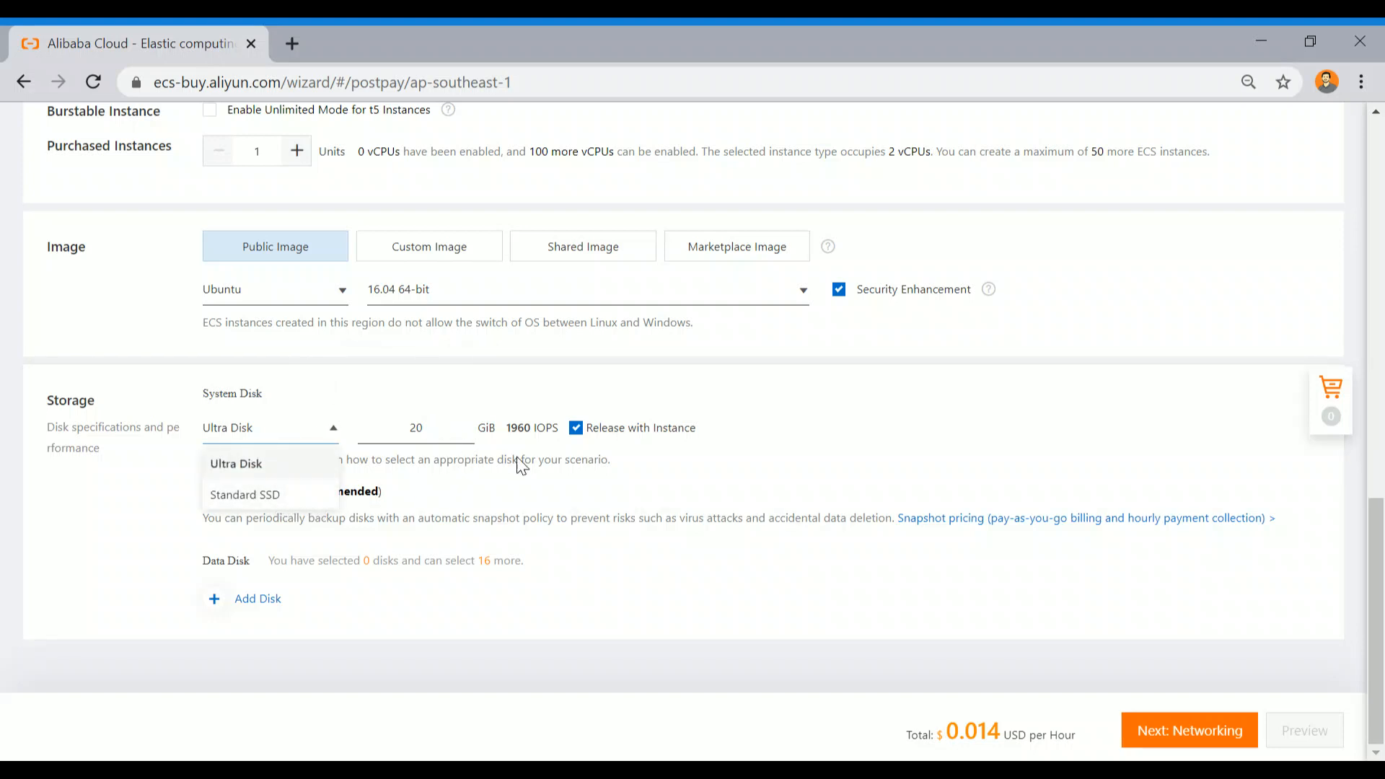
{"action": "left_click", "coordinate": [270, 427]}
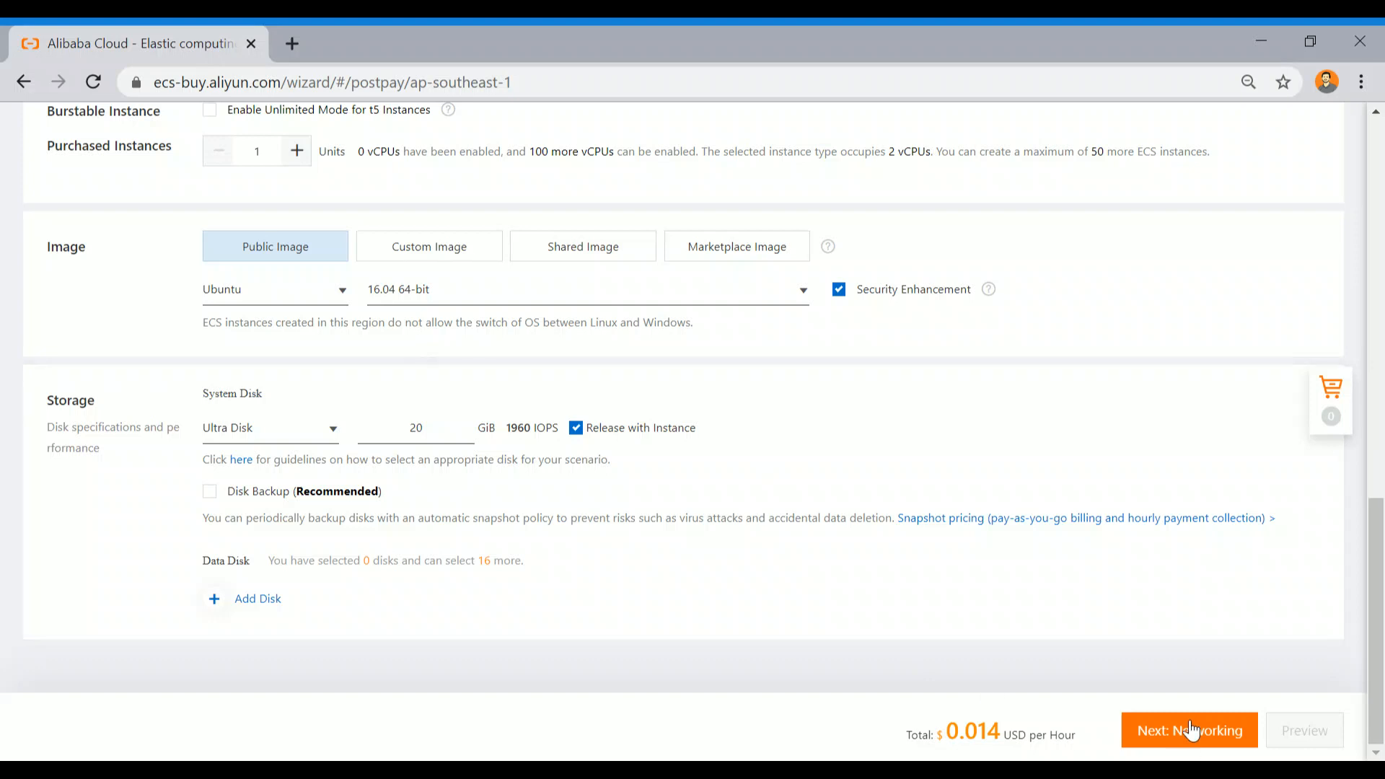
Move on to the Networking step, leaving the default VPC and vSwitch
{"action": "left_click", "coordinate": [1188, 729]}
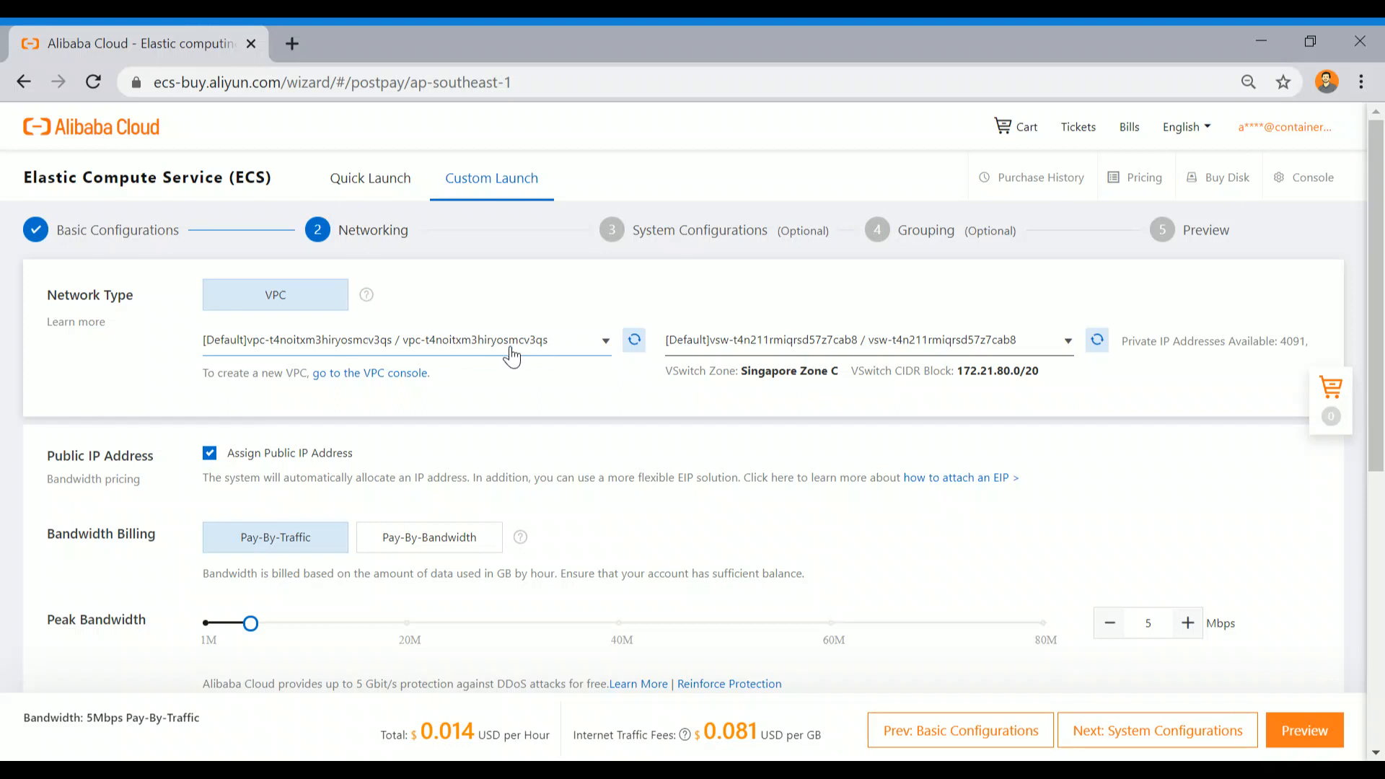
{"action": "mouse_move", "coordinate": [854, 352]}
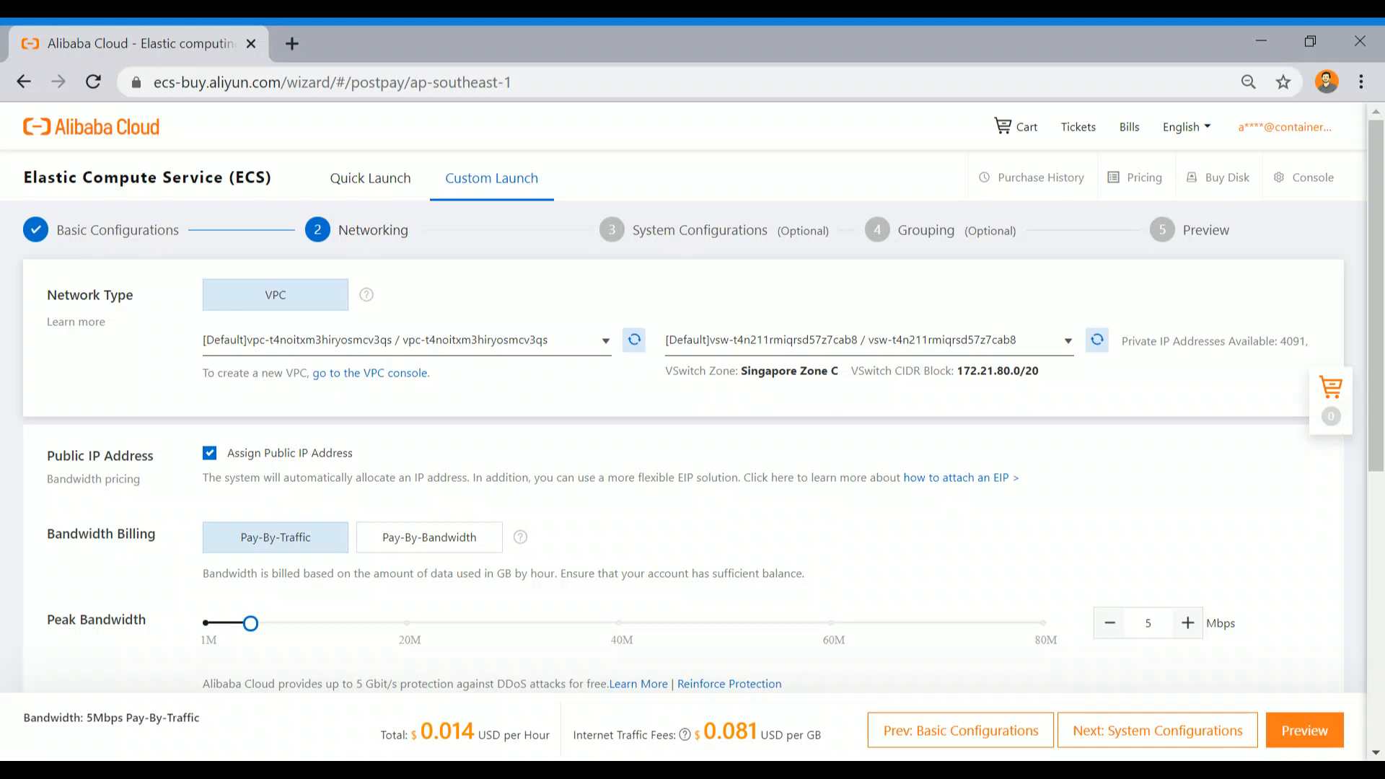
{"action": "mouse_move", "coordinate": [1264, 441]}
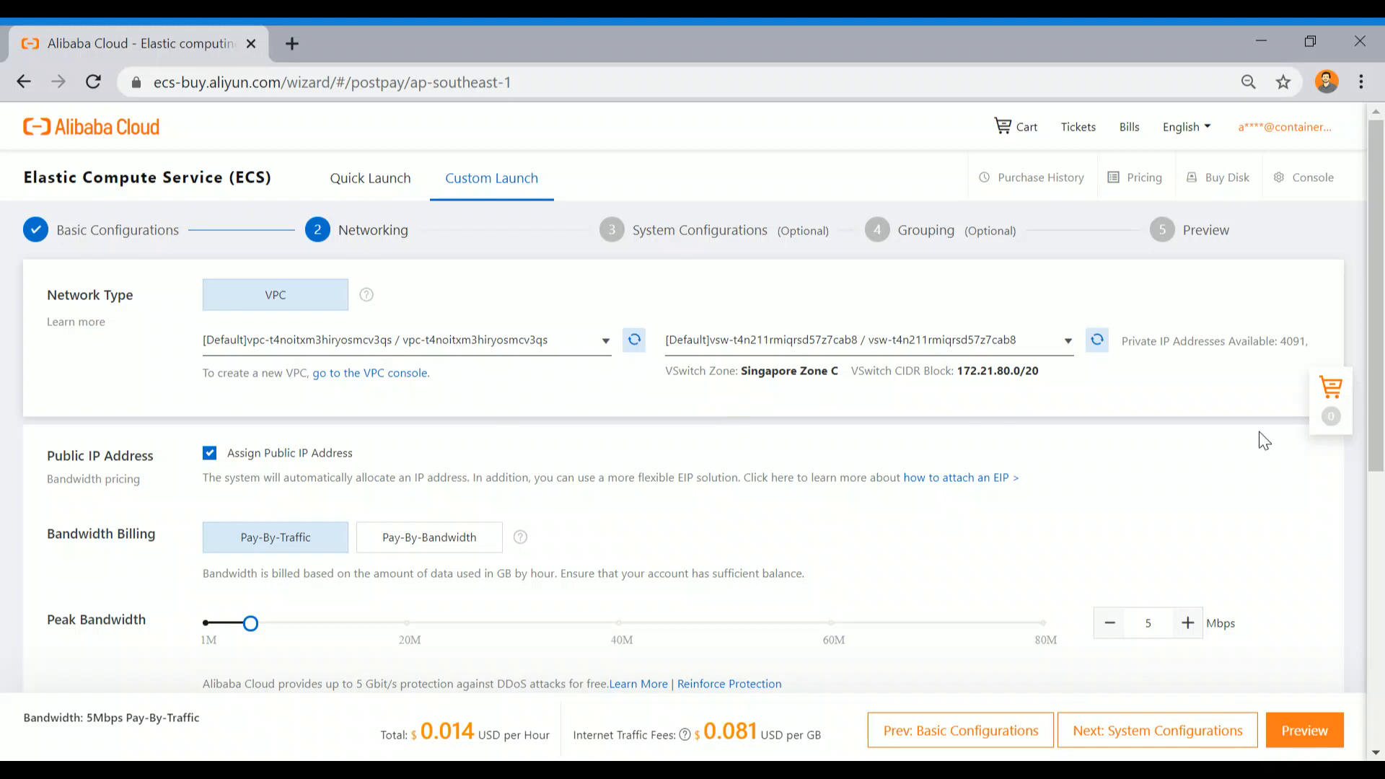
Bill internet bandwidth as Pay-By-Bandwidth at 1 Mbps after comparing with pay-by-traffic
{"action": "scroll", "scroll_direction": "down", "scroll_amount": 3}
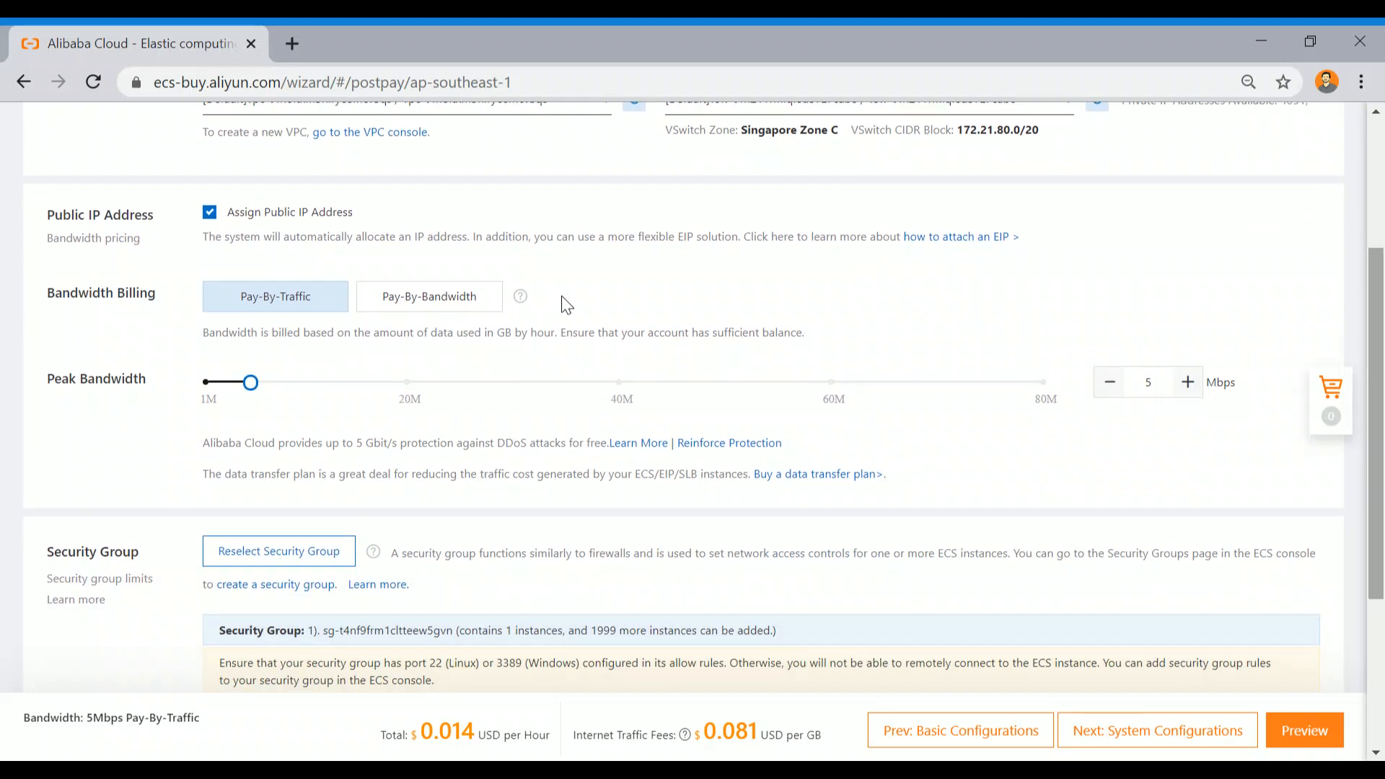
{"action": "left_click", "coordinate": [429, 296]}
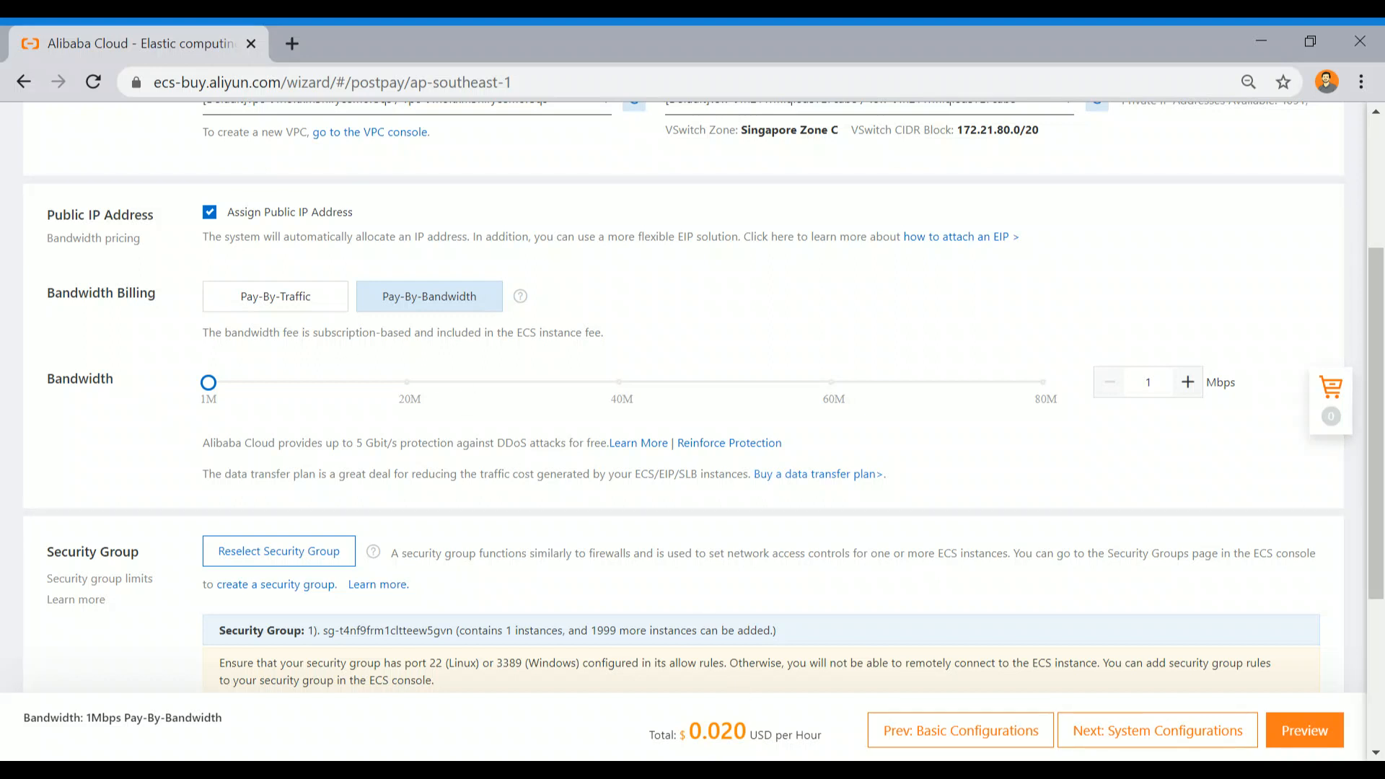
{"action": "left_click", "coordinate": [274, 296]}
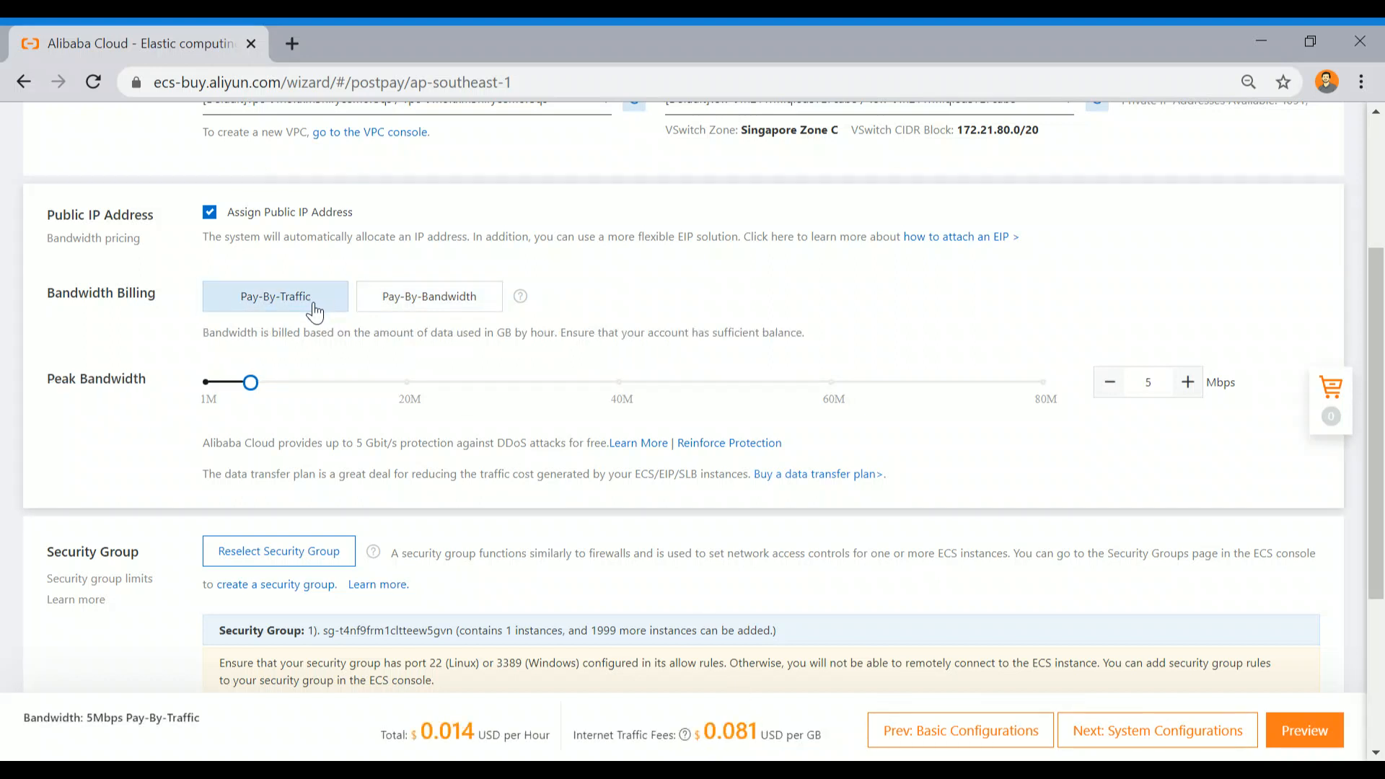
{"action": "left_click", "coordinate": [429, 295]}
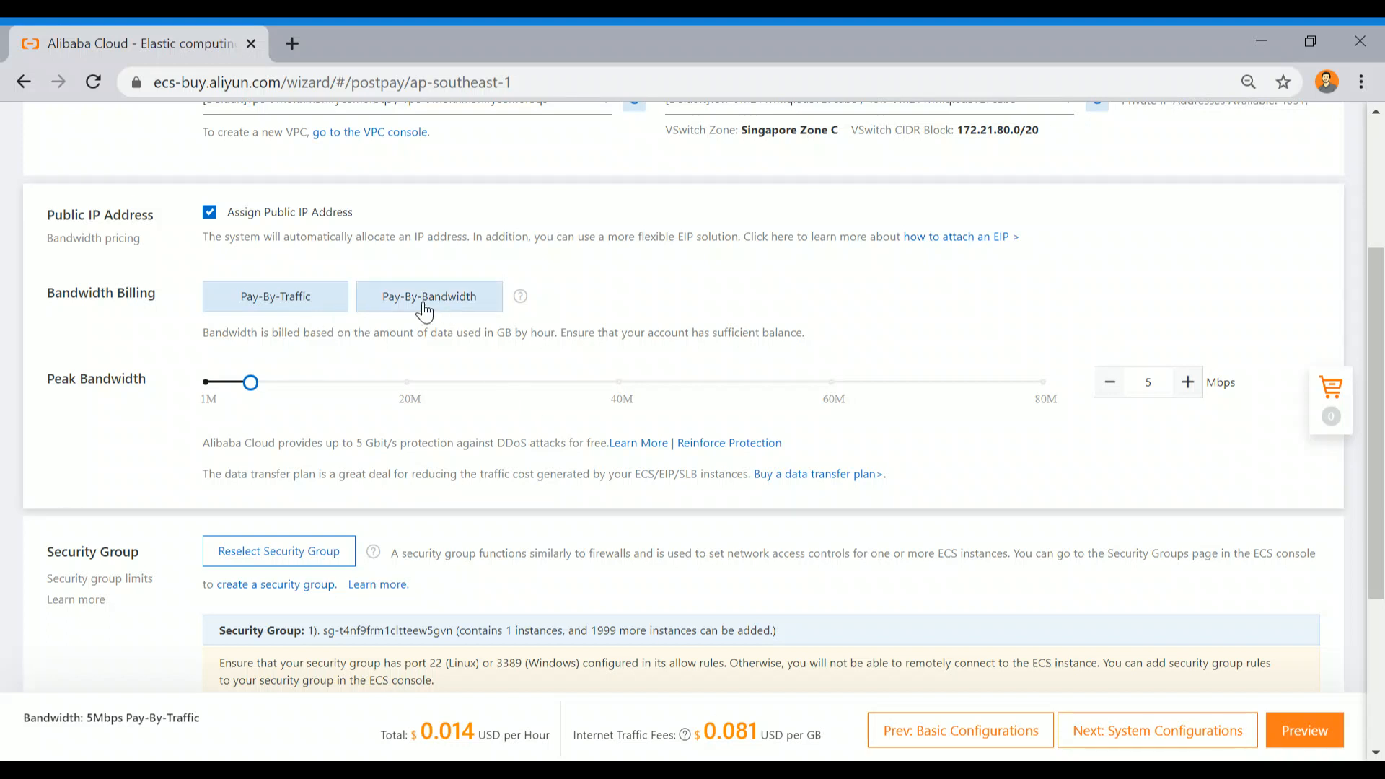
{"action": "left_click", "coordinate": [430, 295]}
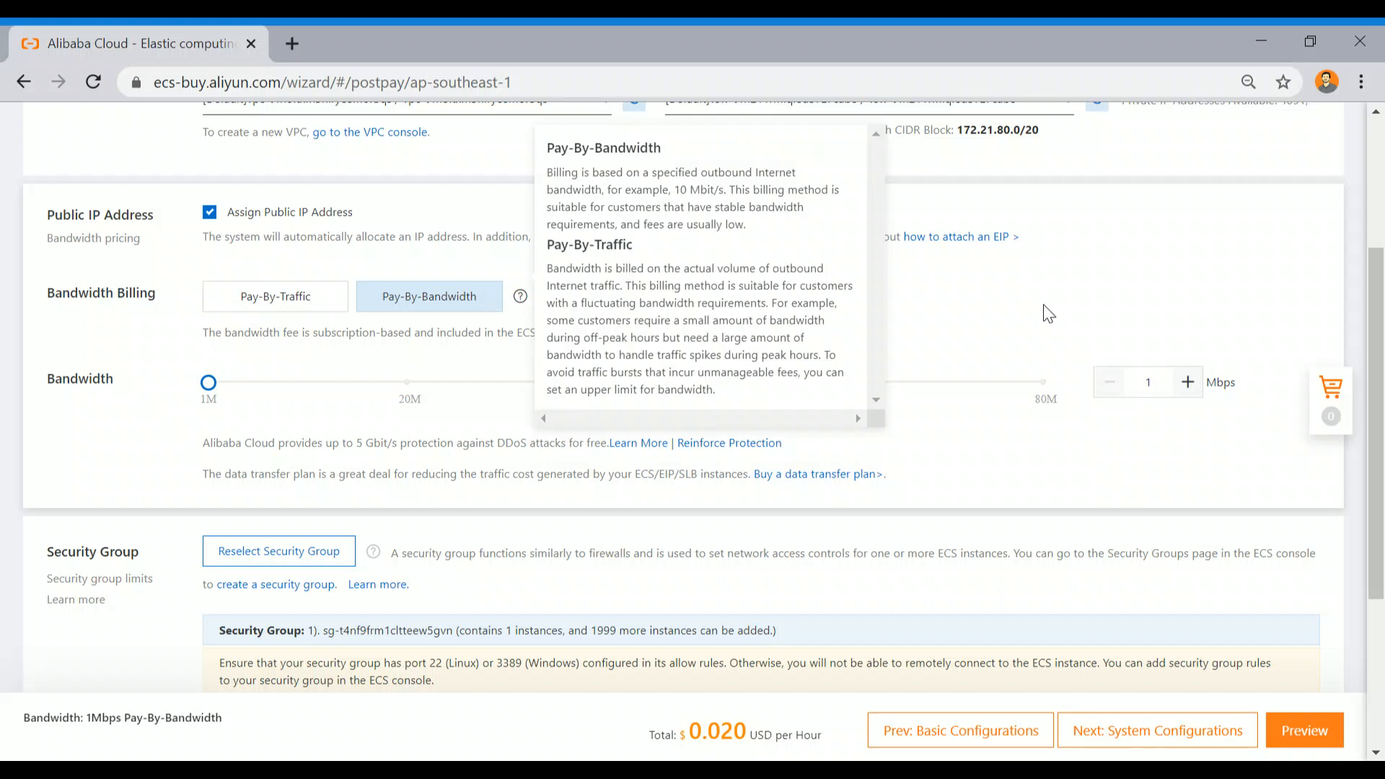
{"action": "scroll", "scroll_direction": "down", "scroll_amount": 3}
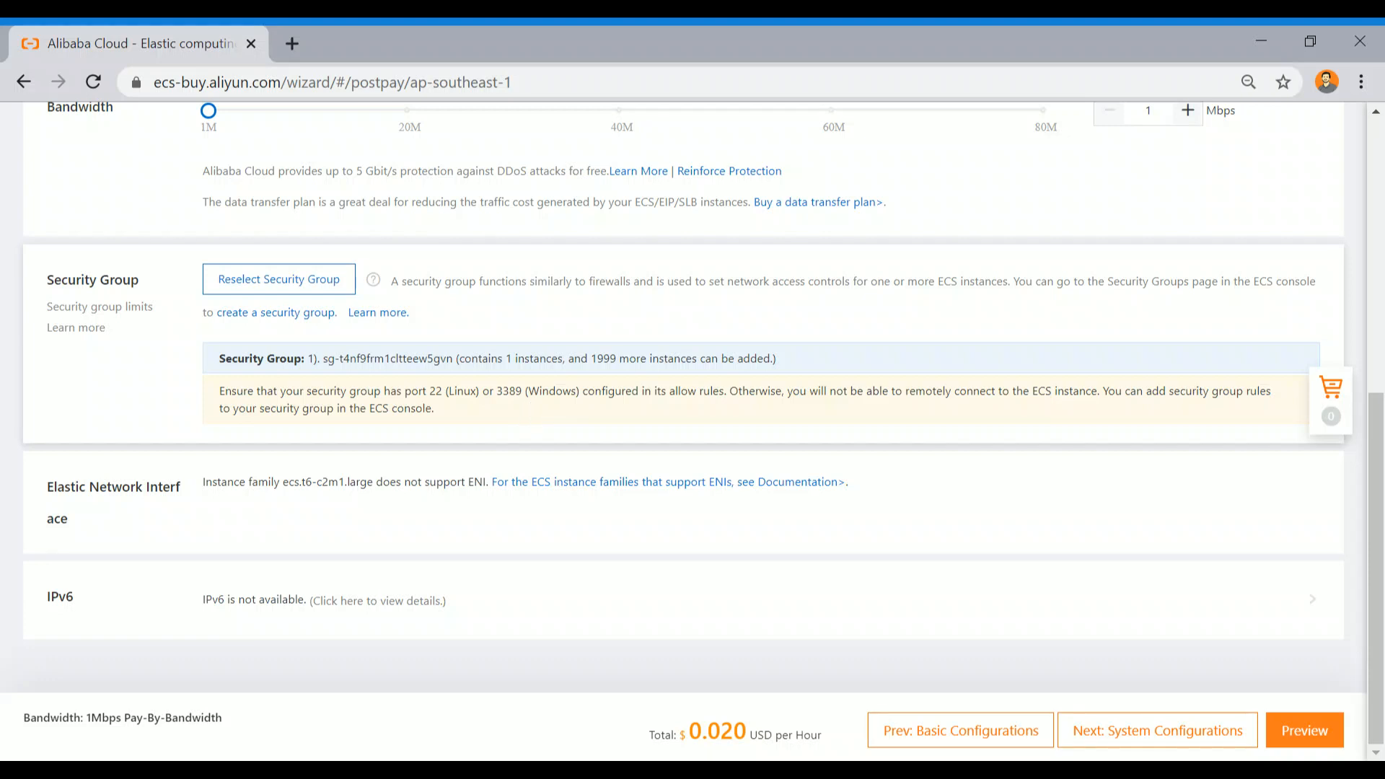
{"action": "mouse_move", "coordinate": [697, 617]}
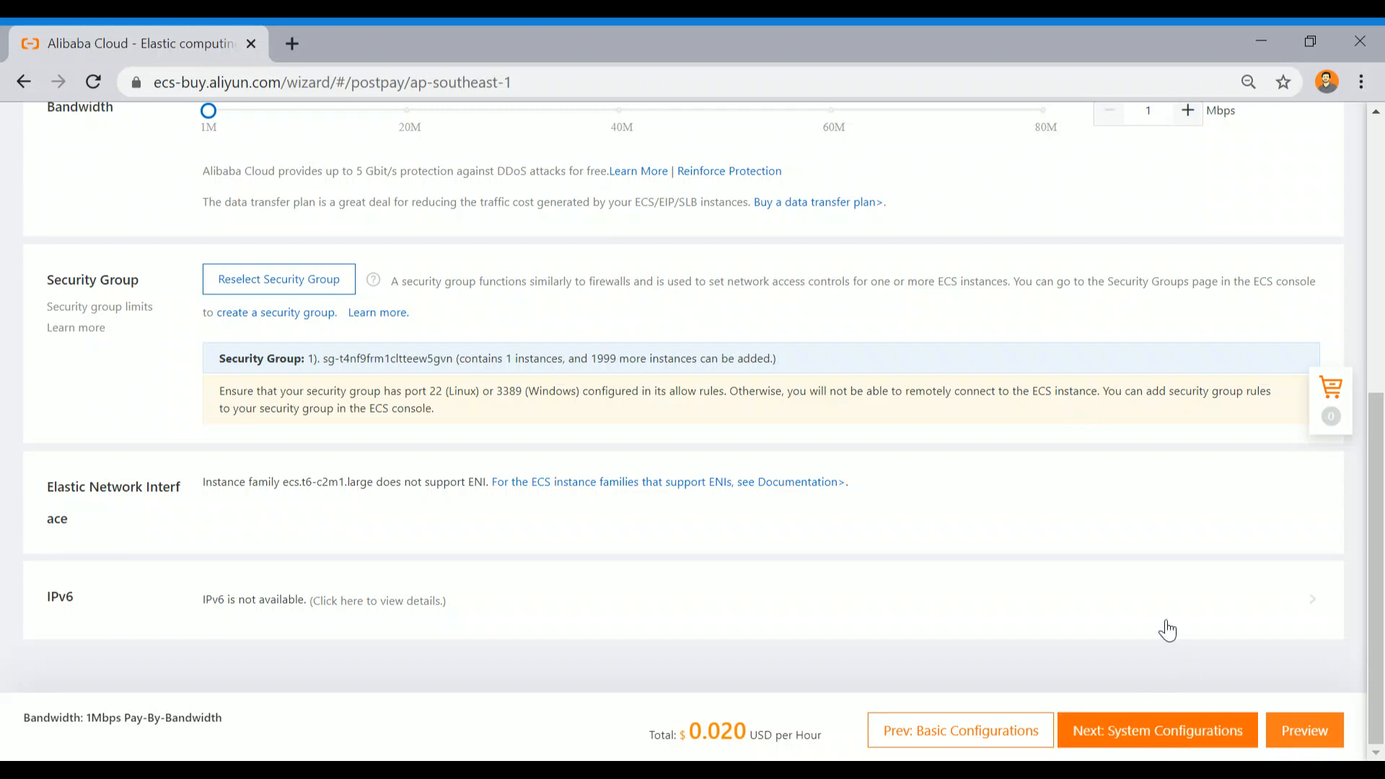
Use the myalicloud key pair, name the instance ubuntu, and continue to Grouping
{"action": "left_click", "coordinate": [1155, 730]}
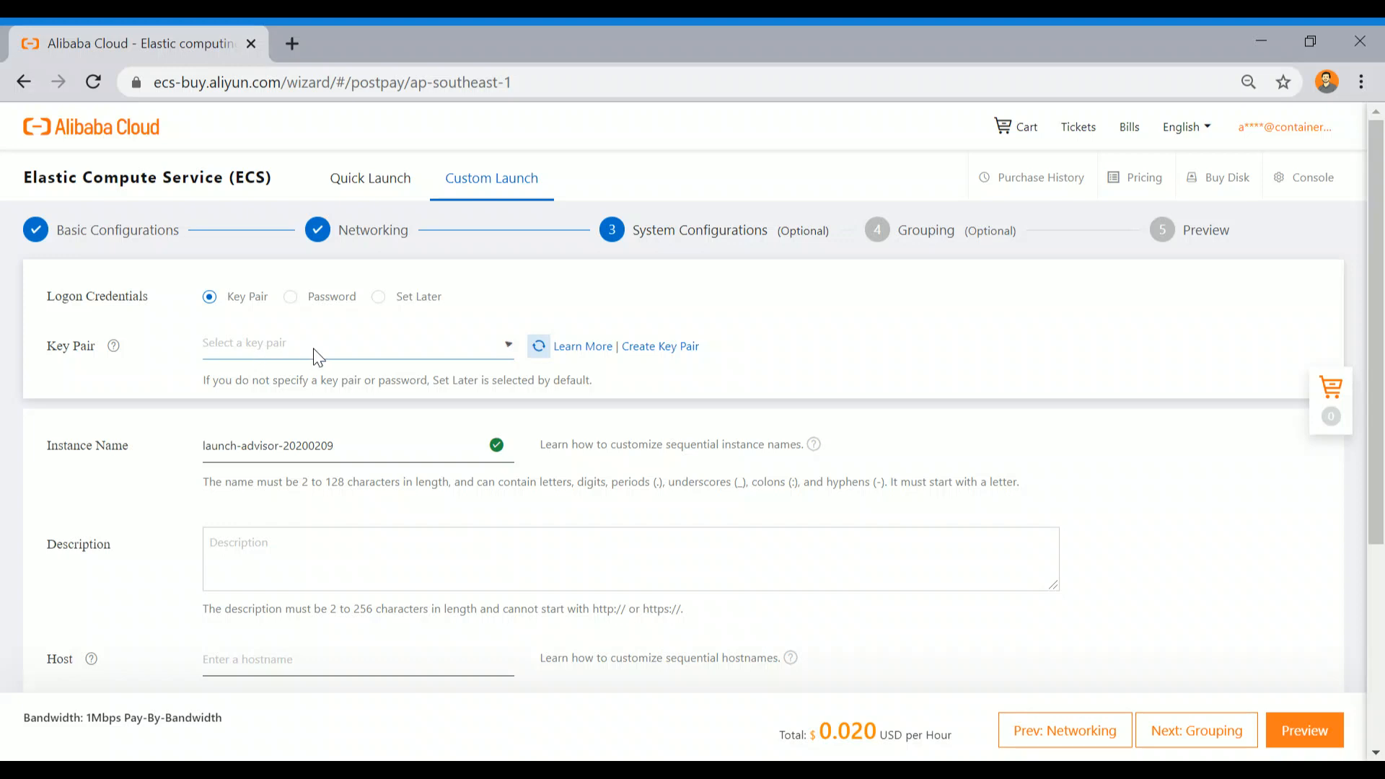
{"action": "left_click", "coordinate": [354, 343]}
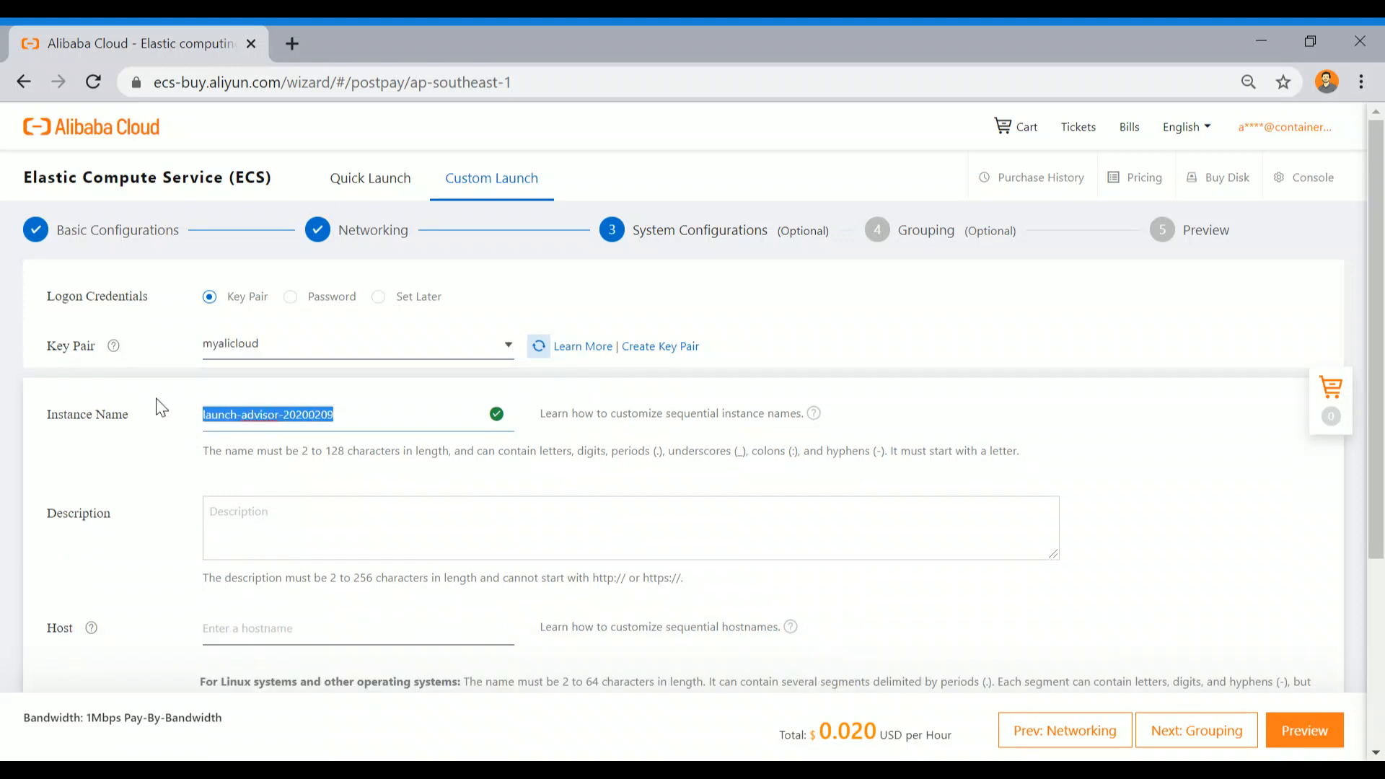
{"action": "mouse_move", "coordinate": [154, 407]}
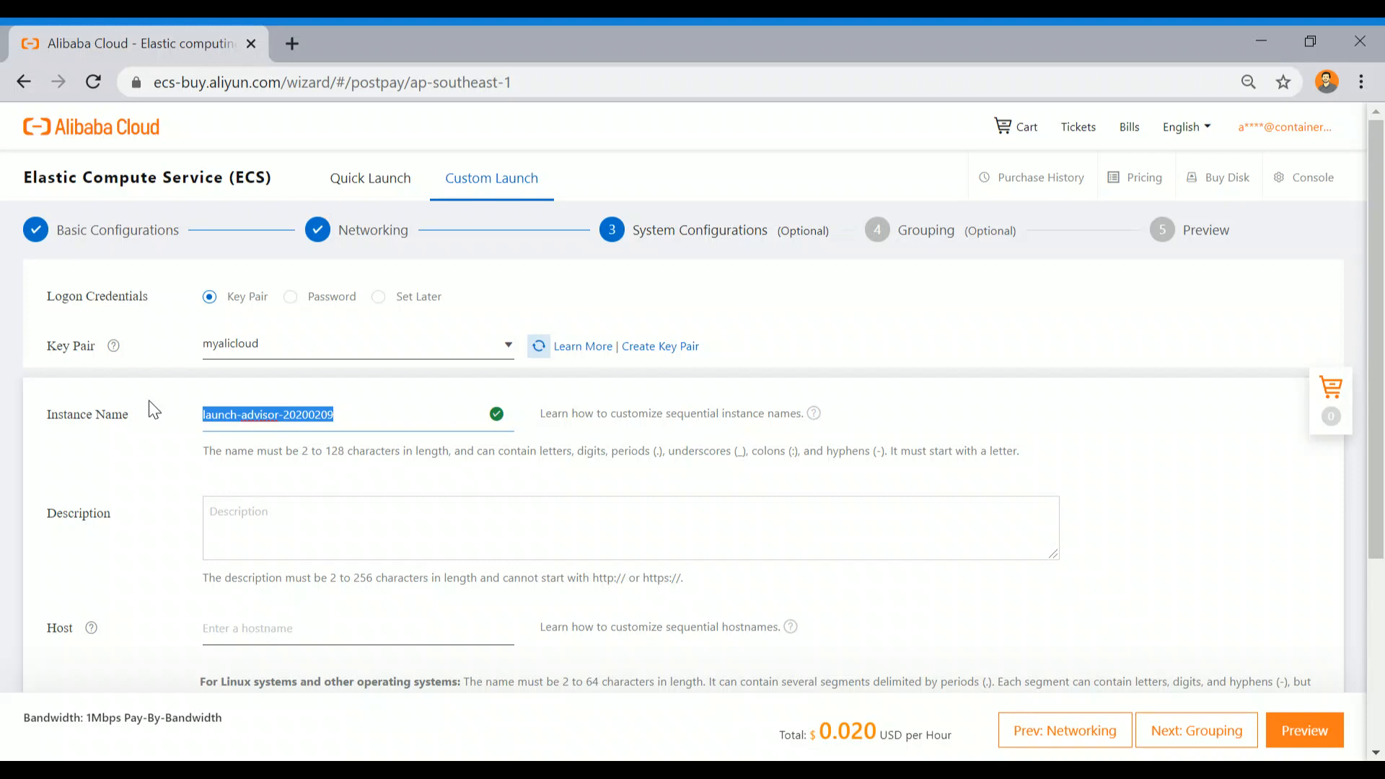
{"action": "type", "text": "ubuntu"}
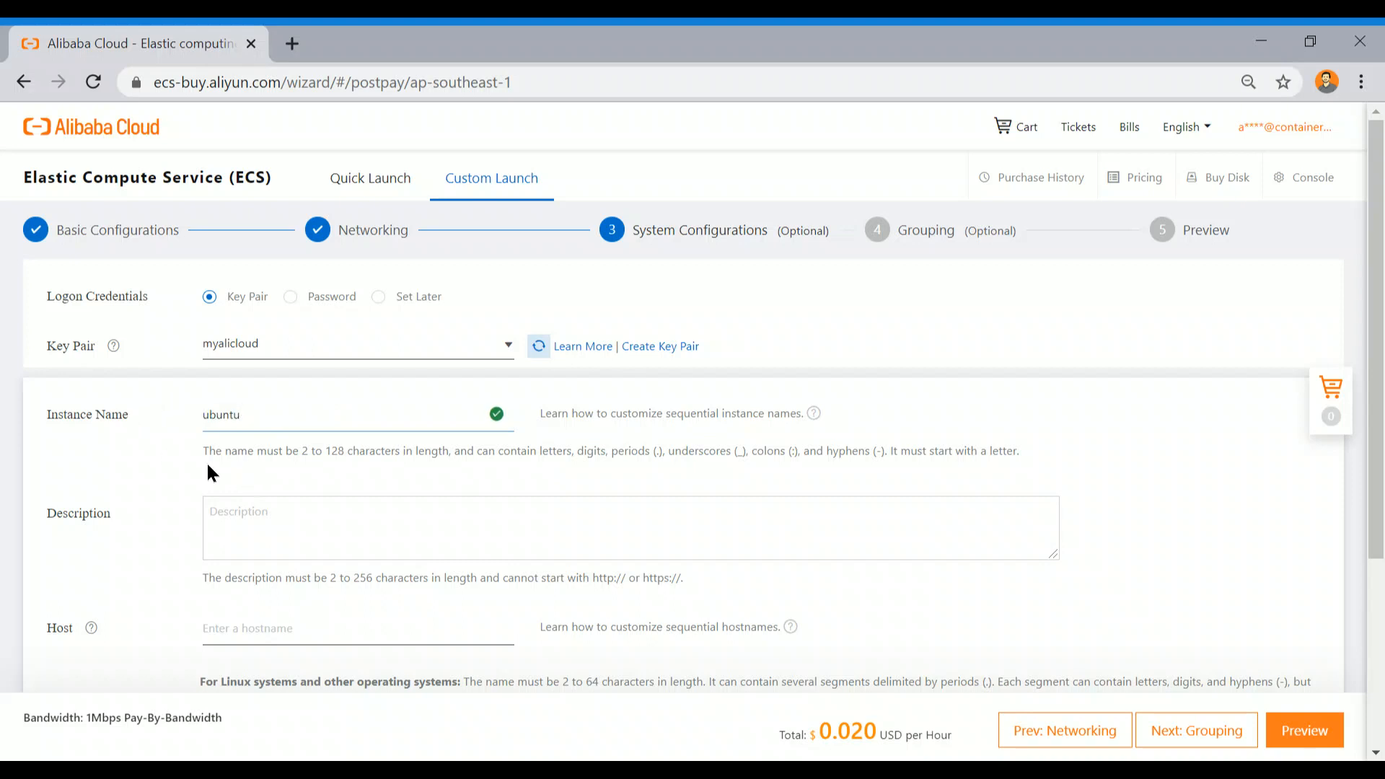
{"action": "scroll", "scroll_direction": "down", "scroll_amount": 3}
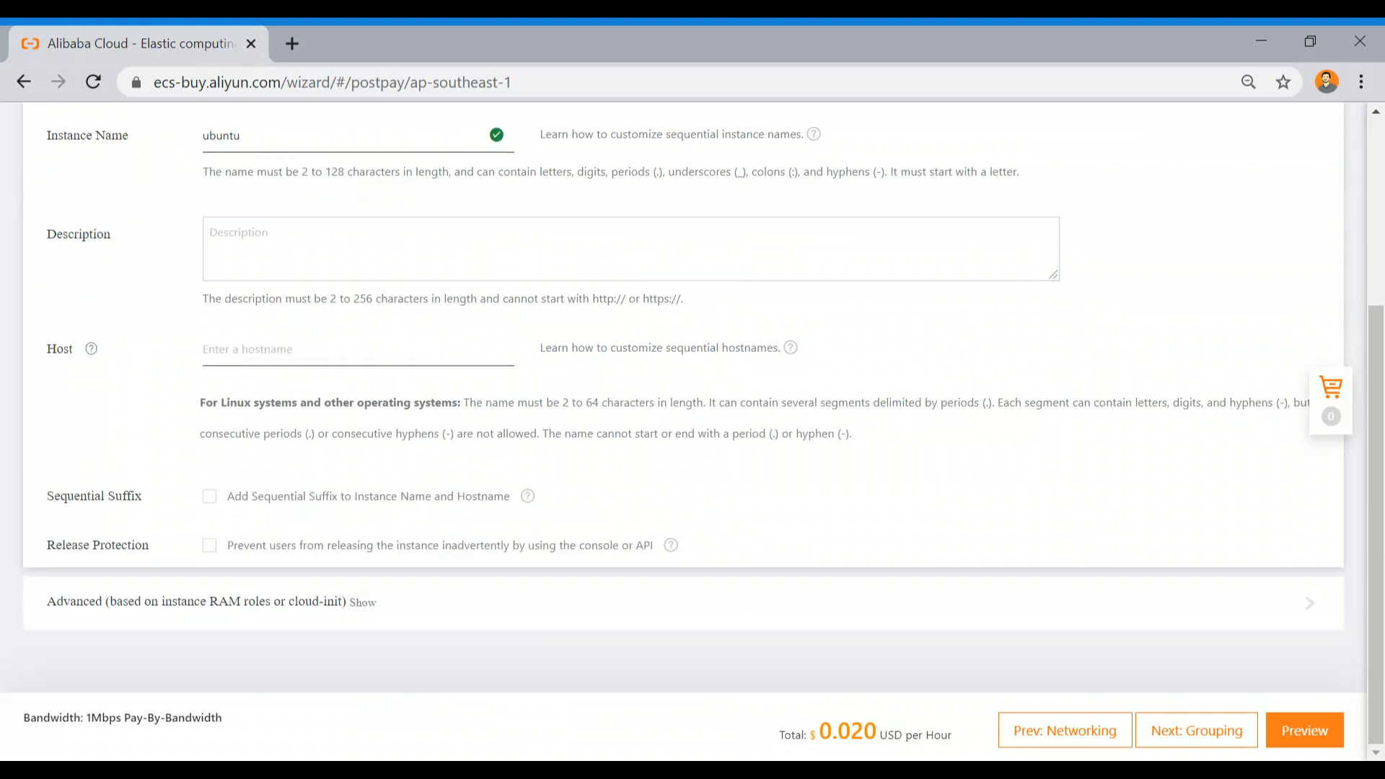
{"action": "mouse_move", "coordinate": [1212, 738]}
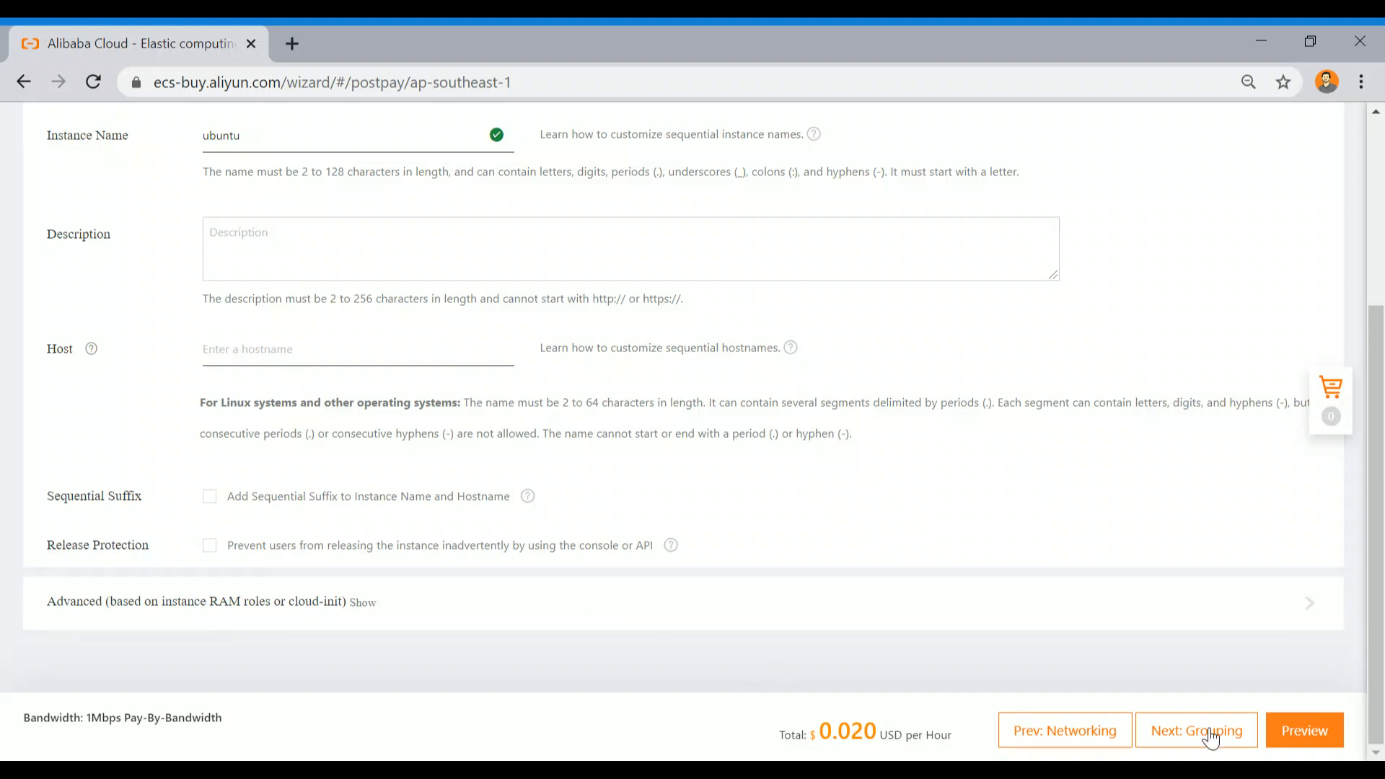
{"action": "left_click", "coordinate": [1196, 730]}
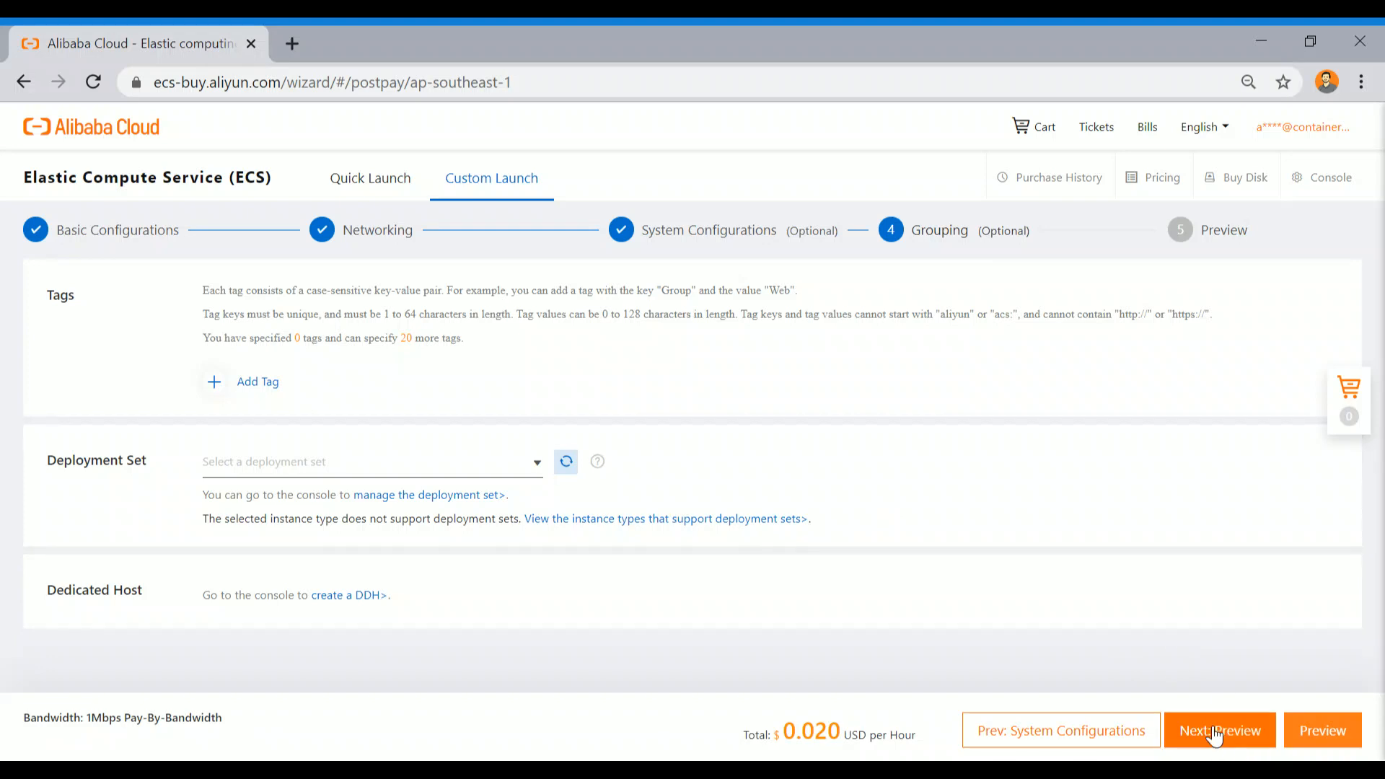
Accept the ECS Terms of Service at Preview and submit the instance order
{"action": "left_click", "coordinate": [1219, 730]}
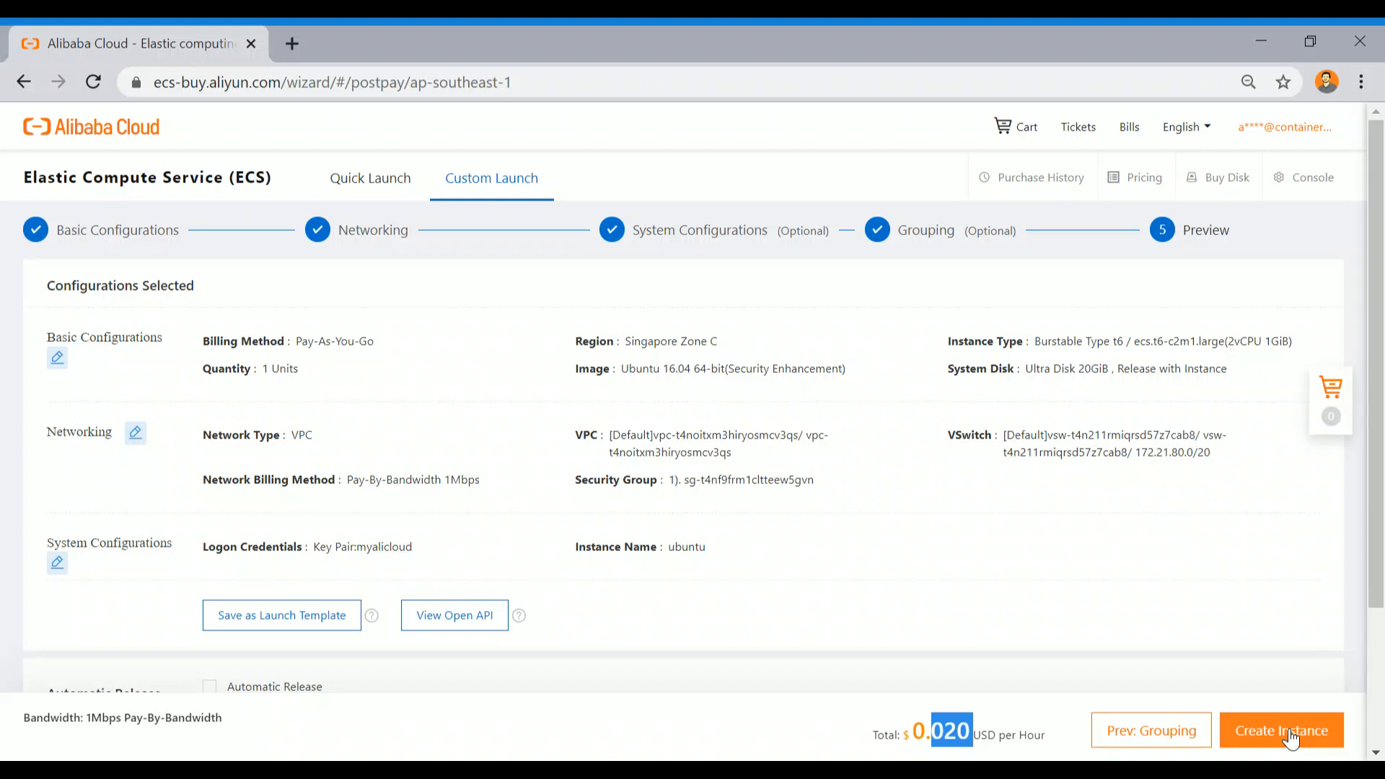
{"action": "left_click", "coordinate": [1280, 729]}
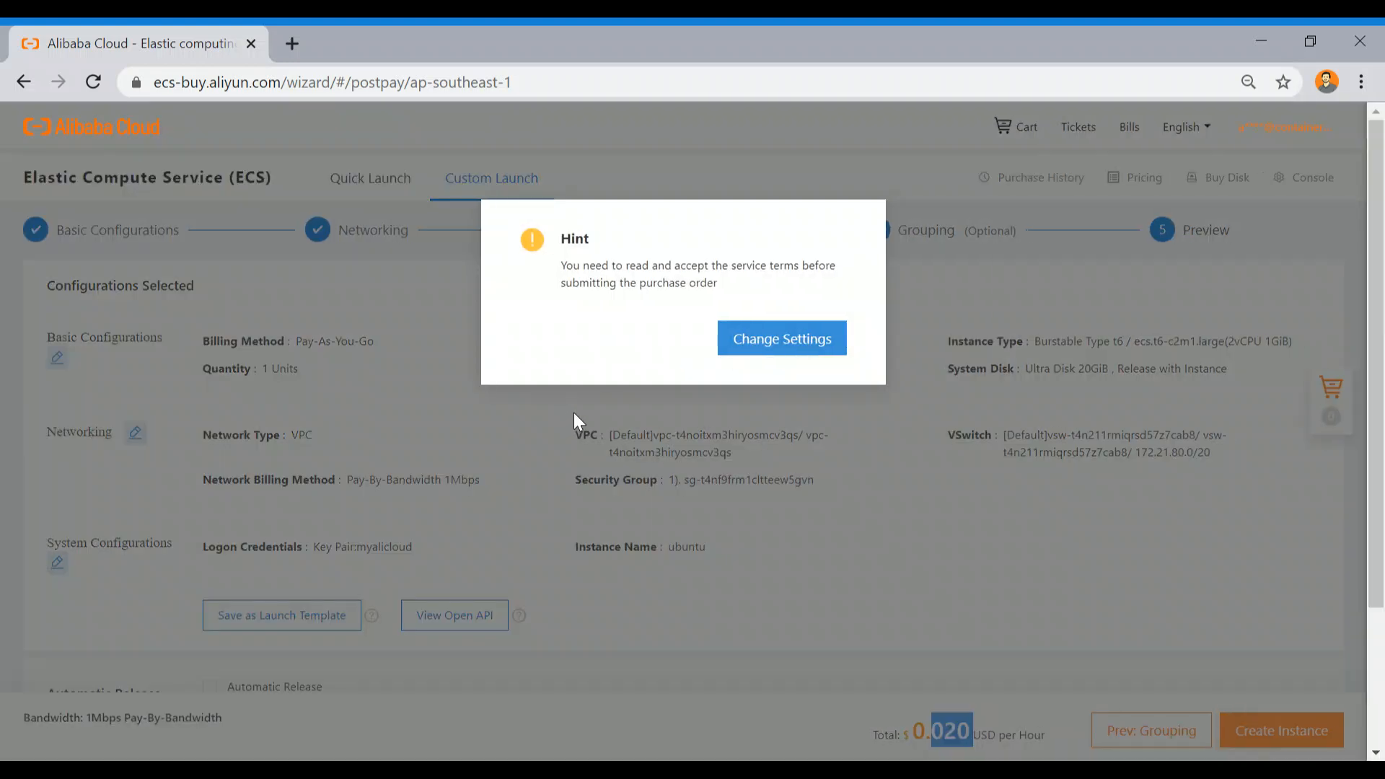
{"action": "left_click", "coordinate": [780, 338]}
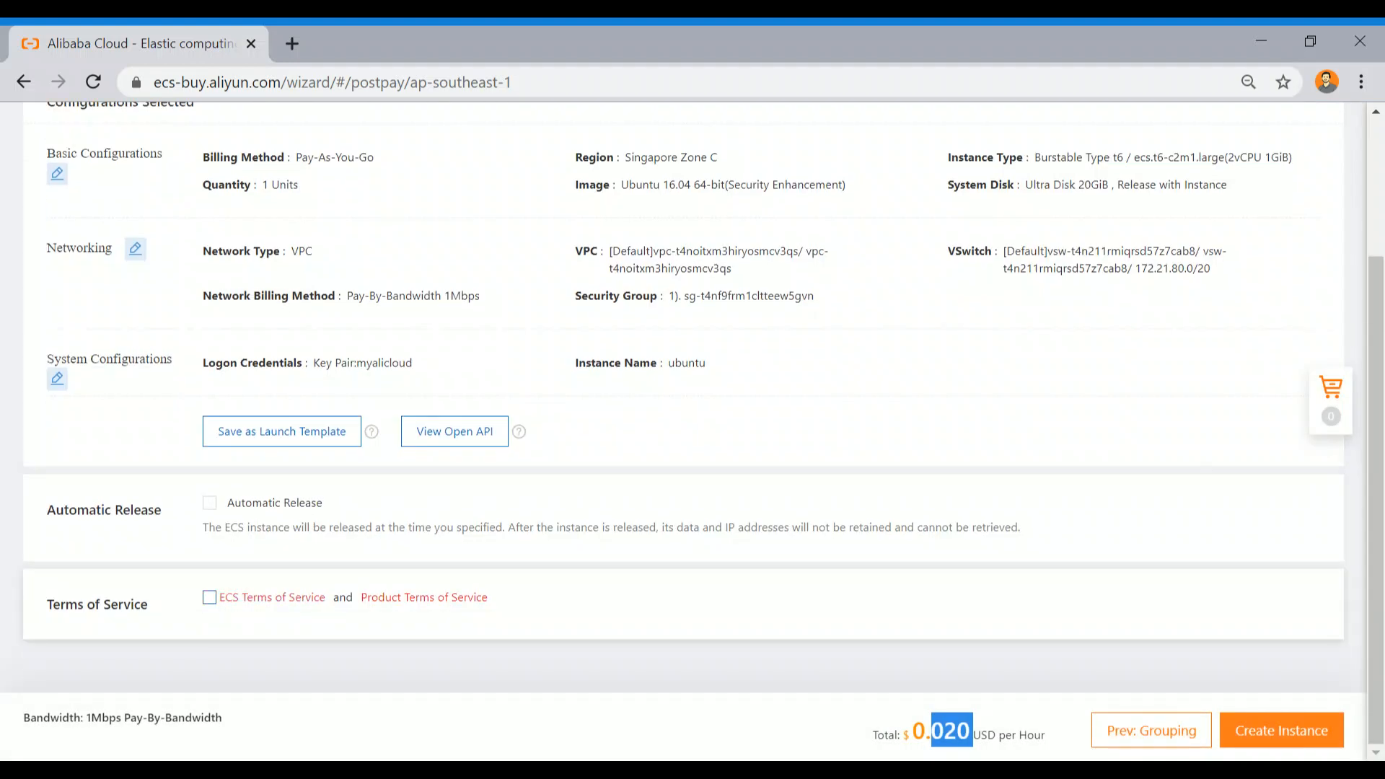
{"action": "left_click", "coordinate": [209, 597]}
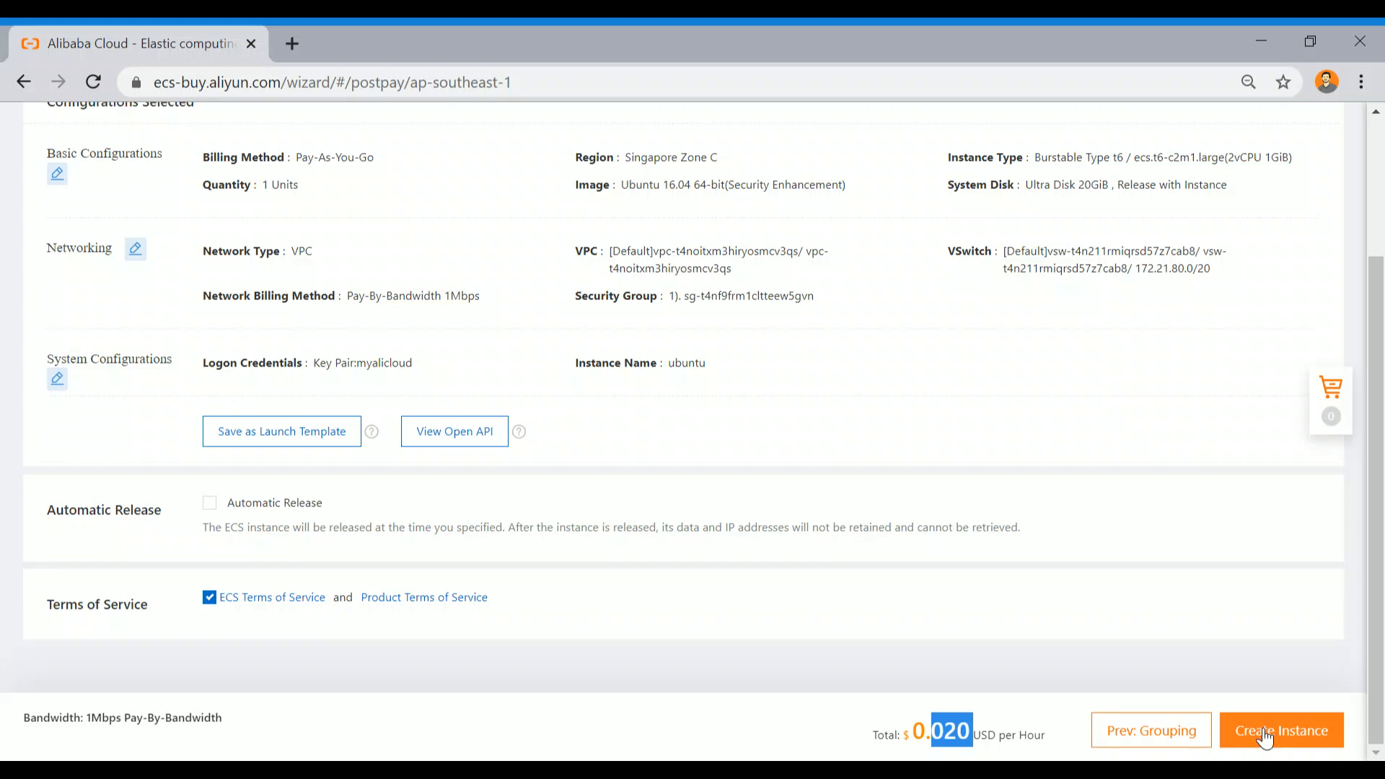
{"action": "left_click", "coordinate": [1281, 730]}
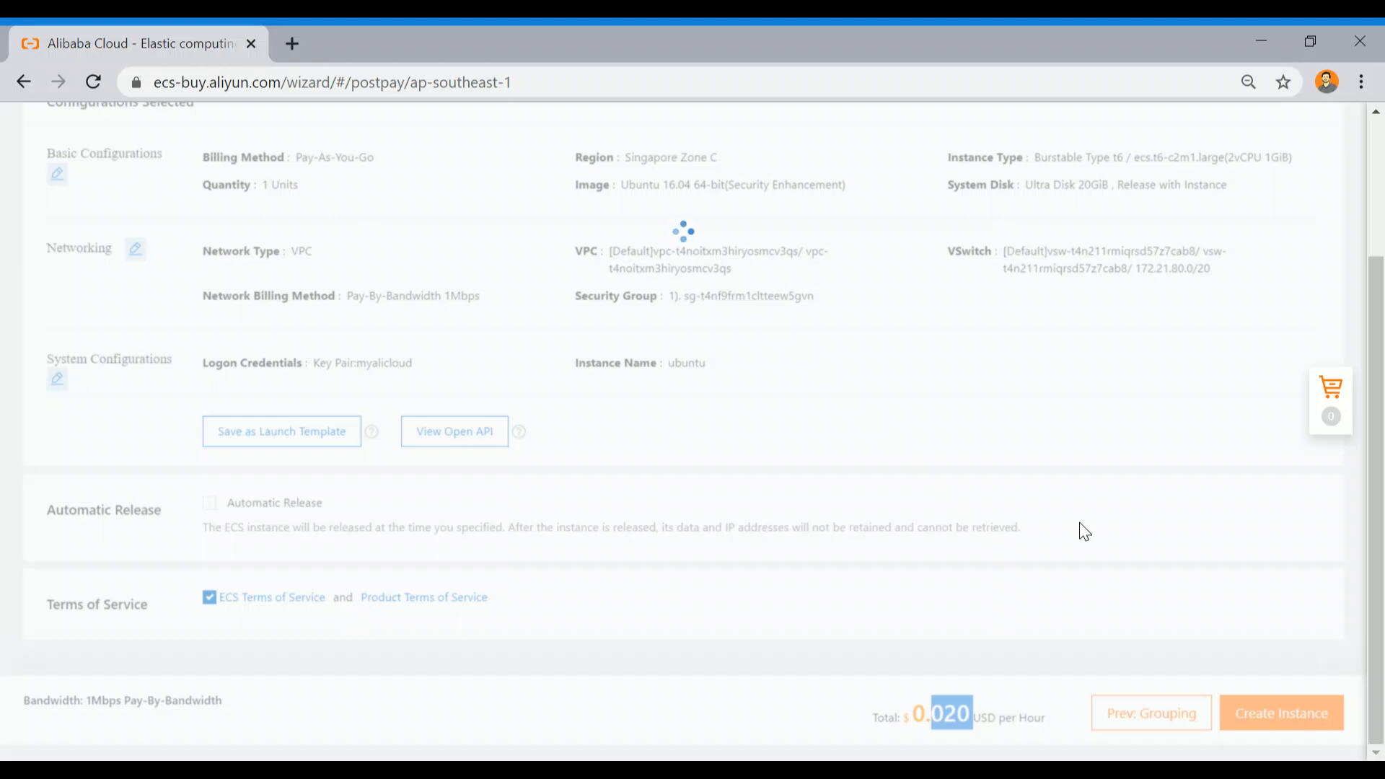
From the Created dialog, go to the console to manage the new ubuntu instance
{"action": "left_click", "coordinate": [1280, 712]}
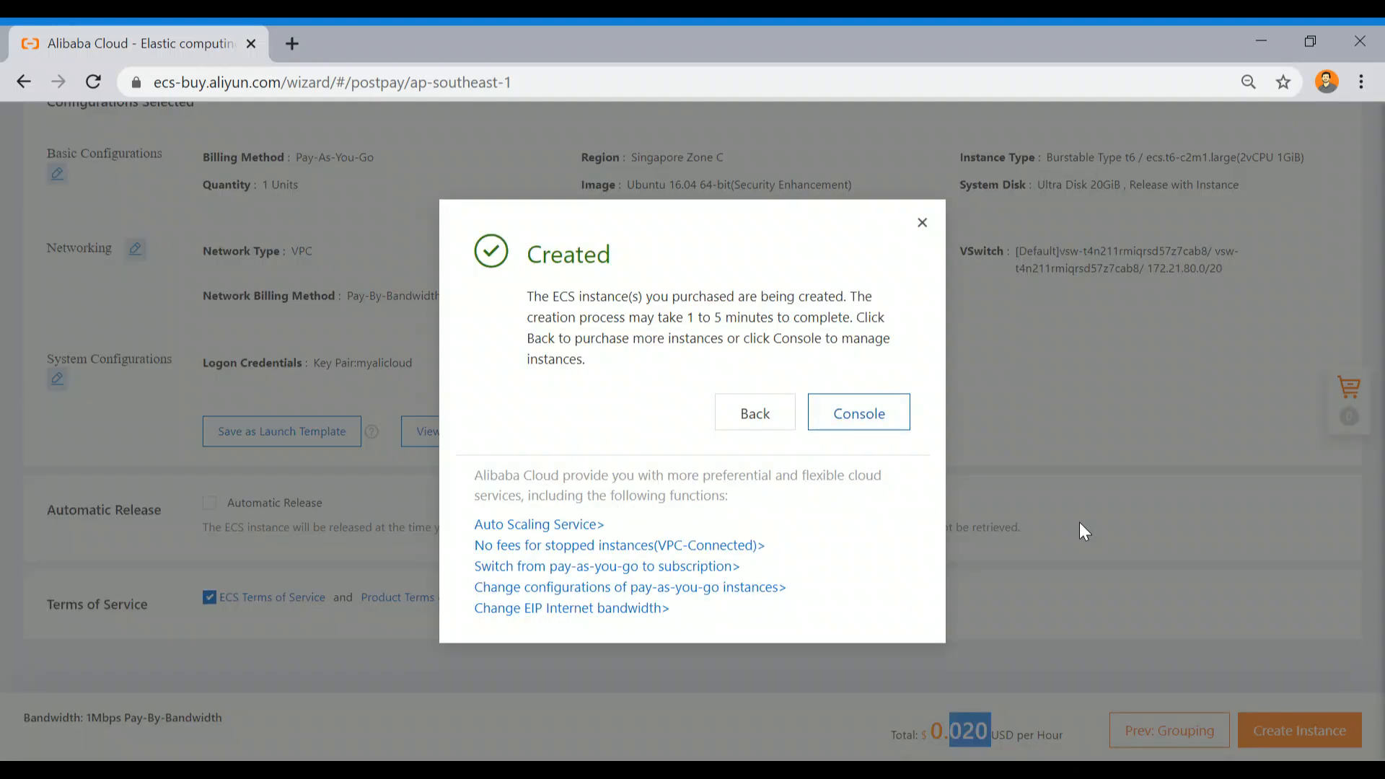
{"action": "left_click", "coordinate": [857, 412]}
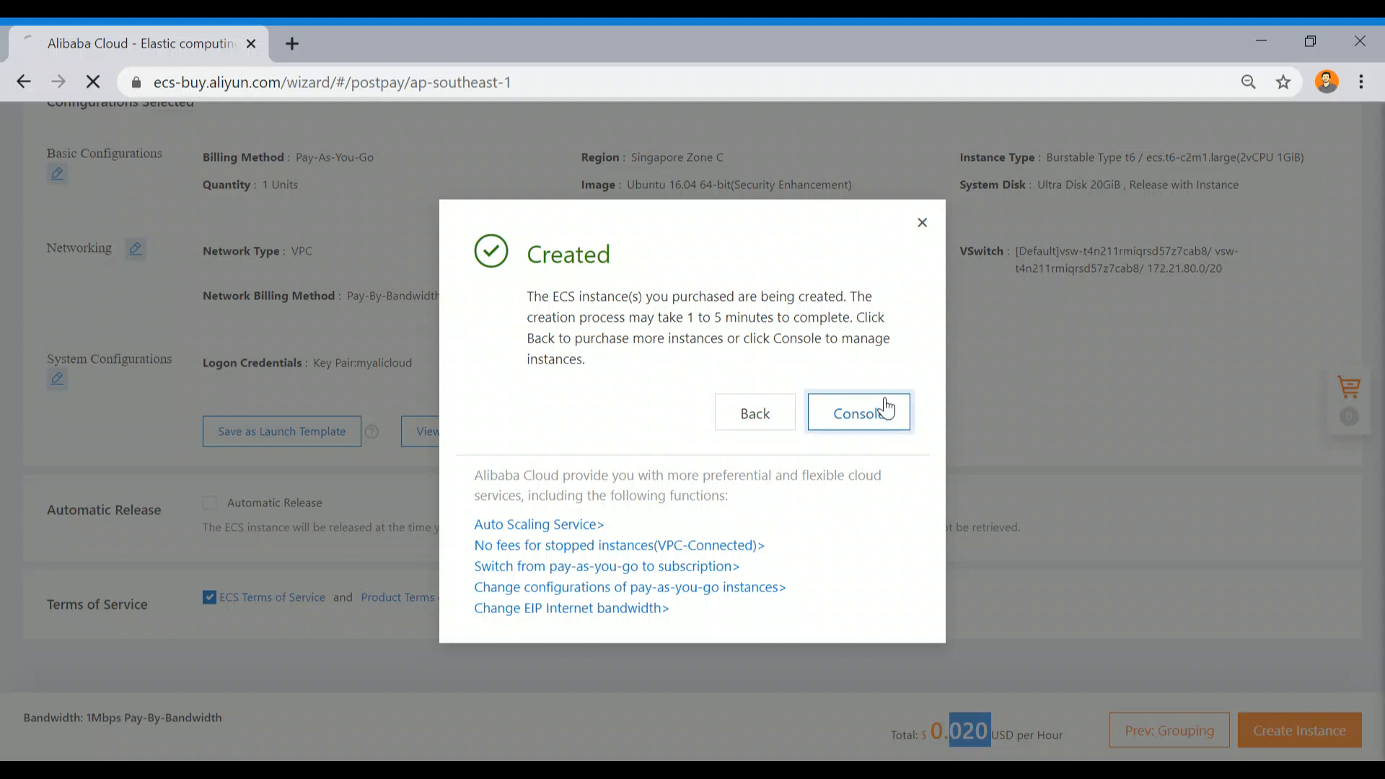
{"action": "left_click", "coordinate": [857, 412]}
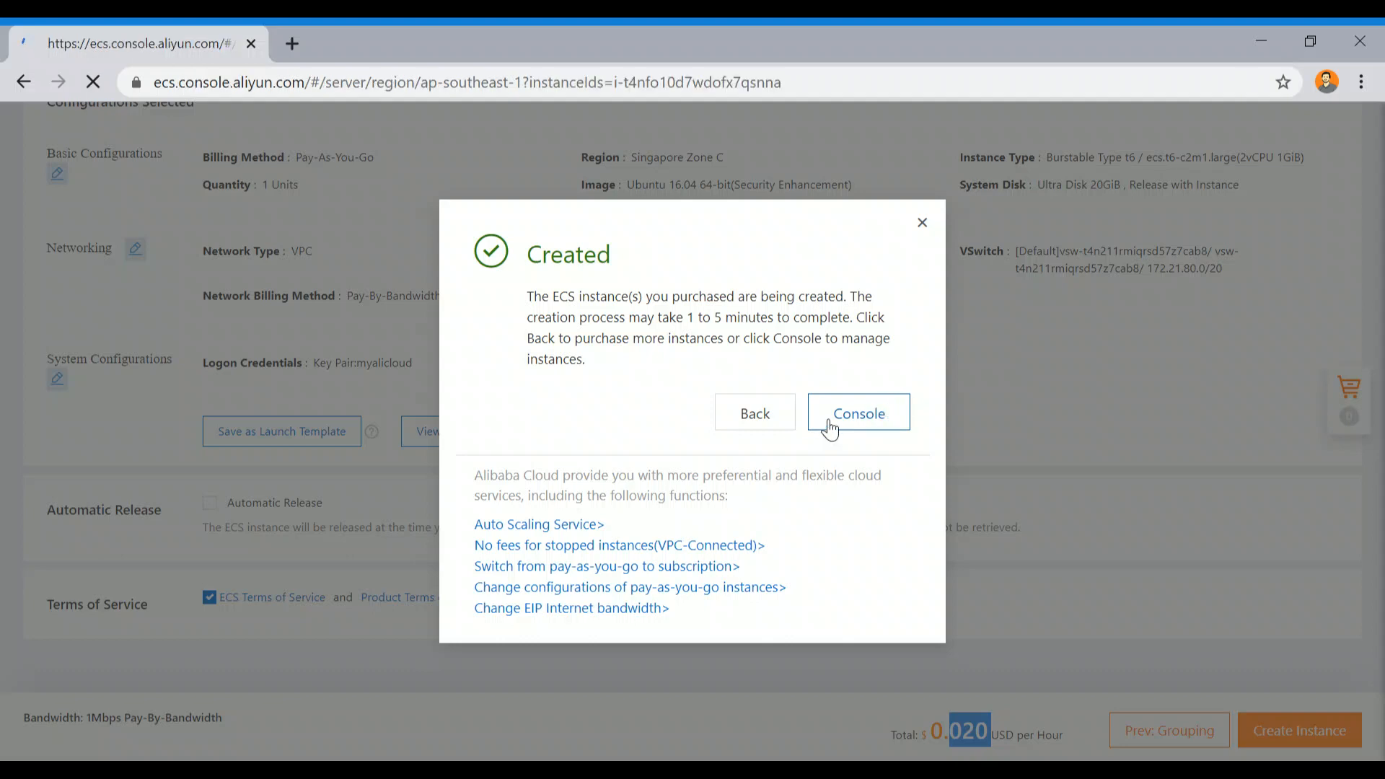
{"action": "left_click", "coordinate": [857, 412]}
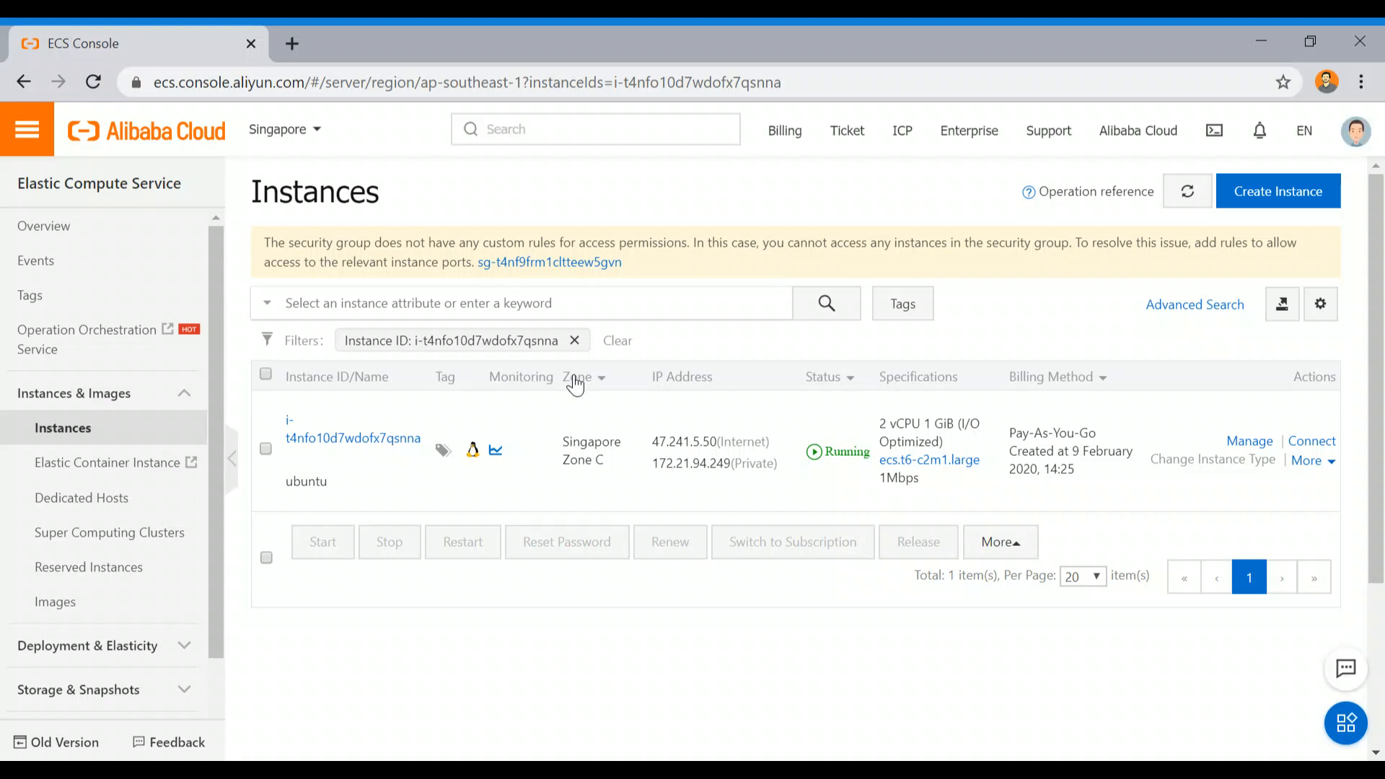
{"action": "mouse_move", "coordinate": [576, 345]}
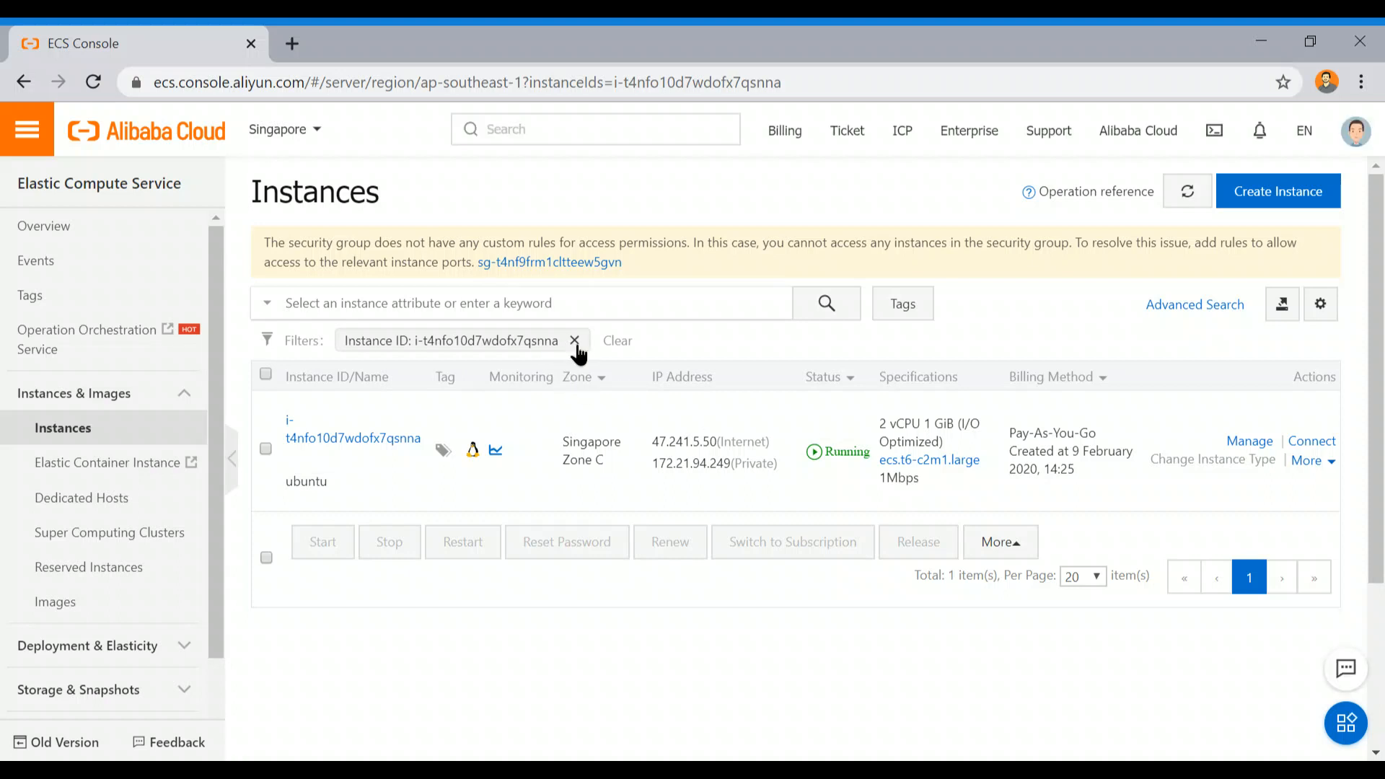
Clear the instance ID filter and open the Pay-As-You-Go ubuntu instance's details page
{"action": "left_click", "coordinate": [574, 341]}
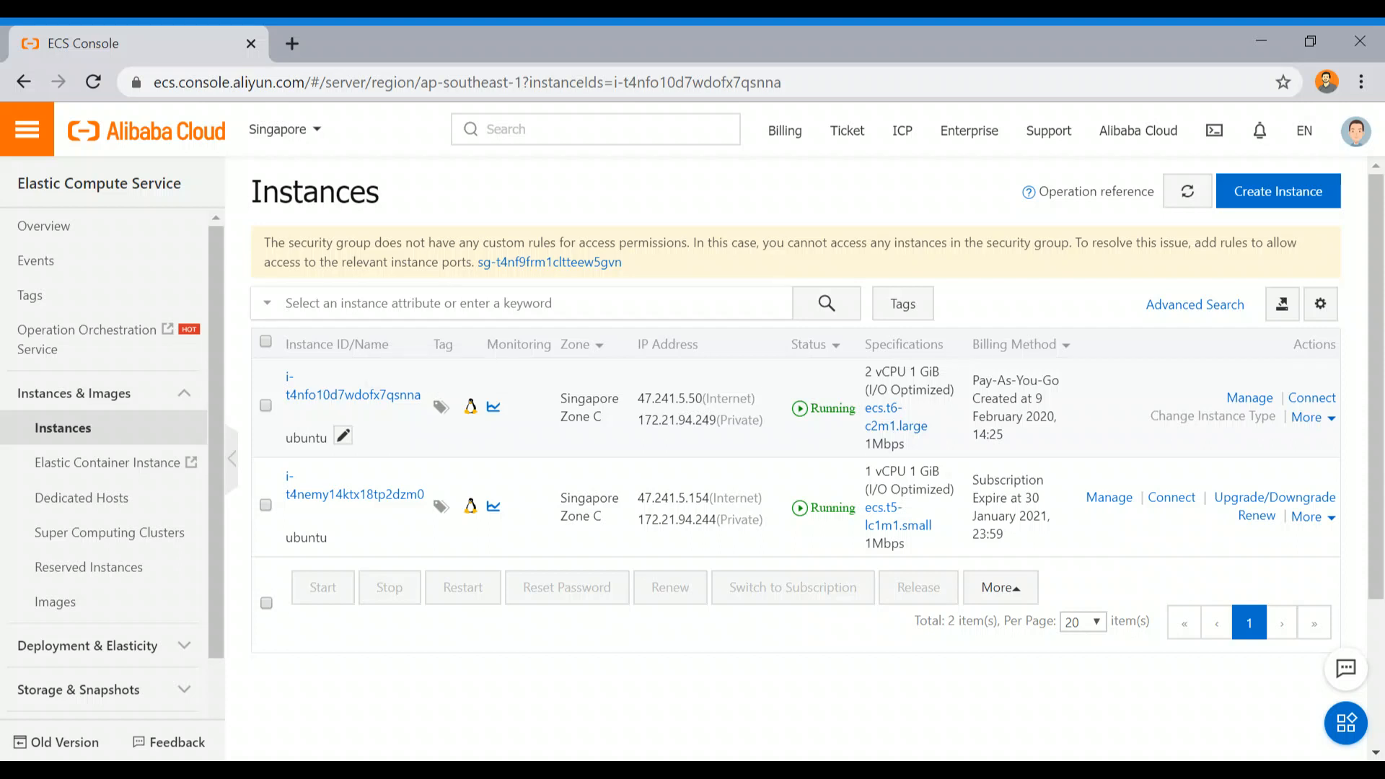
{"action": "double_click", "coordinate": [886, 371]}
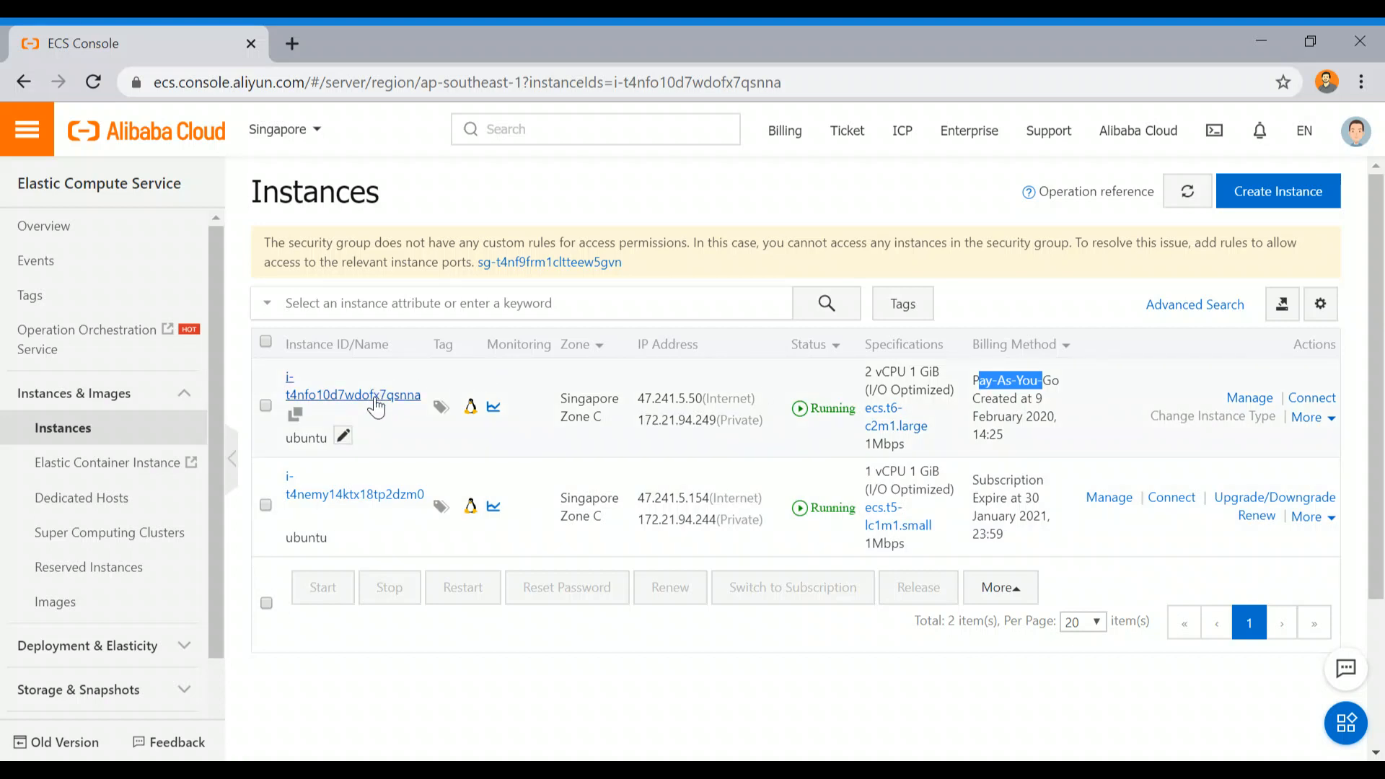
{"action": "left_click", "coordinate": [352, 395]}
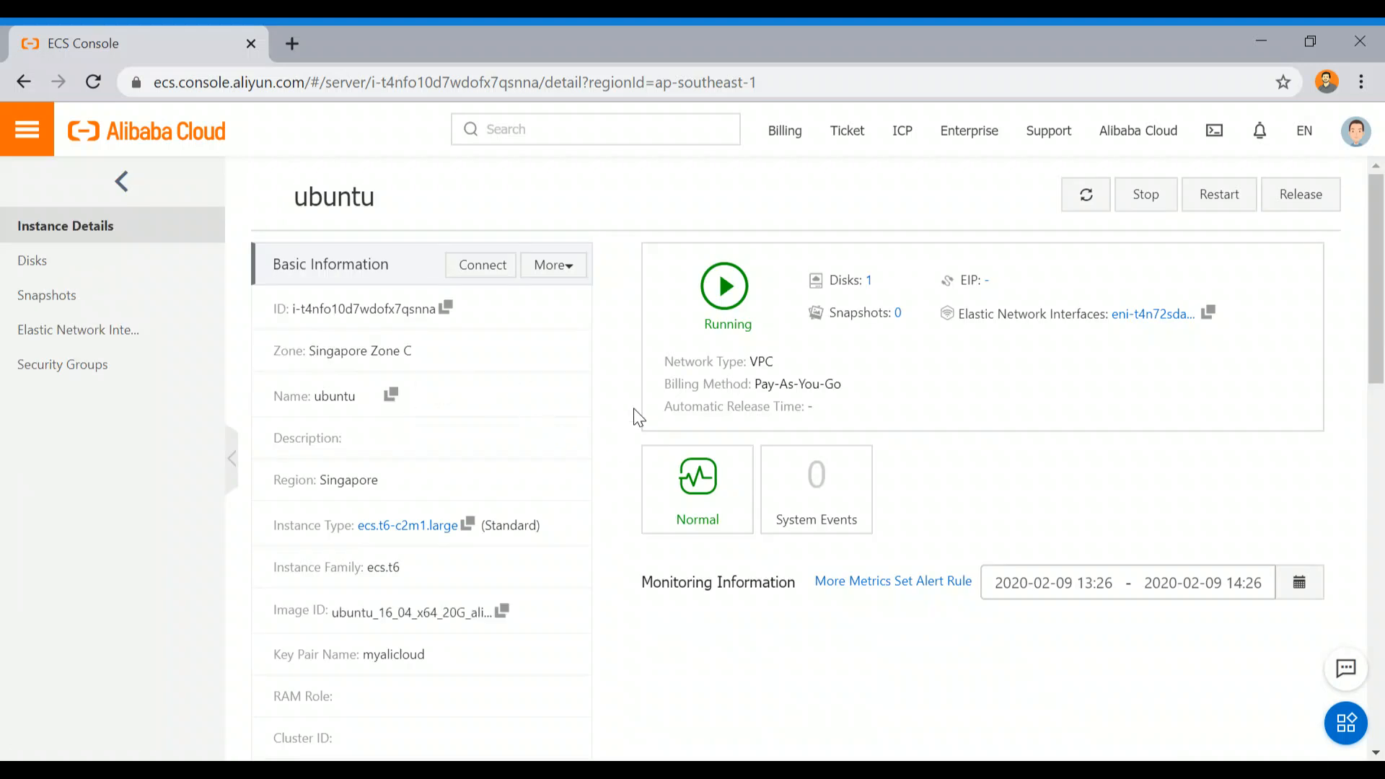
Select the instance's Internet IP address 47.241.5.50 in the details page
{"action": "scroll", "scroll_direction": "down", "scroll_amount": 3}
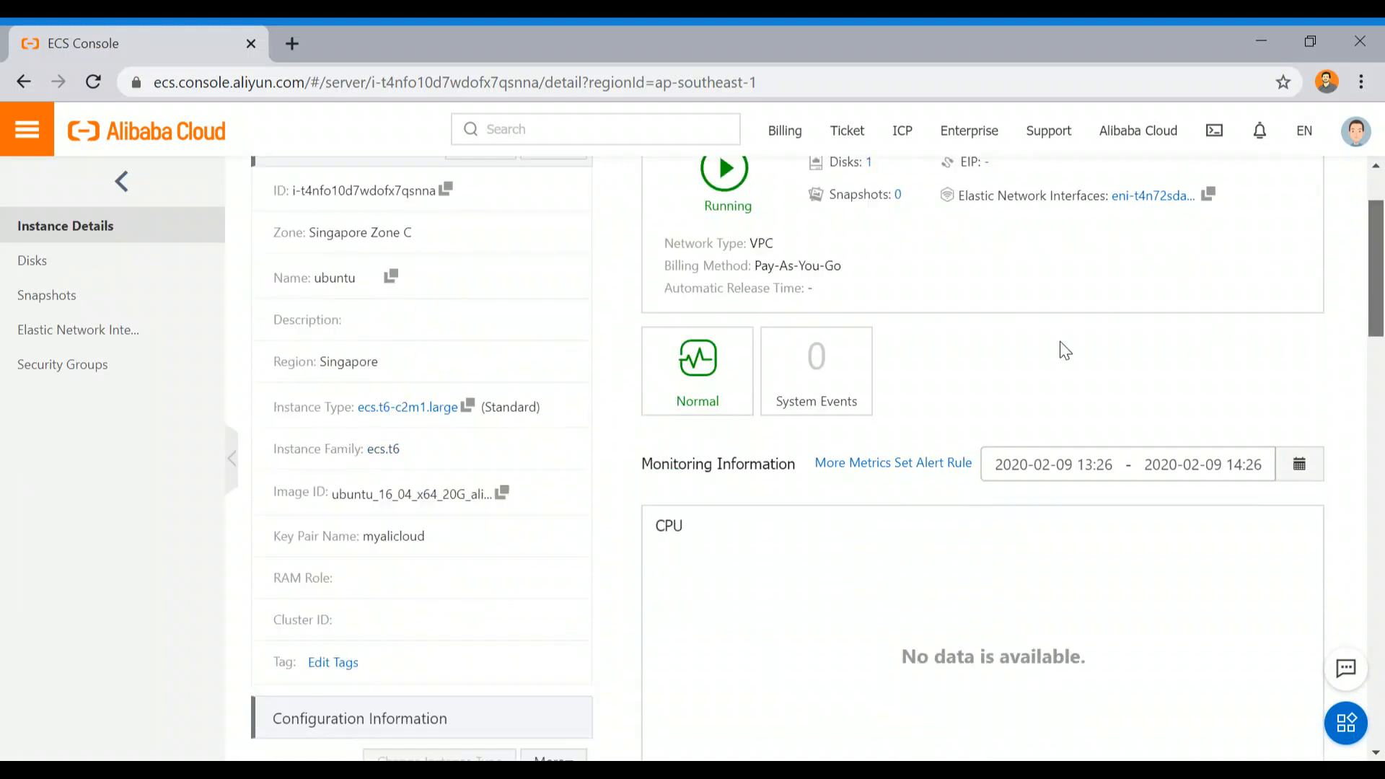
{"action": "scroll", "scroll_direction": "down", "scroll_amount": 3}
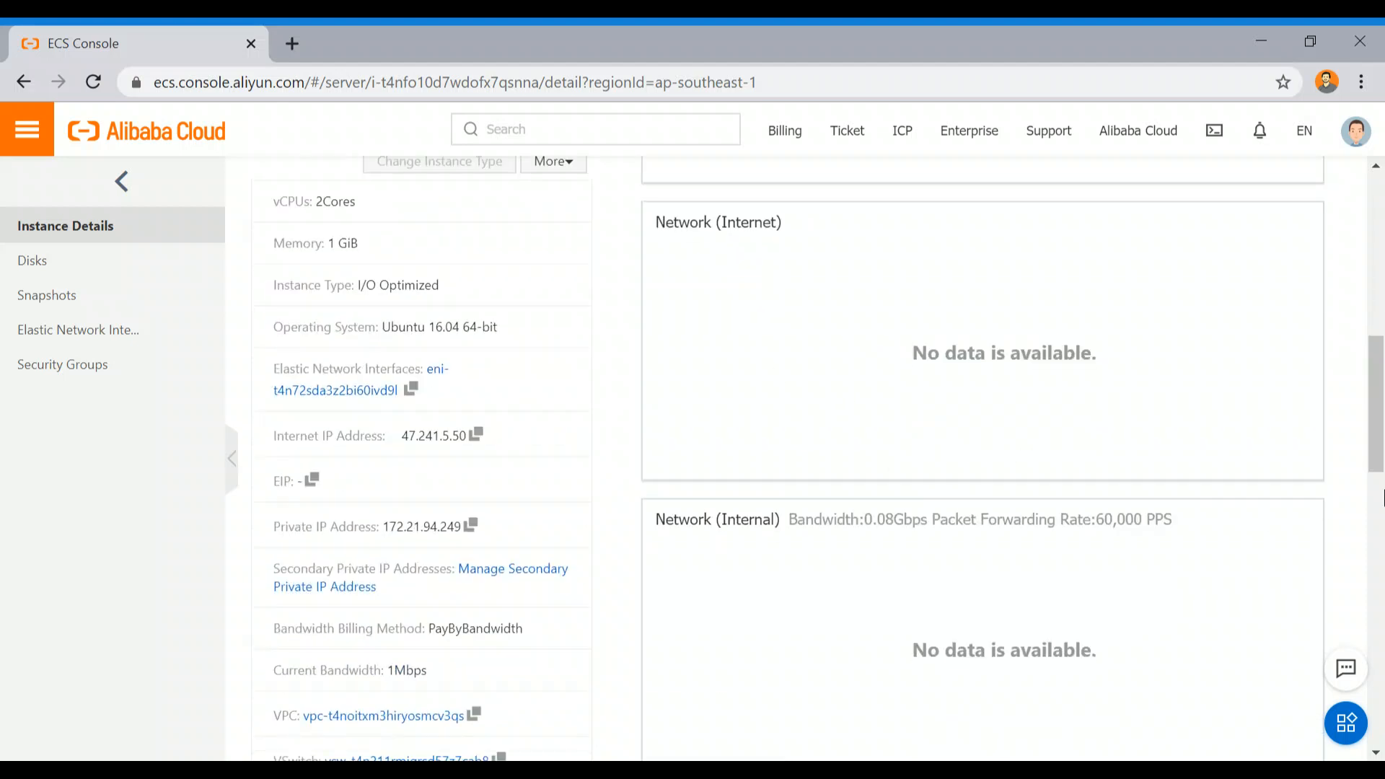
{"action": "mouse_move", "coordinate": [482, 441]}
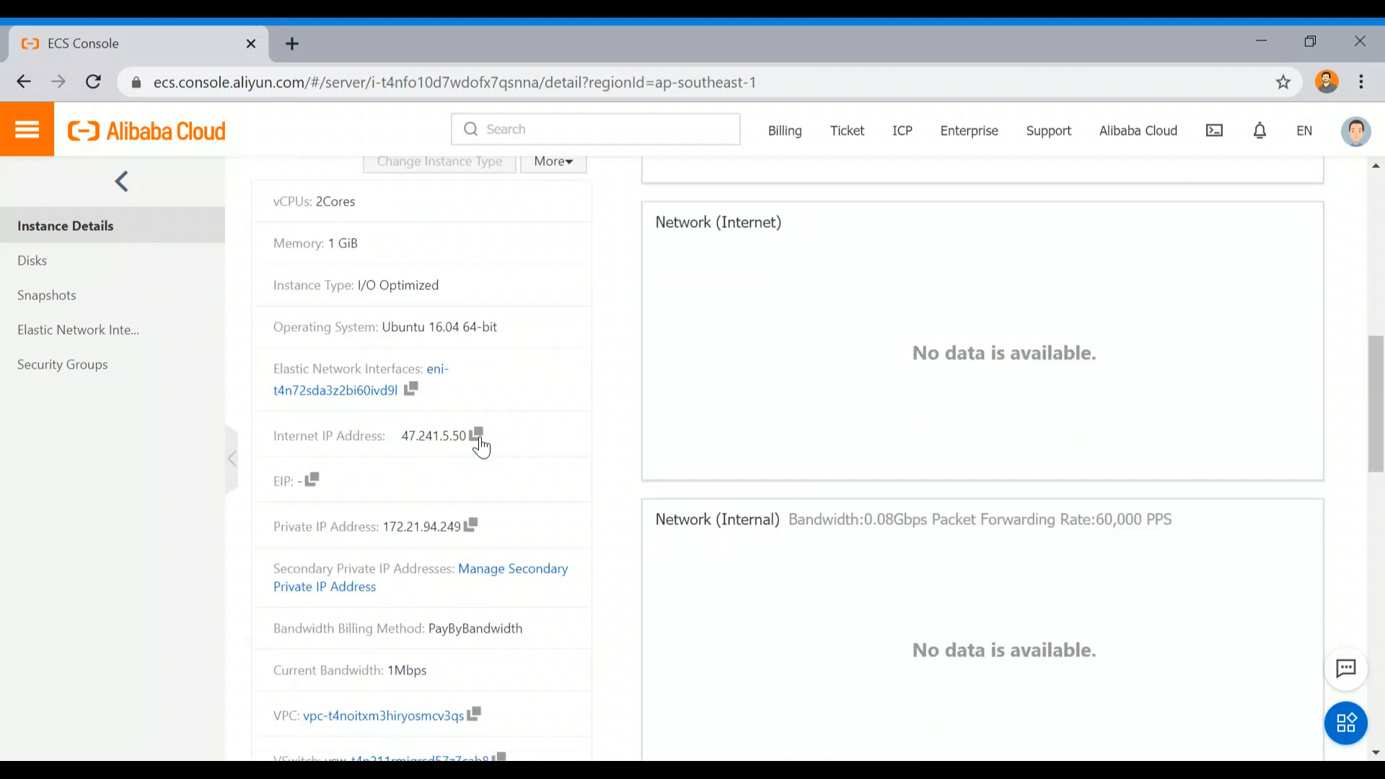
{"action": "double_click", "coordinate": [419, 435]}
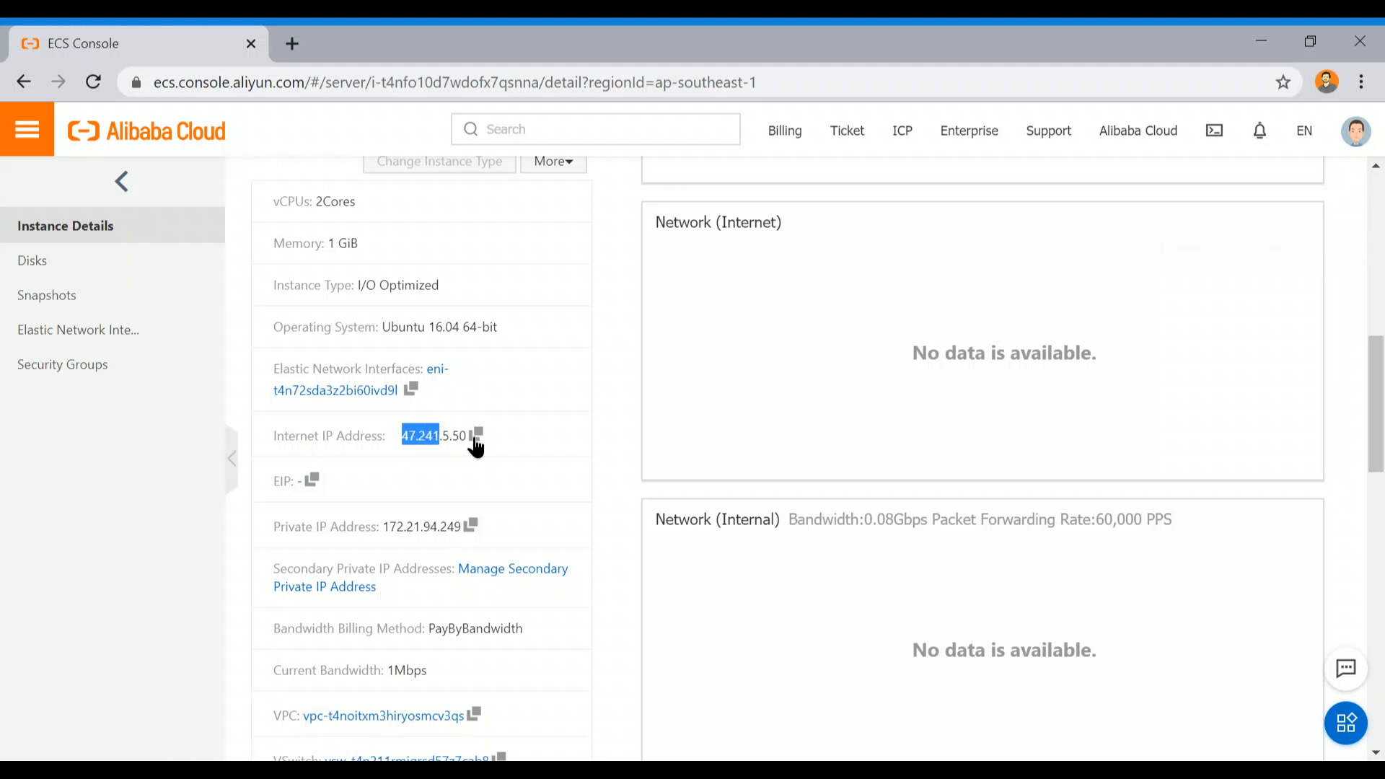
{"action": "double_click", "coordinate": [433, 435]}
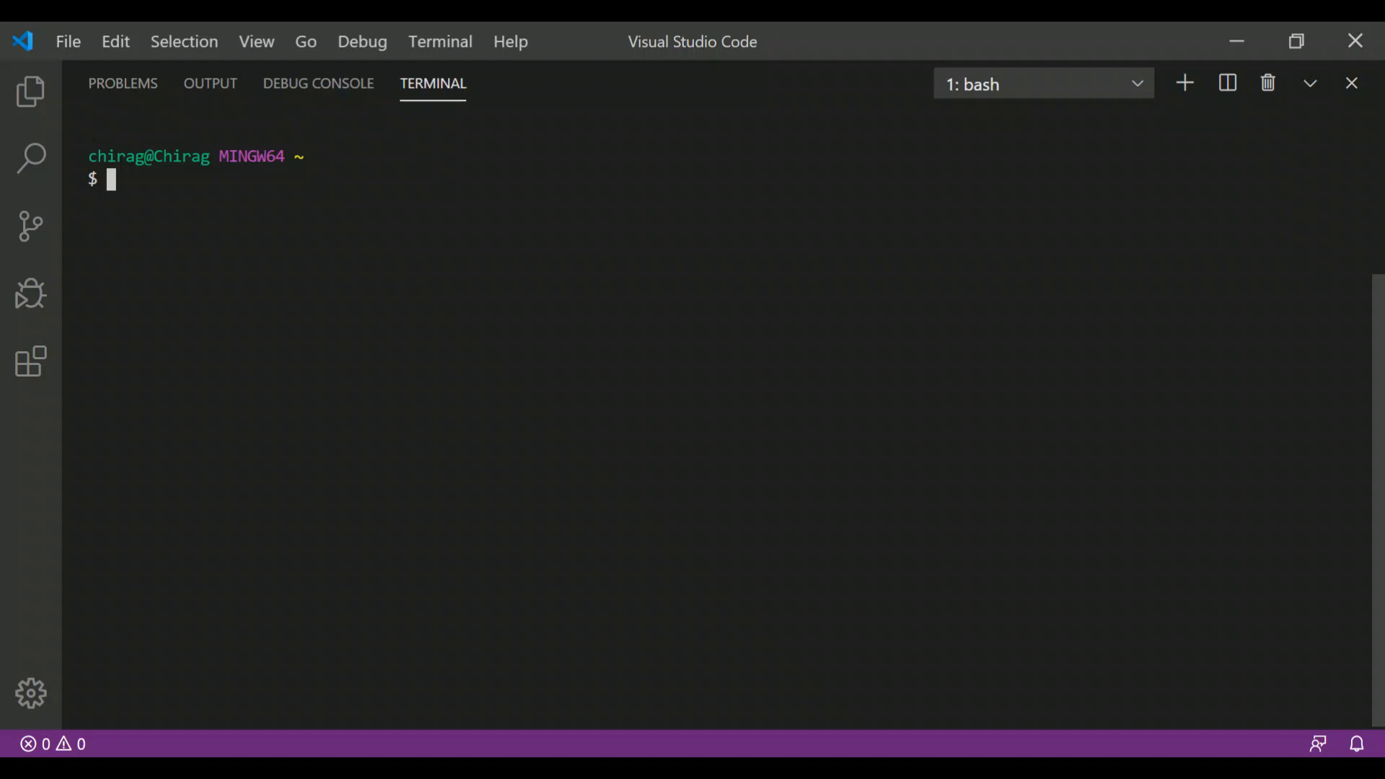
Change the terminal directory to Downloads/content where myalicloud.pem lives
{"action": "type", "text": "ssh /"}
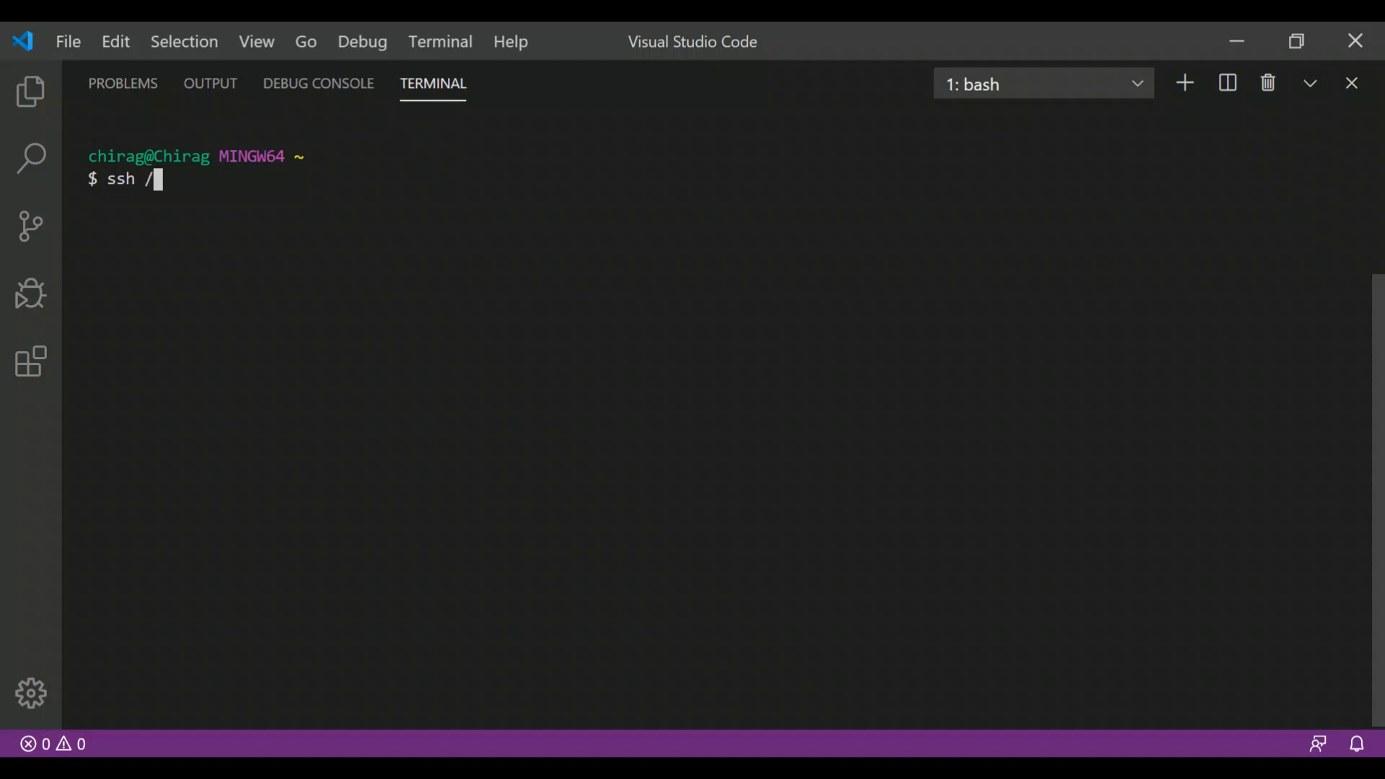
{"action": "key", "text": "BackSpace"}
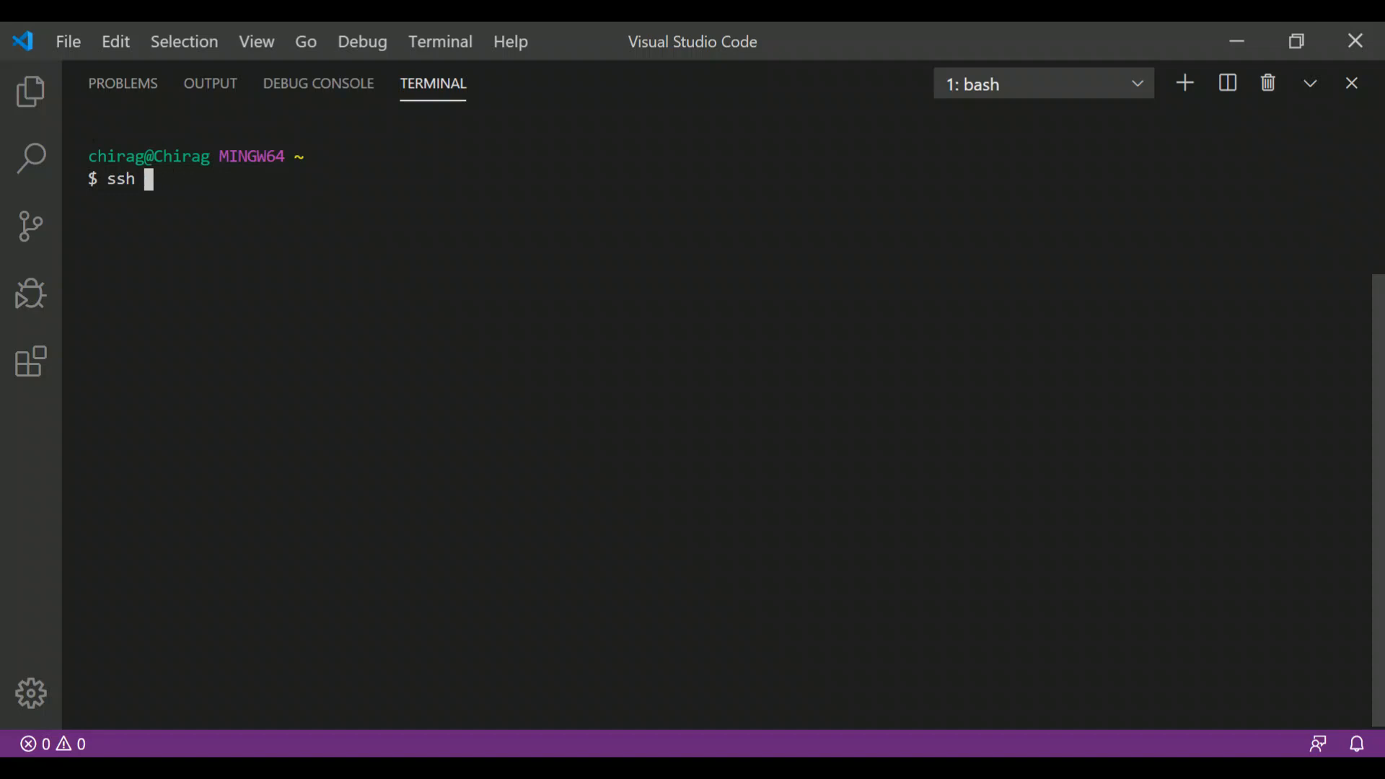
{"action": "type", "text": "Downloads/content/"}
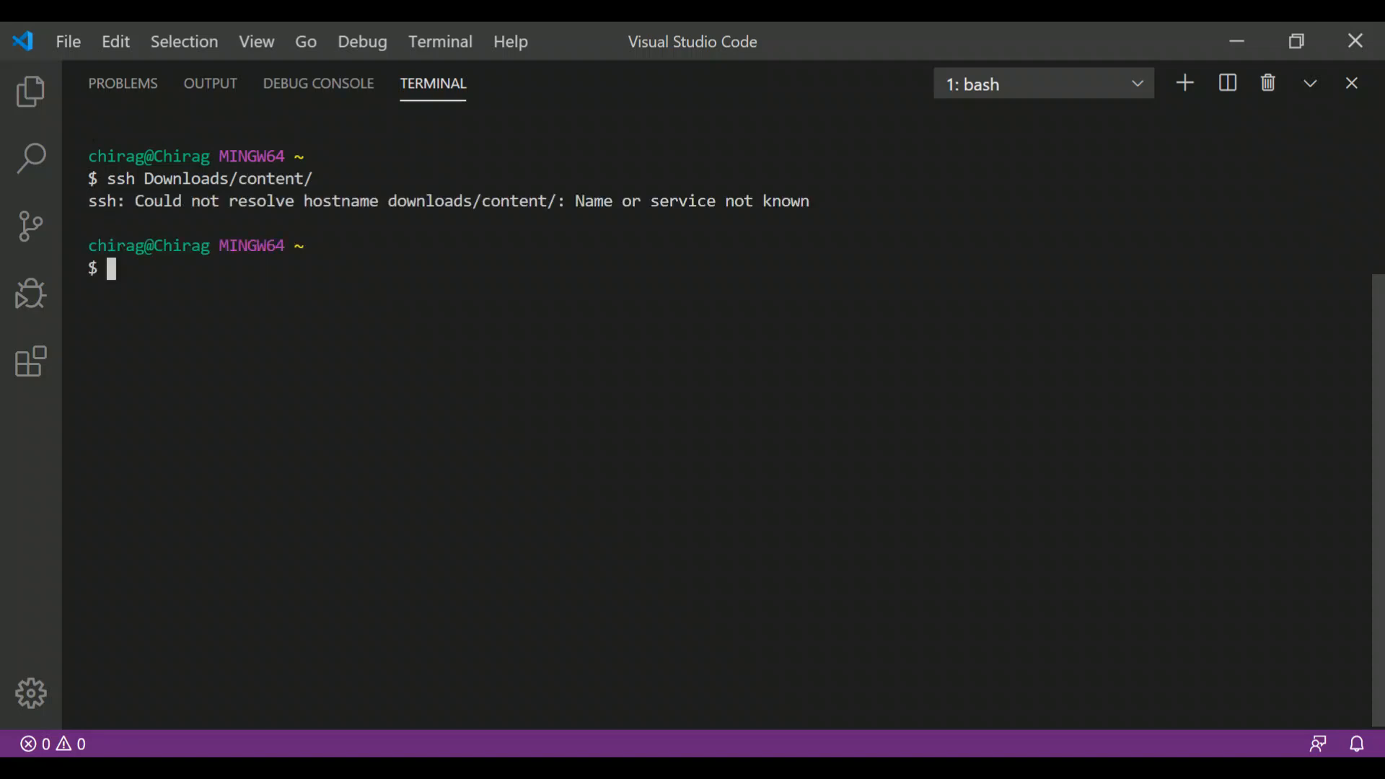
{"action": "type", "text": "cd"}
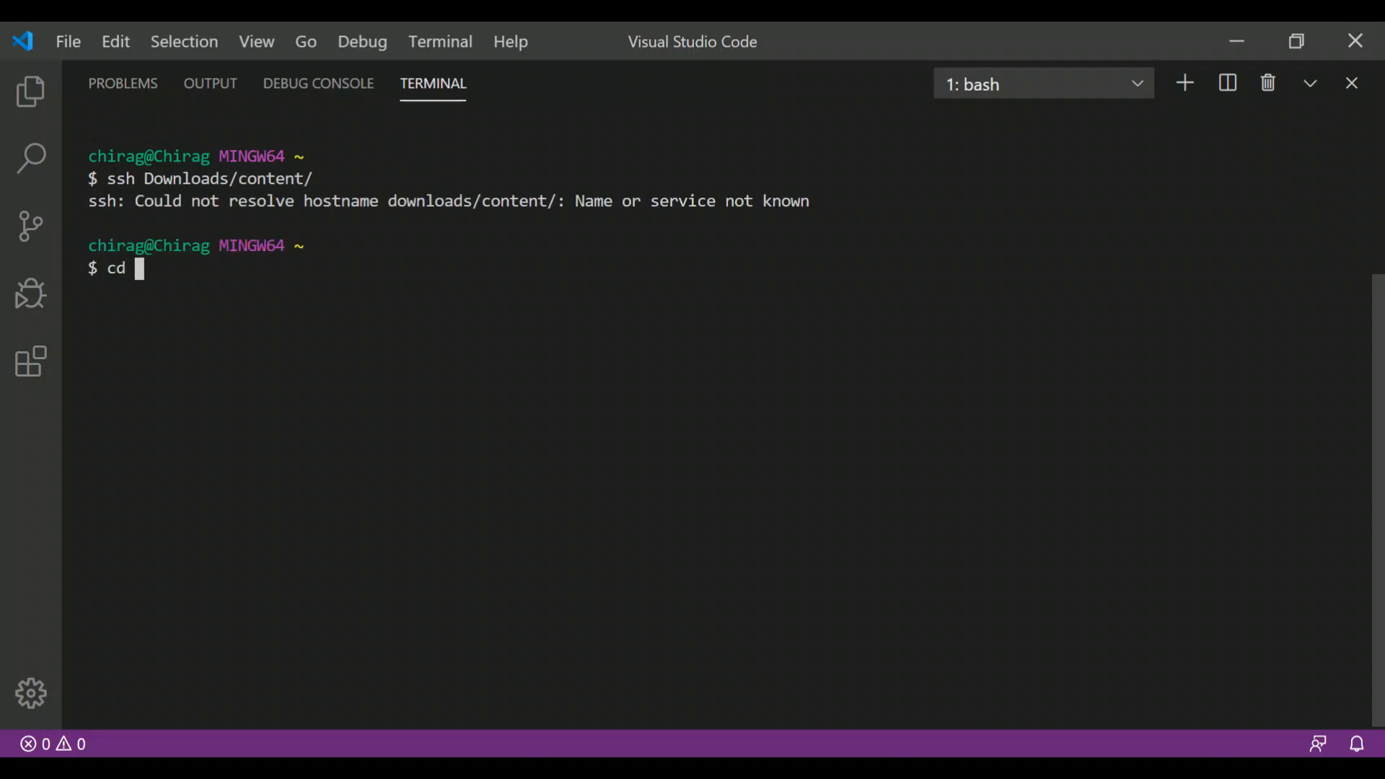
{"action": "type", "text": "Downloads/content/"}
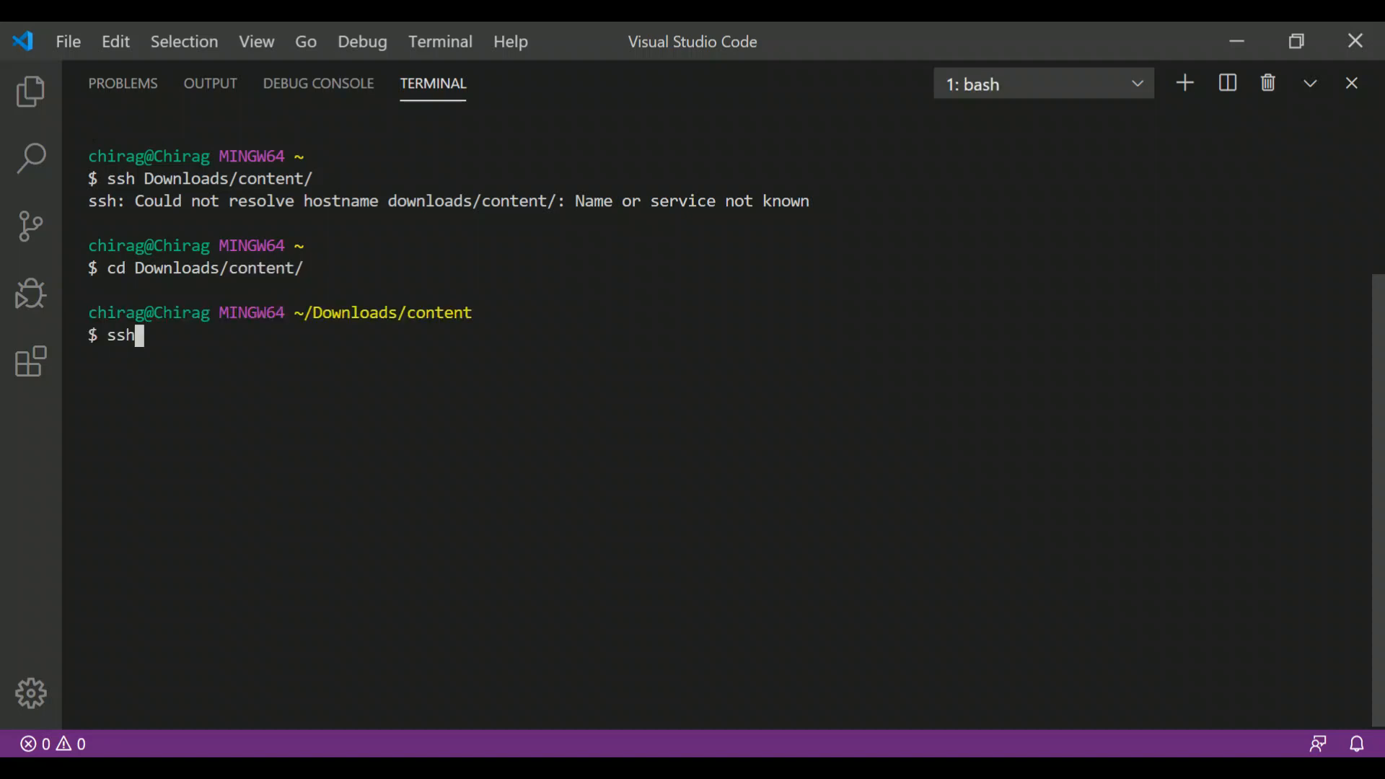
{"action": "type", "text": "-i m"}
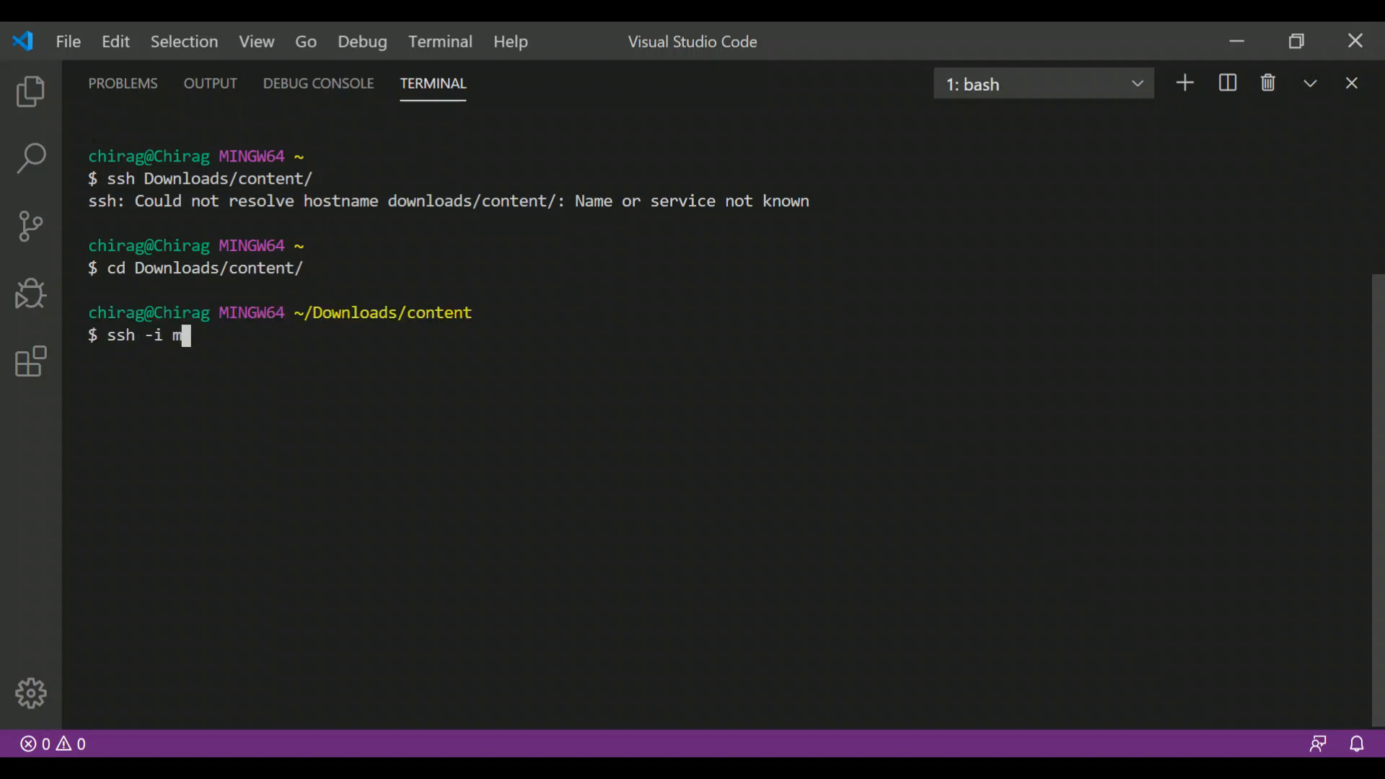
{"action": "type", "text": "yalicloud.pem"}
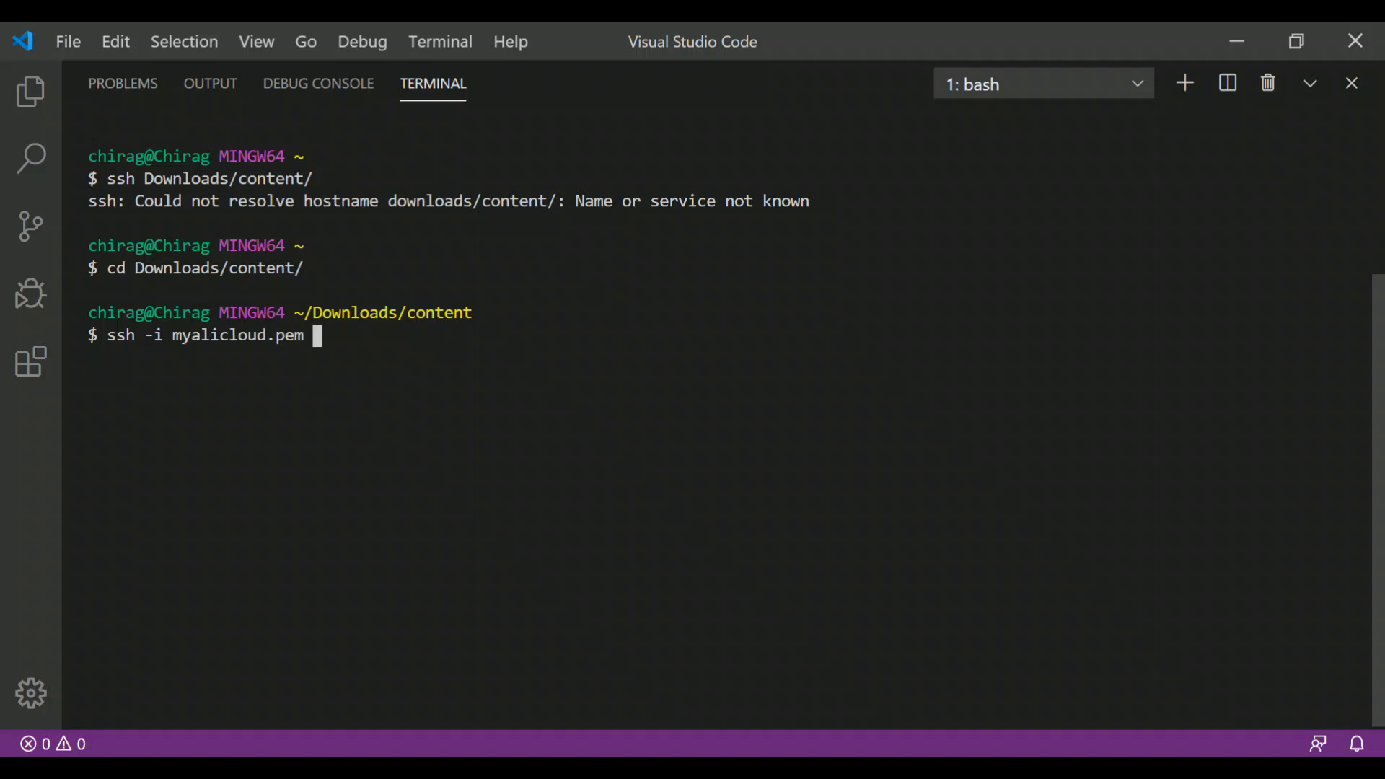
{"action": "type", "text": "root"}
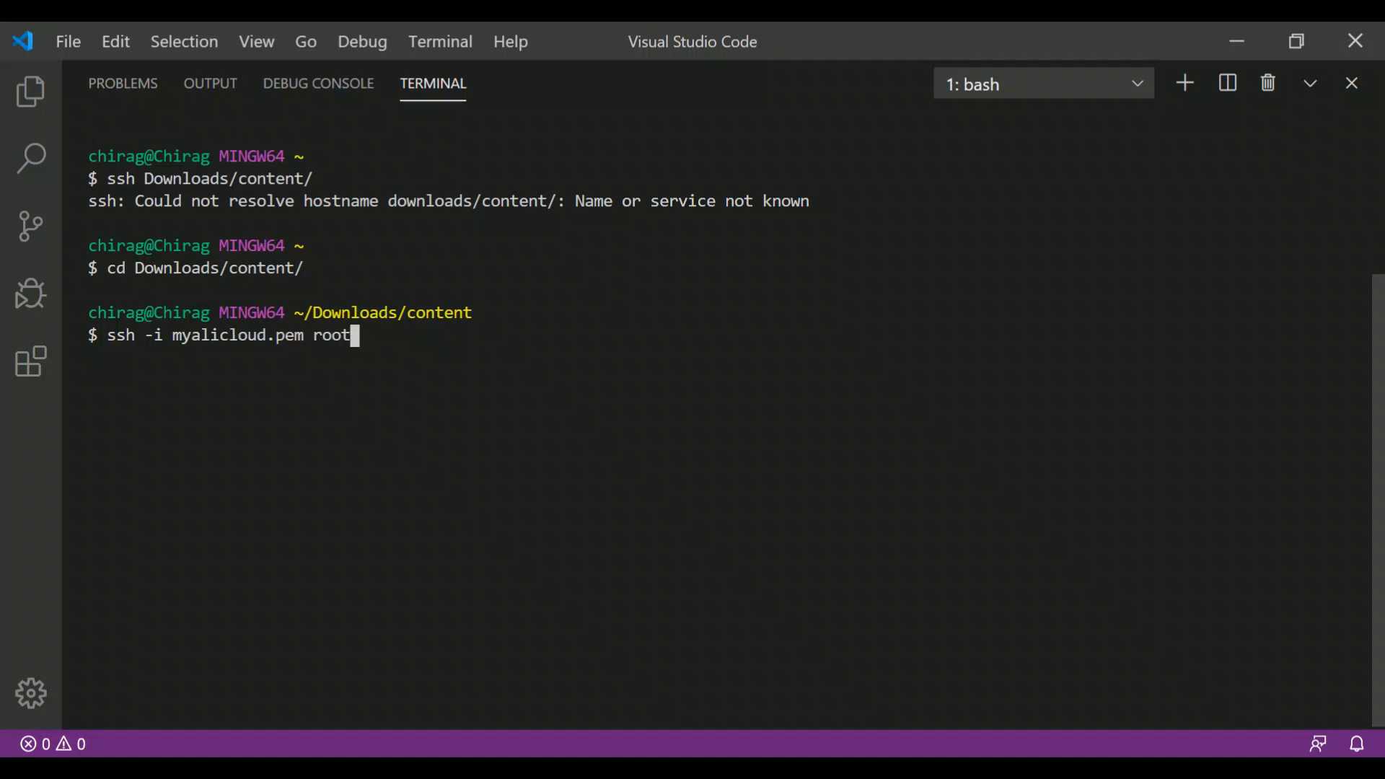
{"action": "type", "text": "@47.241.5.50"}
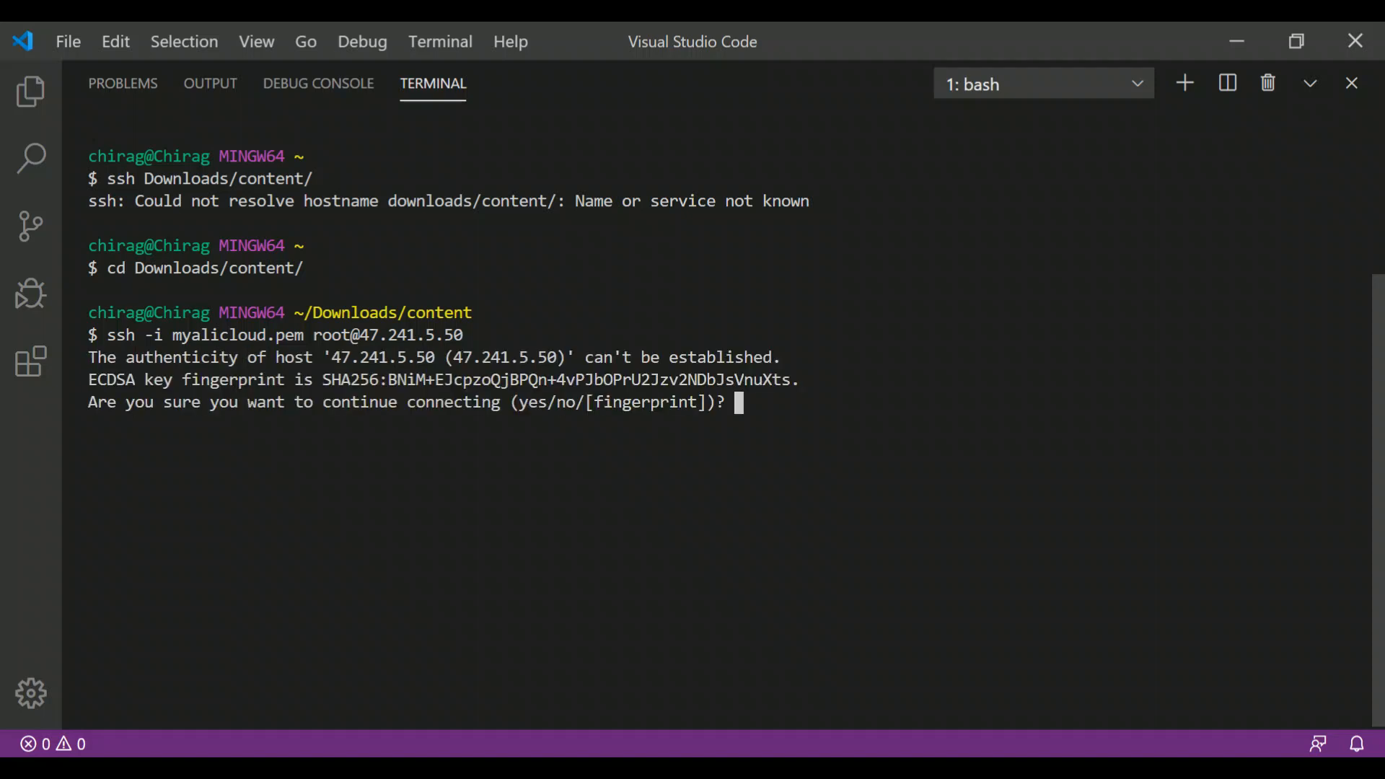
{"action": "type", "text": "yes"}
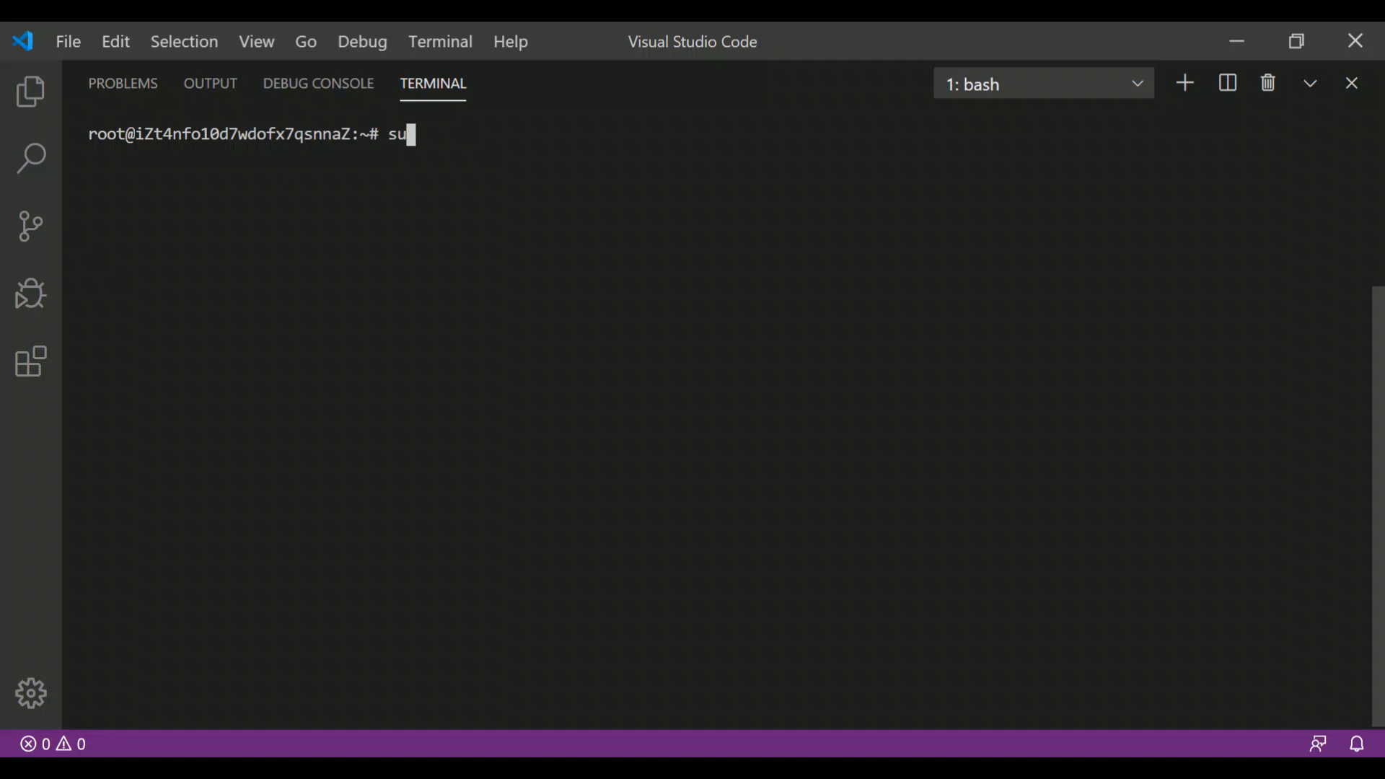
Run sudo apt-get update on the remote Ubuntu instance as root
{"action": "type", "text": "do apt-get upda"}
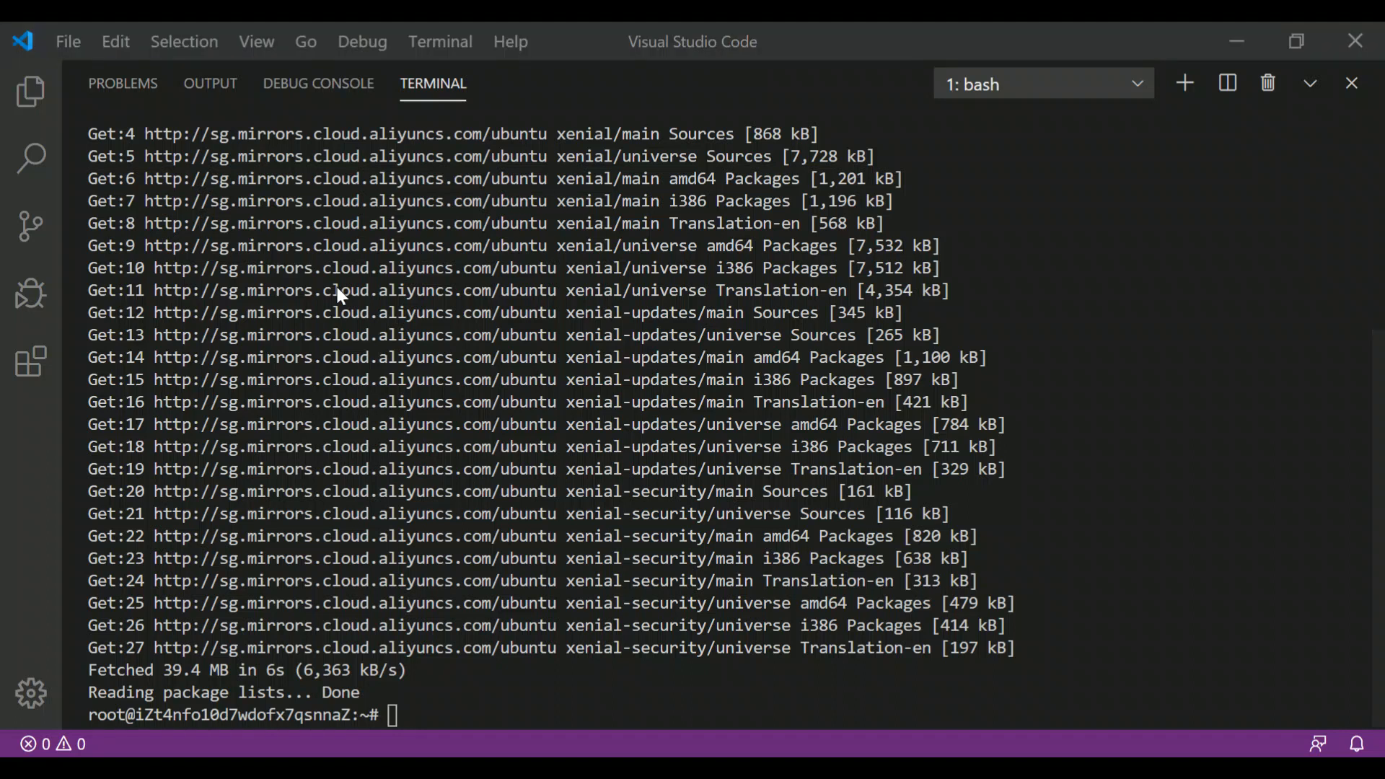
{"action": "mouse_move", "coordinate": [30, 154]}
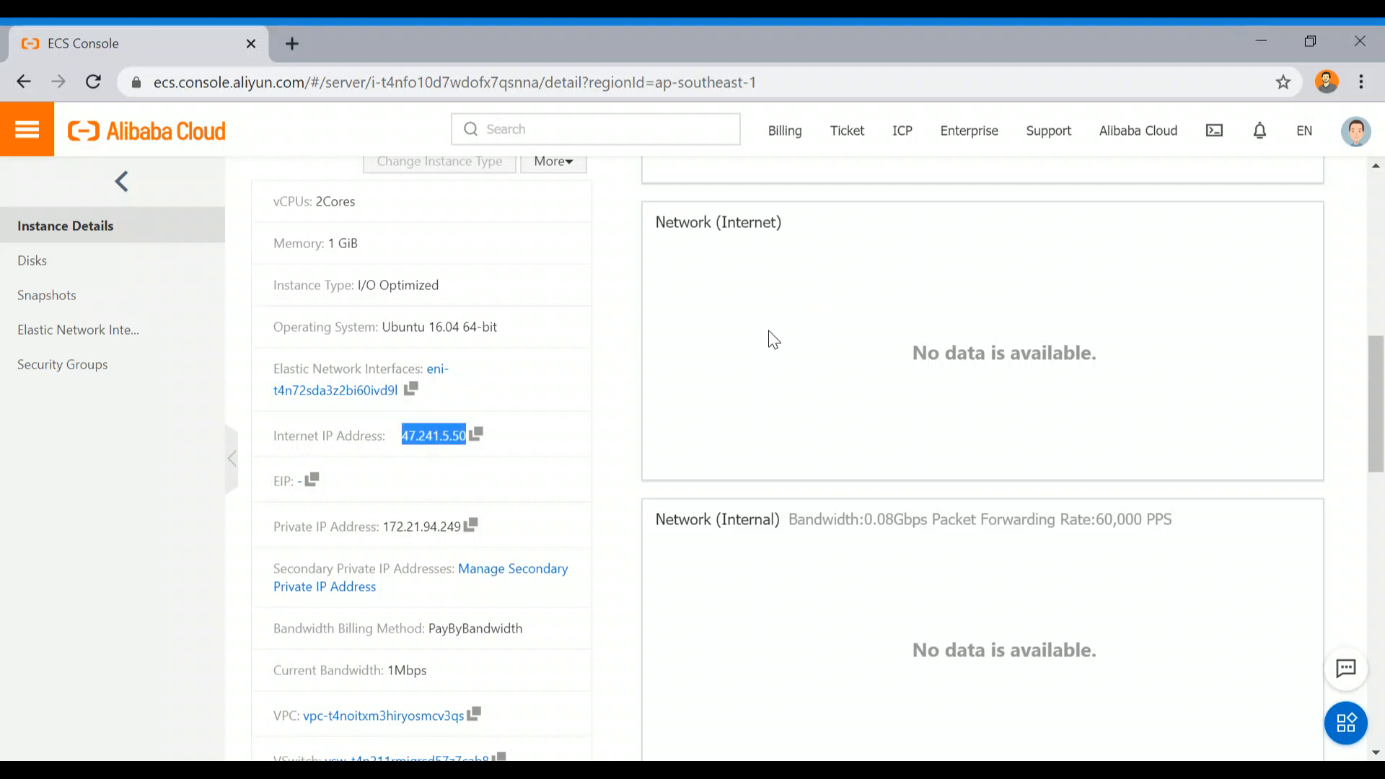
Release the ubuntu pay-as-you-go instance immediately with Release Now and return to the instance list
{"action": "scroll", "scroll_direction": "up", "scroll_amount": 3}
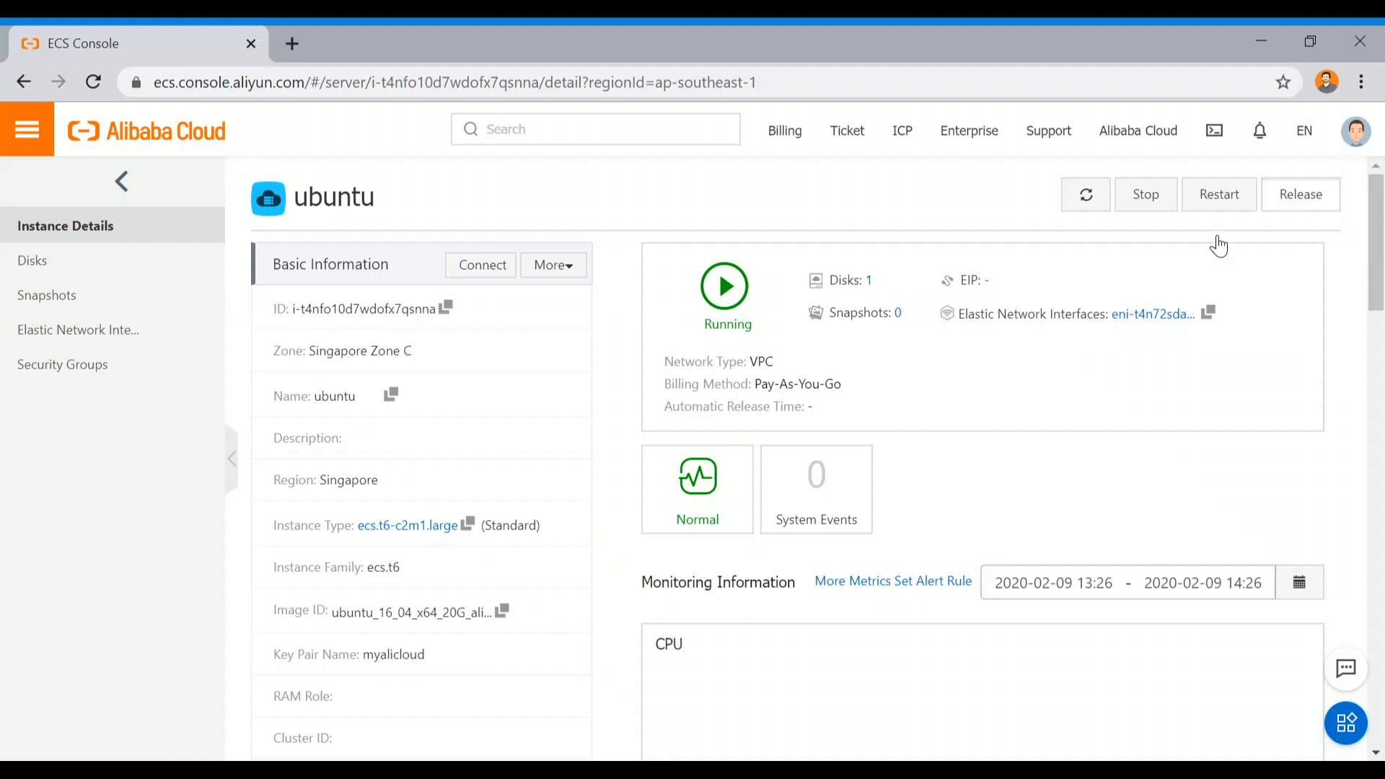
{"action": "left_click", "coordinate": [1300, 194]}
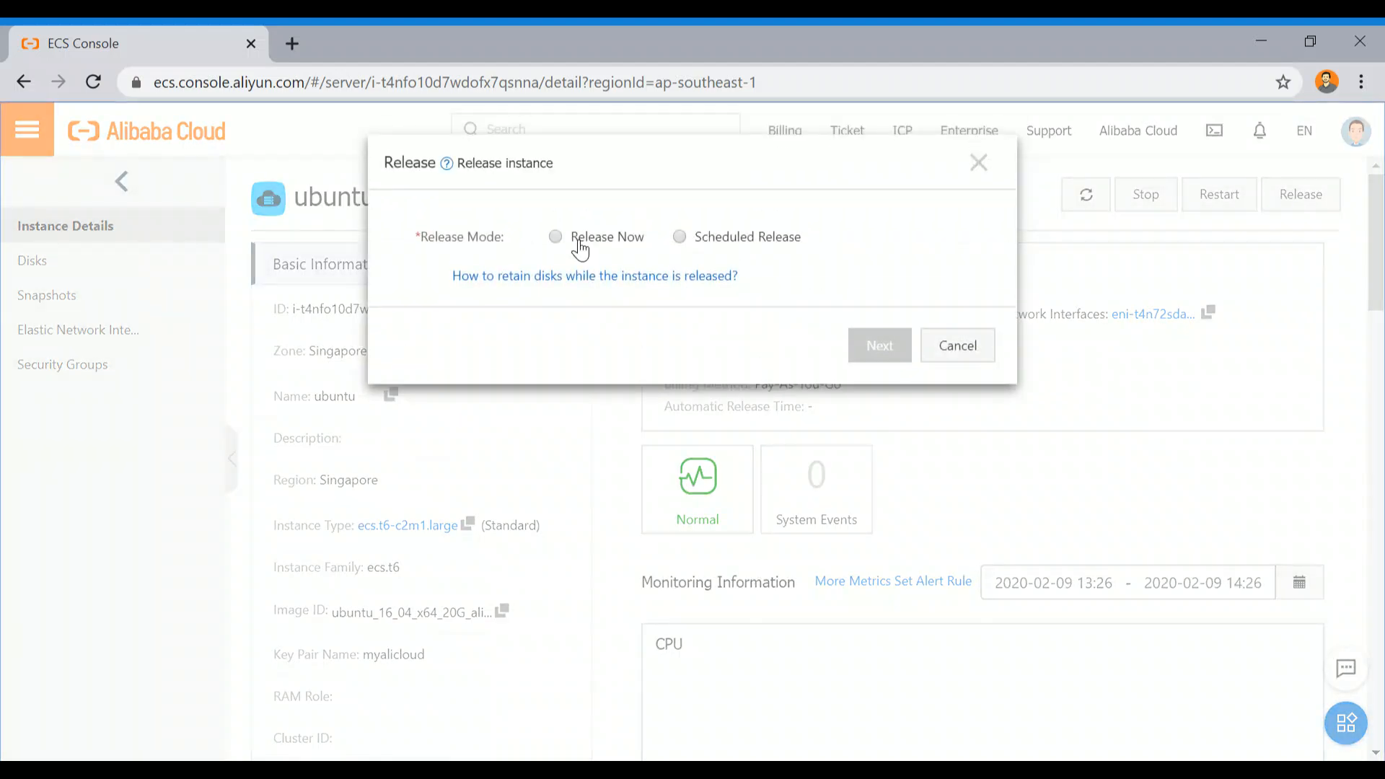
{"action": "left_click", "coordinate": [556, 236]}
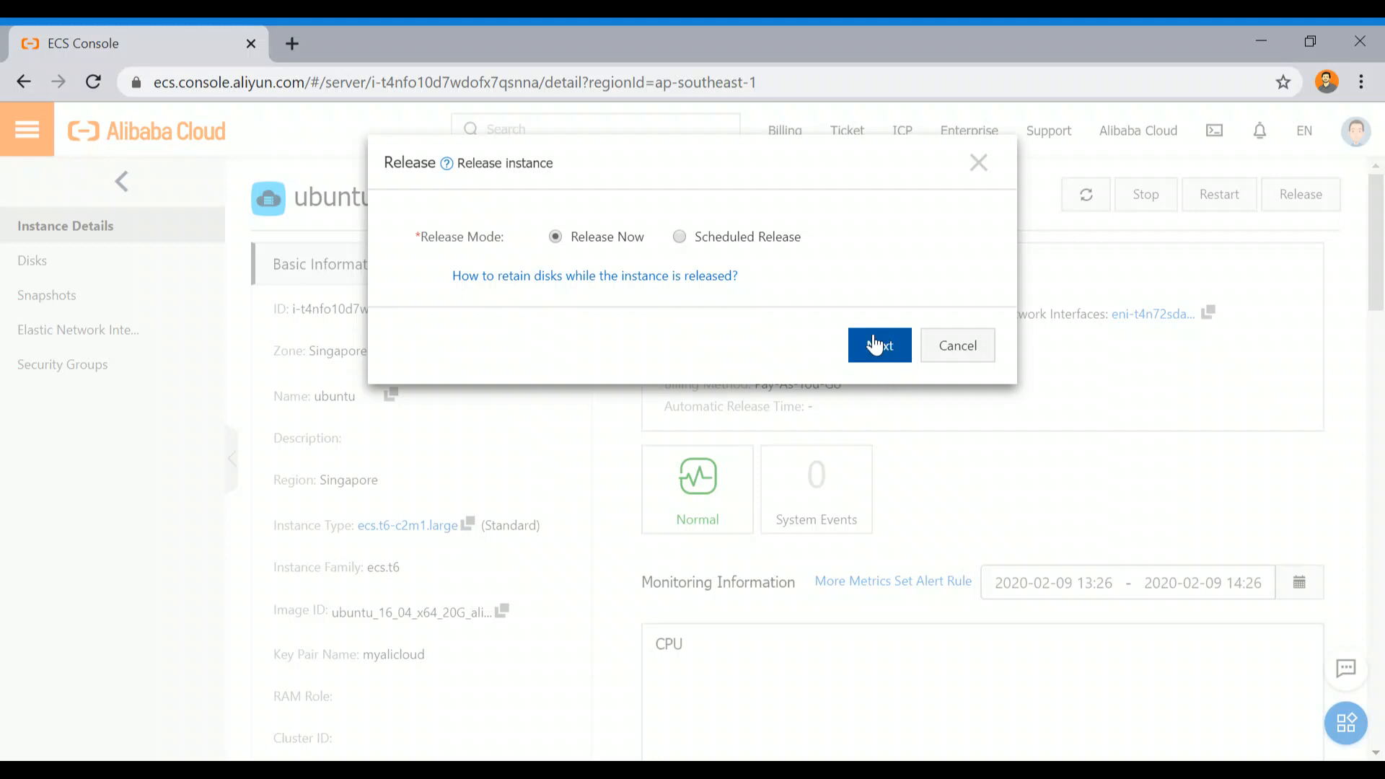
{"action": "left_click", "coordinate": [878, 344]}
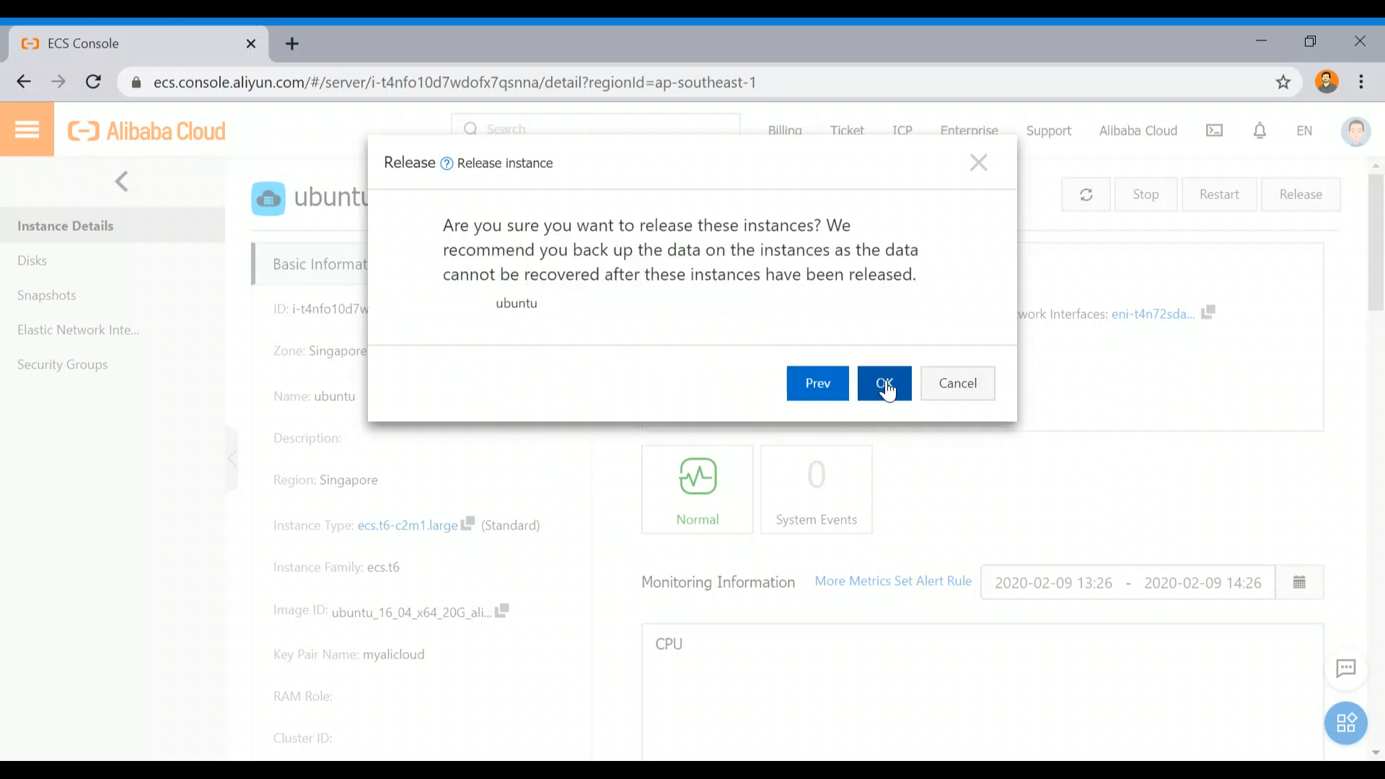
{"action": "left_click", "coordinate": [884, 382]}
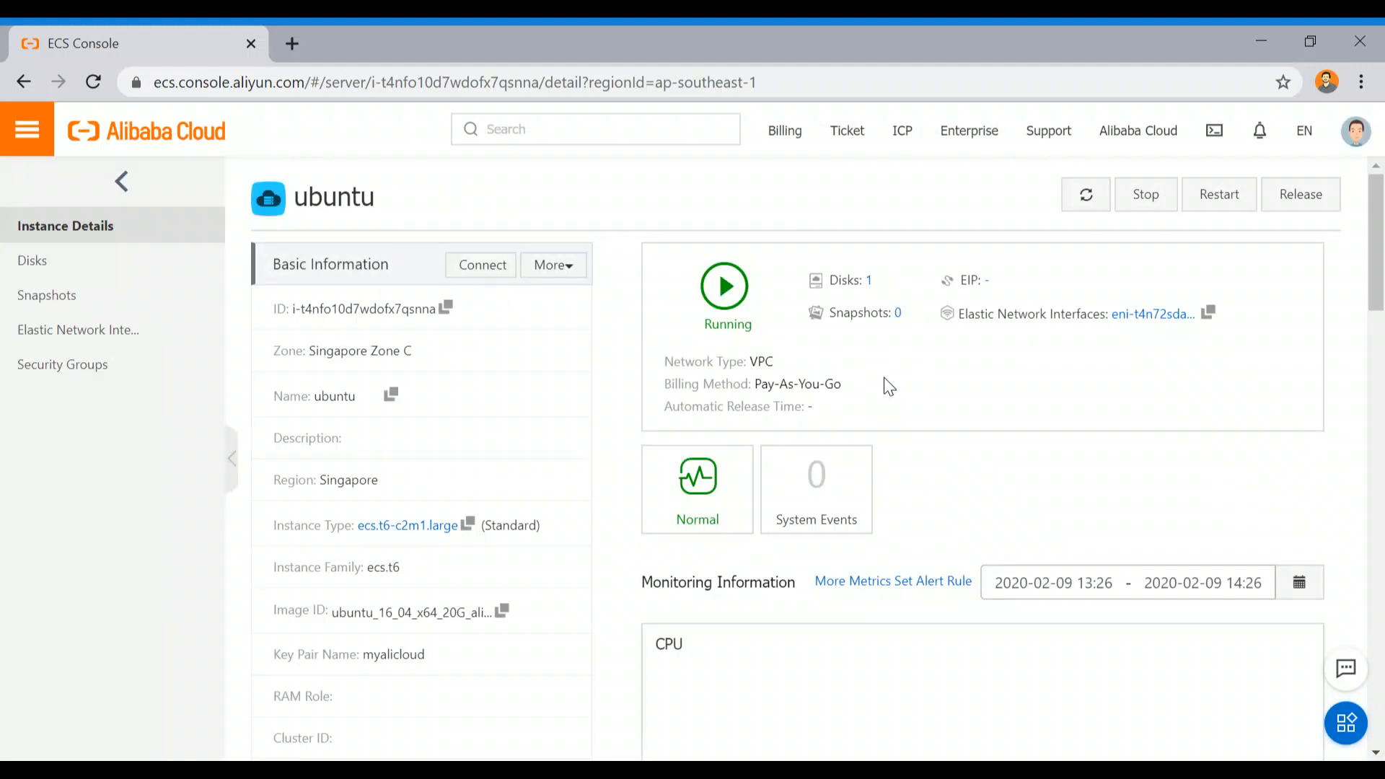
{"action": "left_click", "coordinate": [1299, 193]}
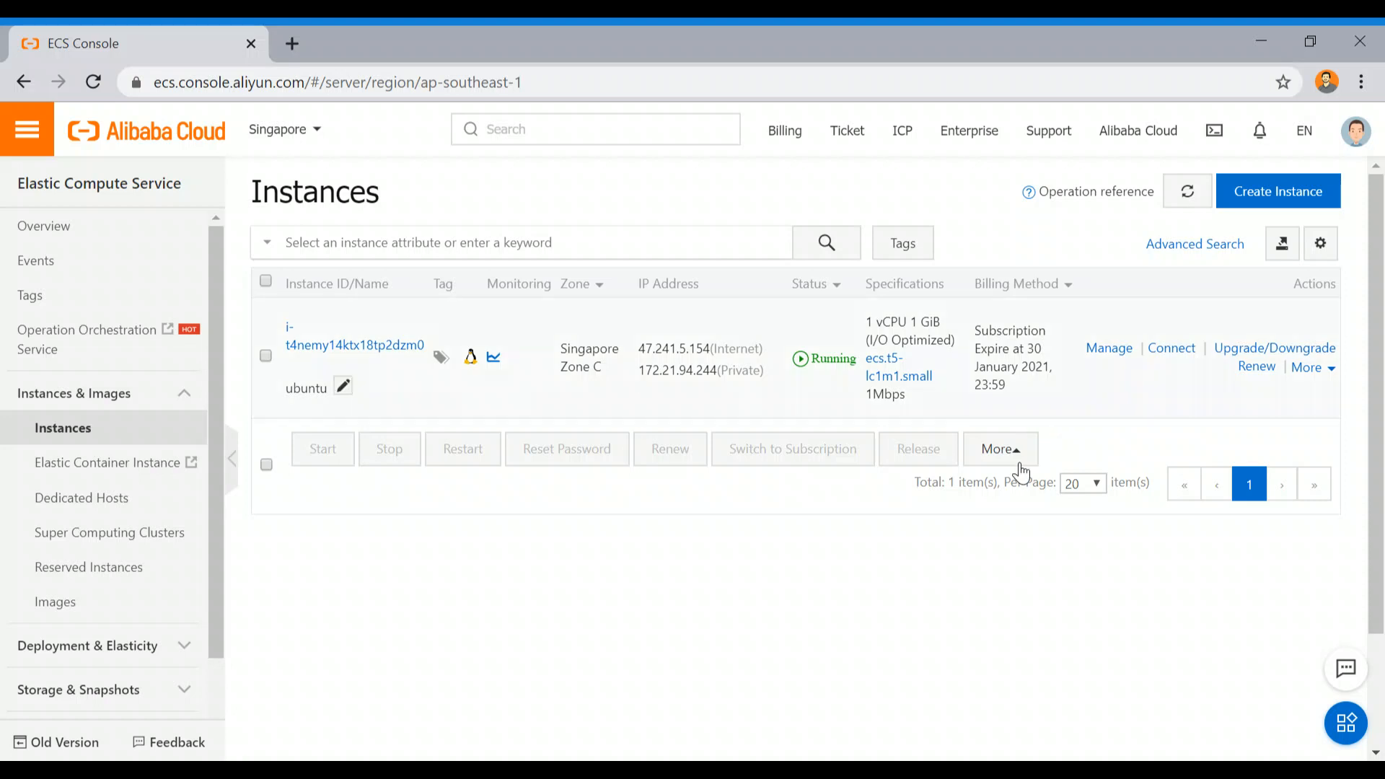
Scroll the Instances list to confirm only the subscription ubuntu instance remains
{"action": "scroll", "scroll_direction": "down", "scroll_amount": 3}
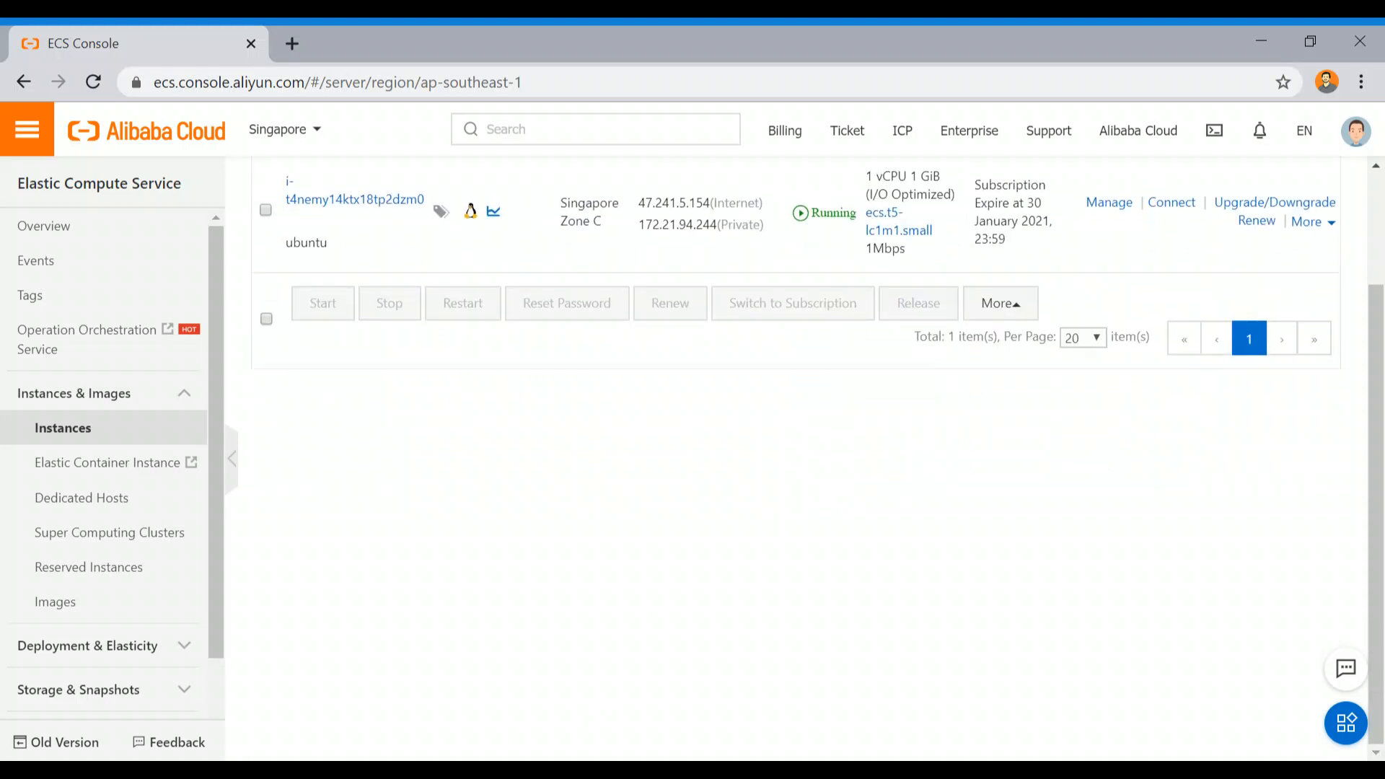
{"action": "mouse_move", "coordinate": [669, 639]}
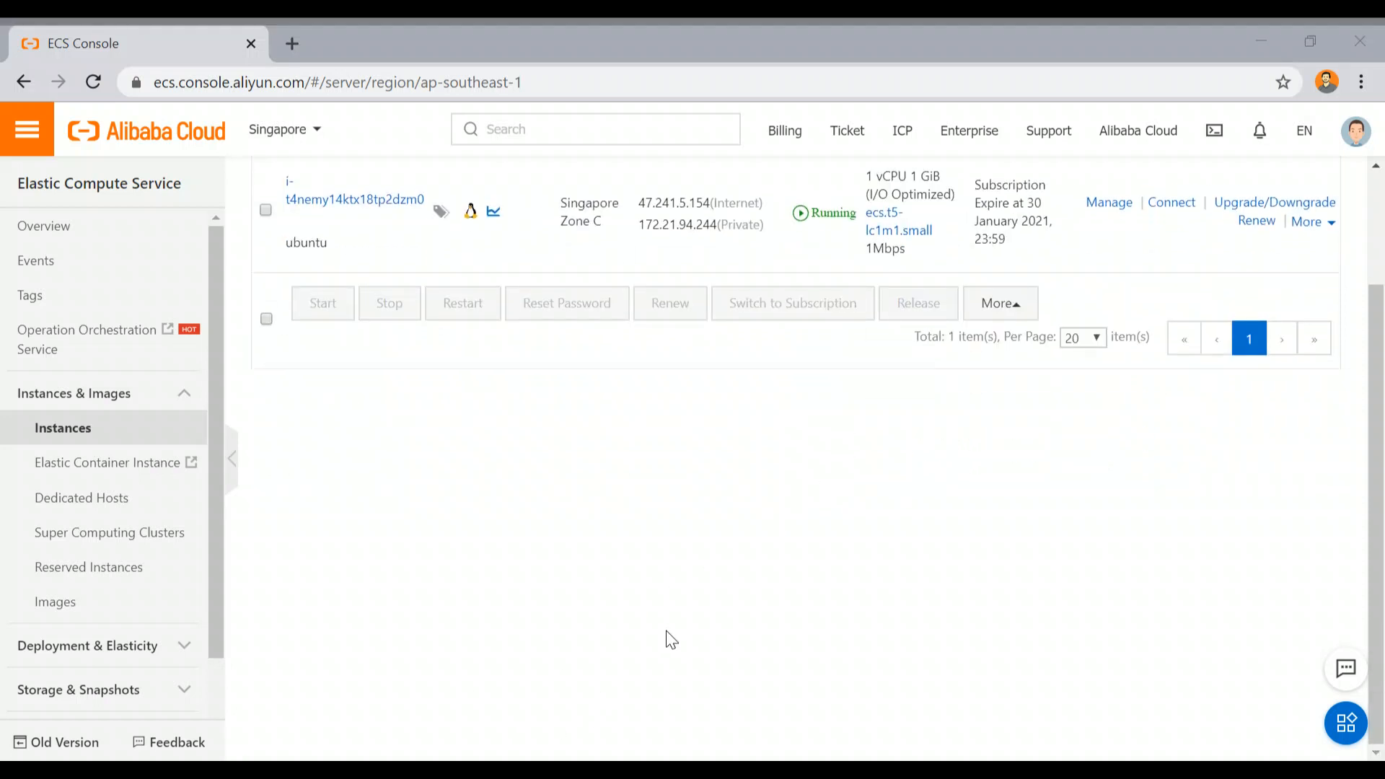